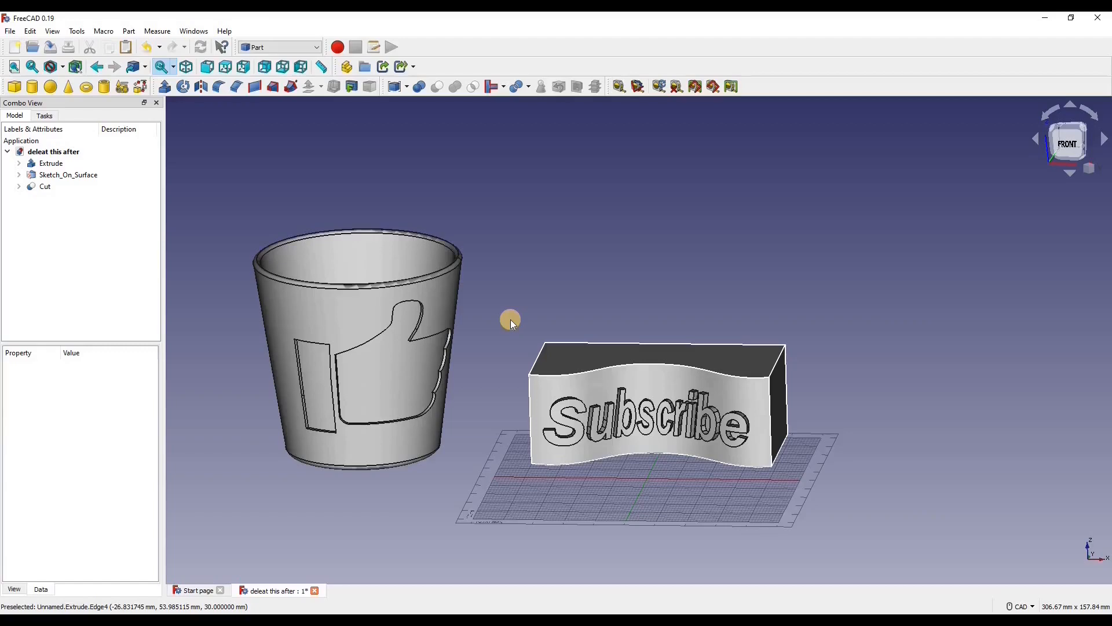
mouse_move(500, 276)
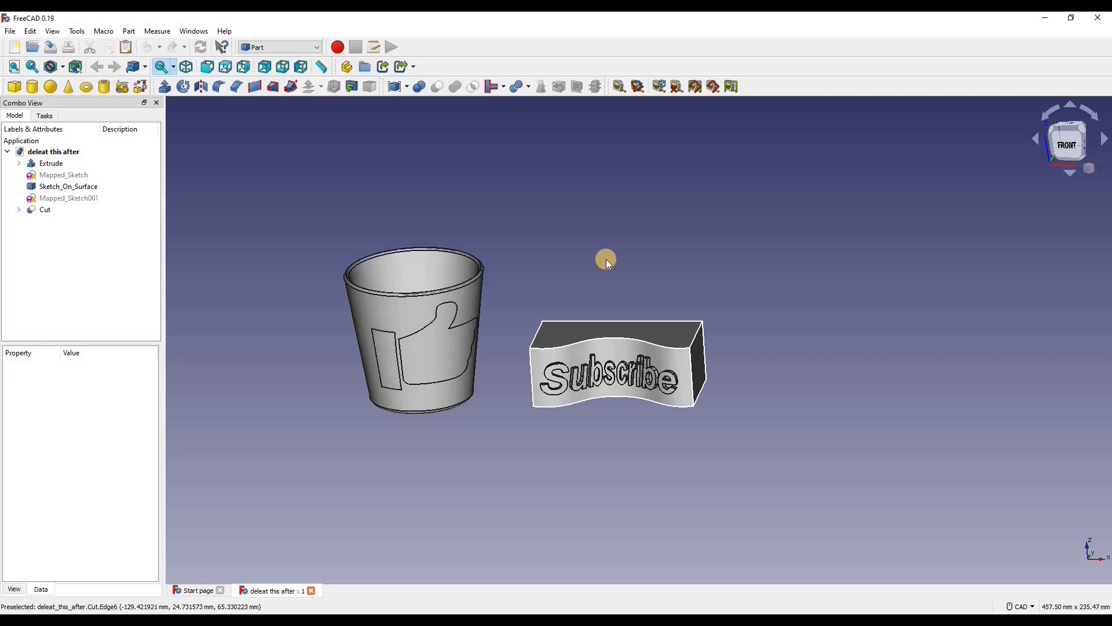
mouse_move(310, 139)
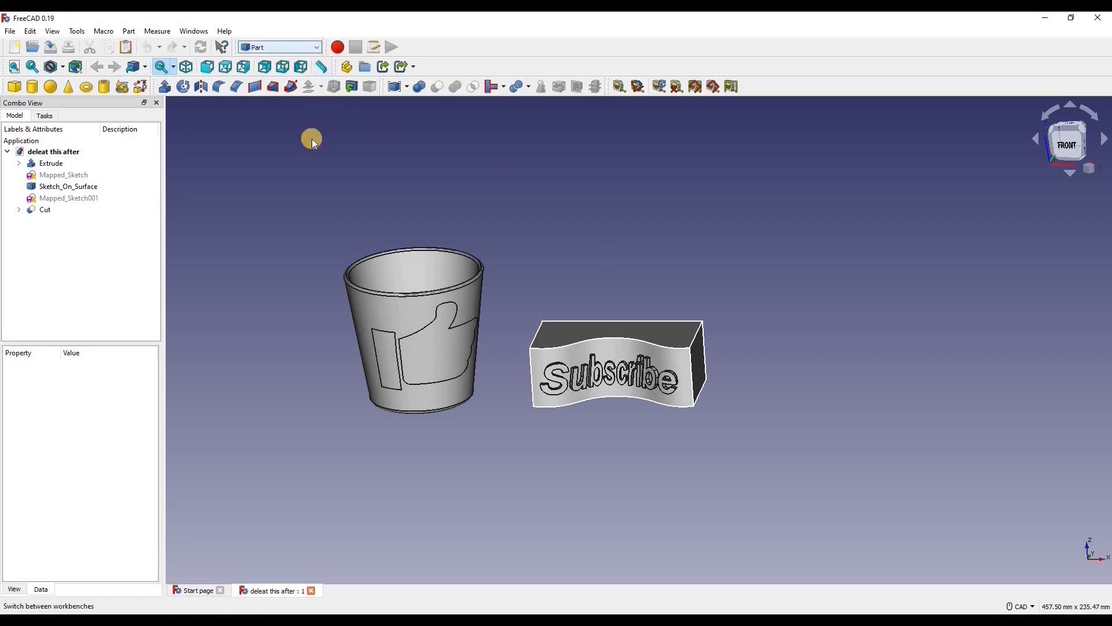
mouse_move(327, 157)
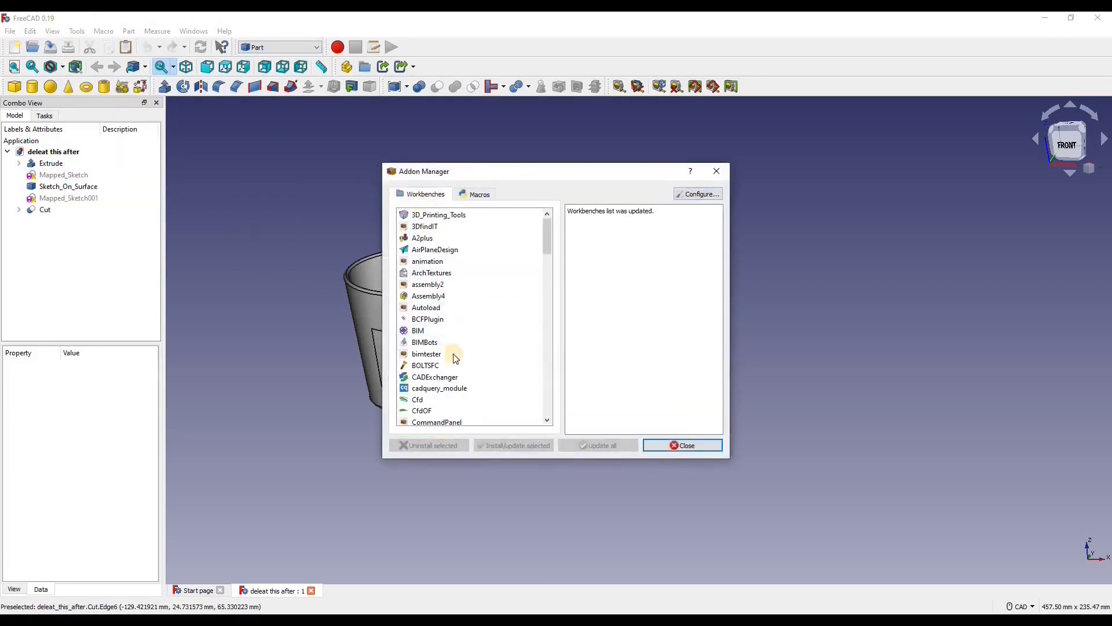
Install the Curves workbench through the Addon Manager, then close the manager.
scroll("down", 3)
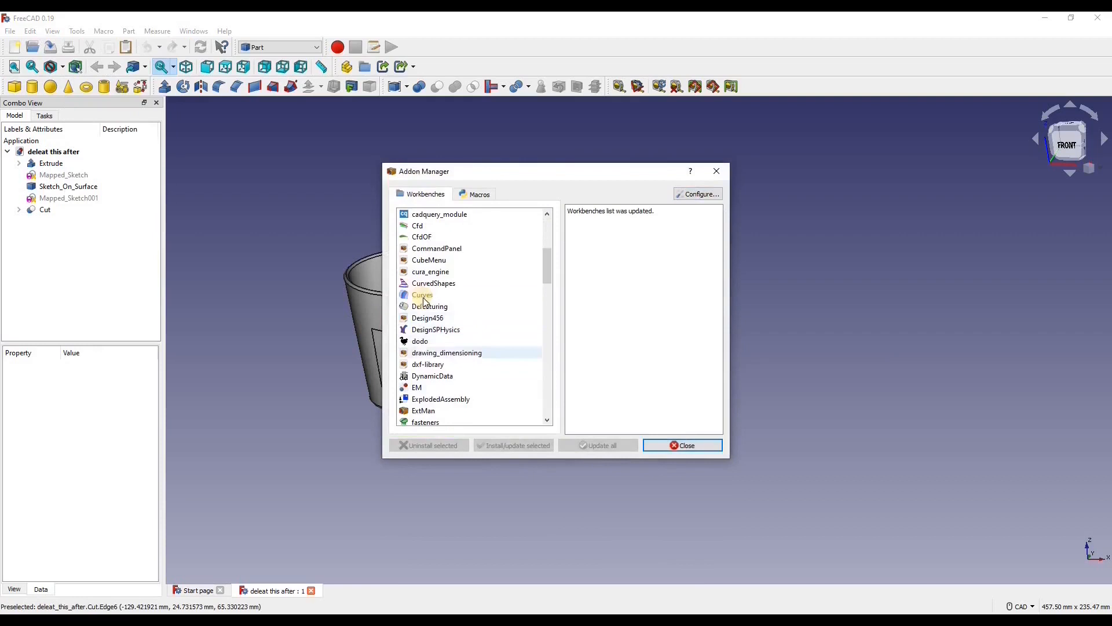
left_click(422, 295)
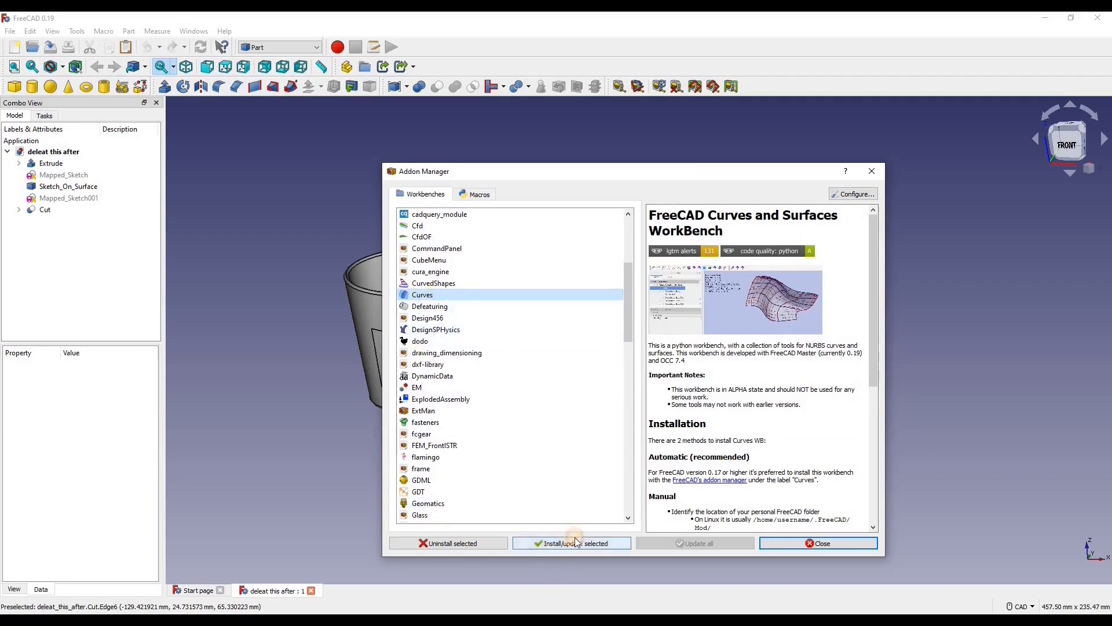
left_click(572, 543)
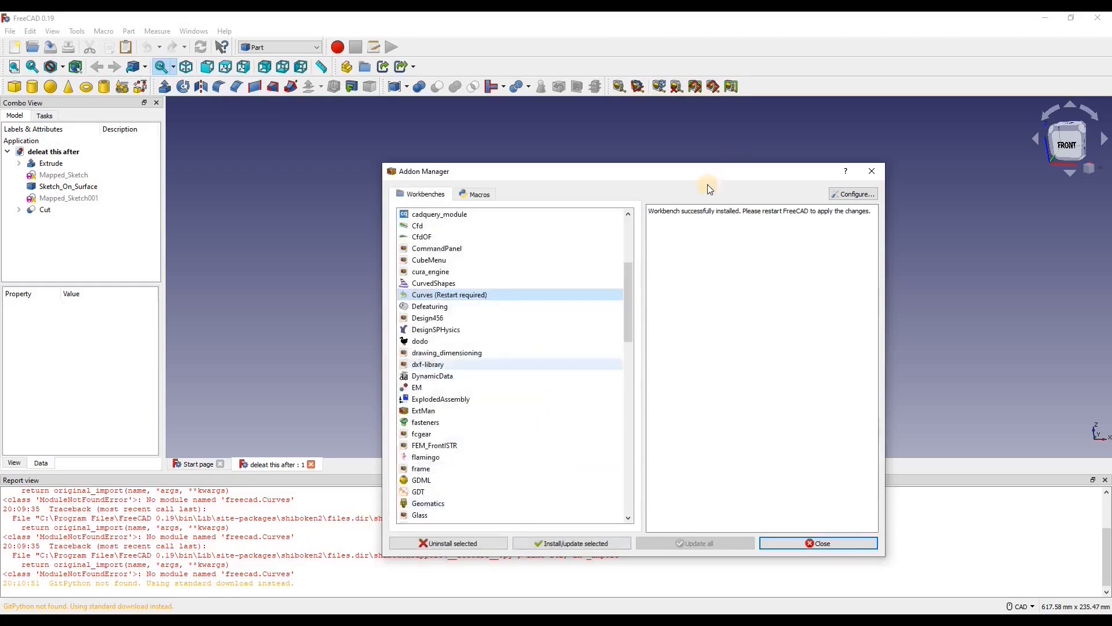
mouse_move(594, 300)
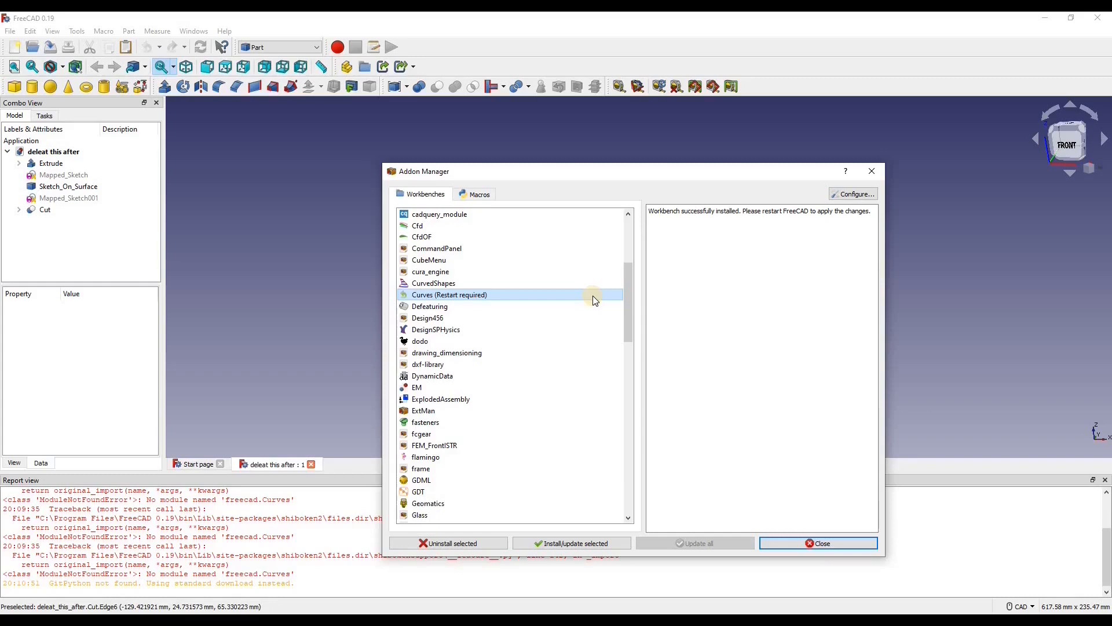
left_click(818, 543)
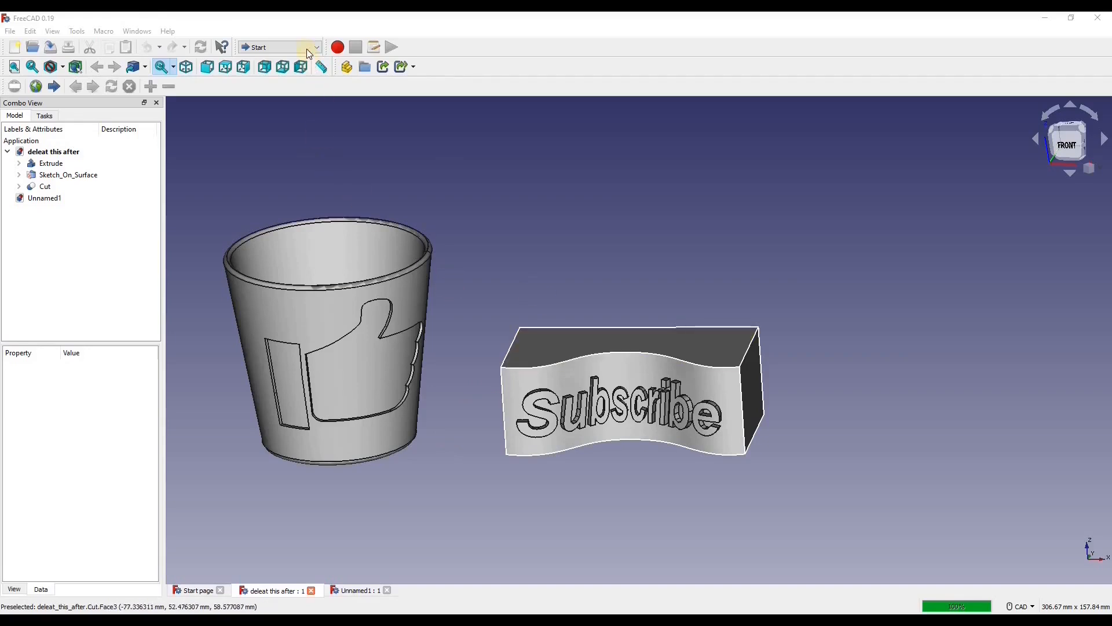
Activate the Curves workbench and switch to the empty Unnamed1 document.
left_click(316, 47)
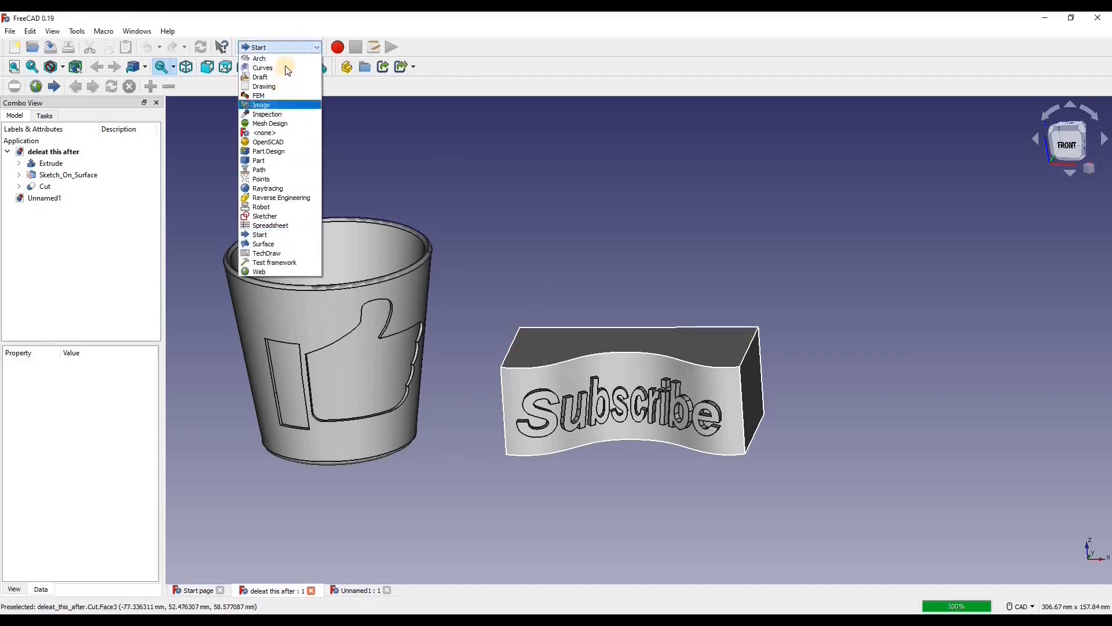
left_click(259, 234)
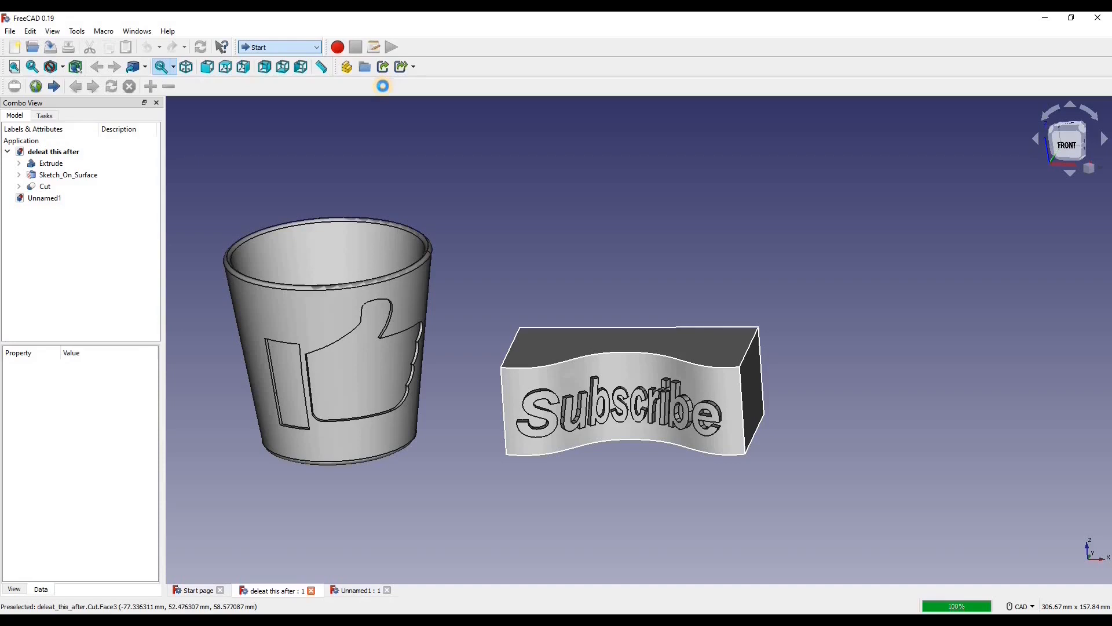
left_click(278, 47)
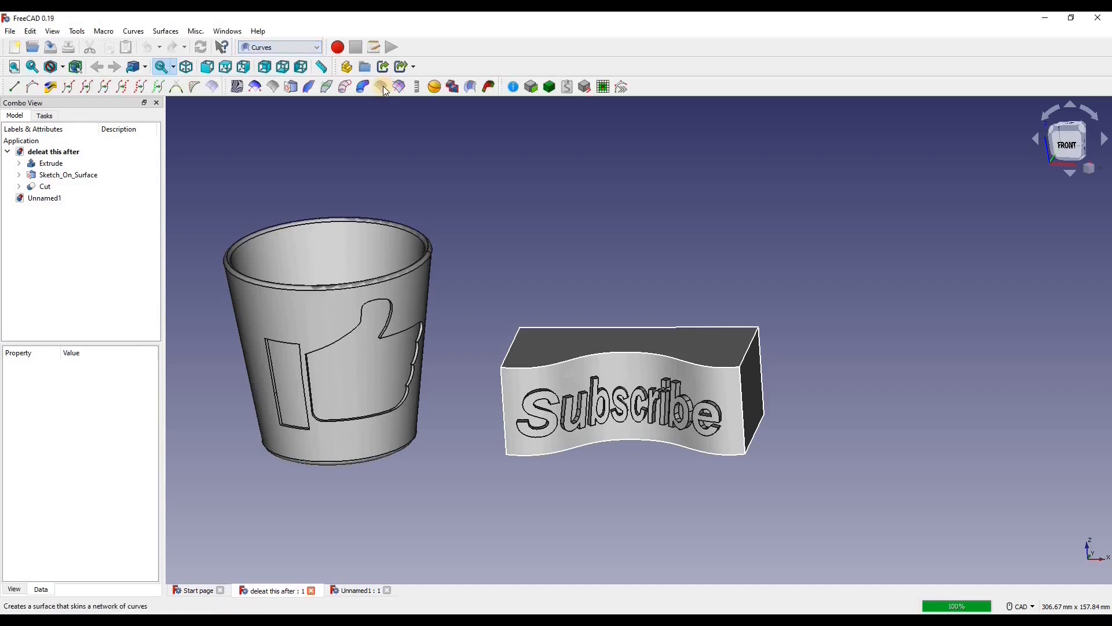
mouse_move(383, 86)
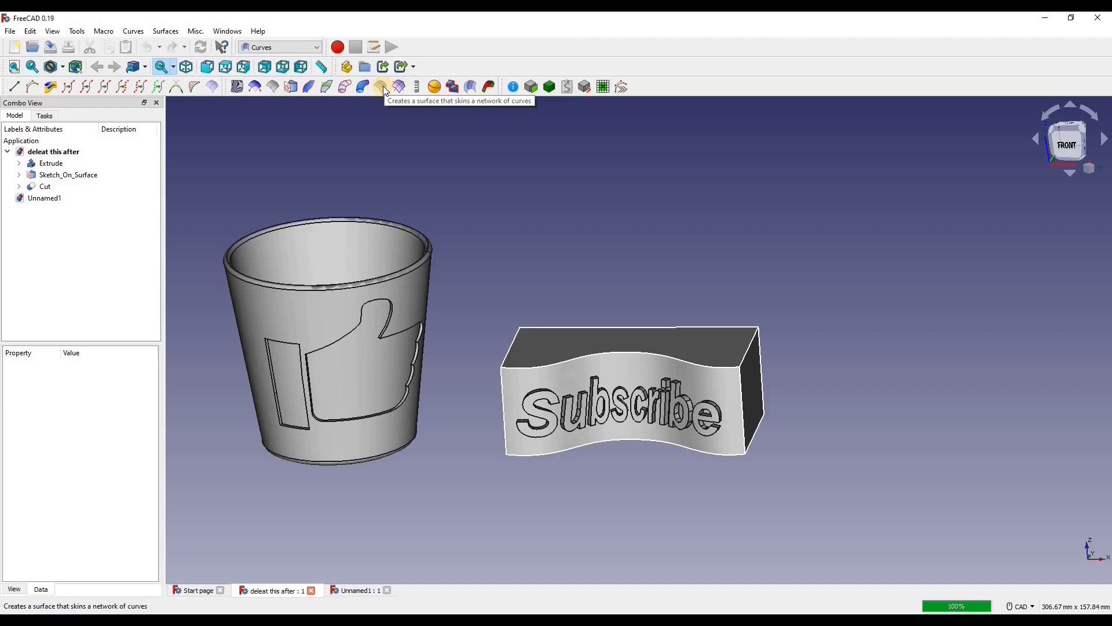
mouse_move(236, 92)
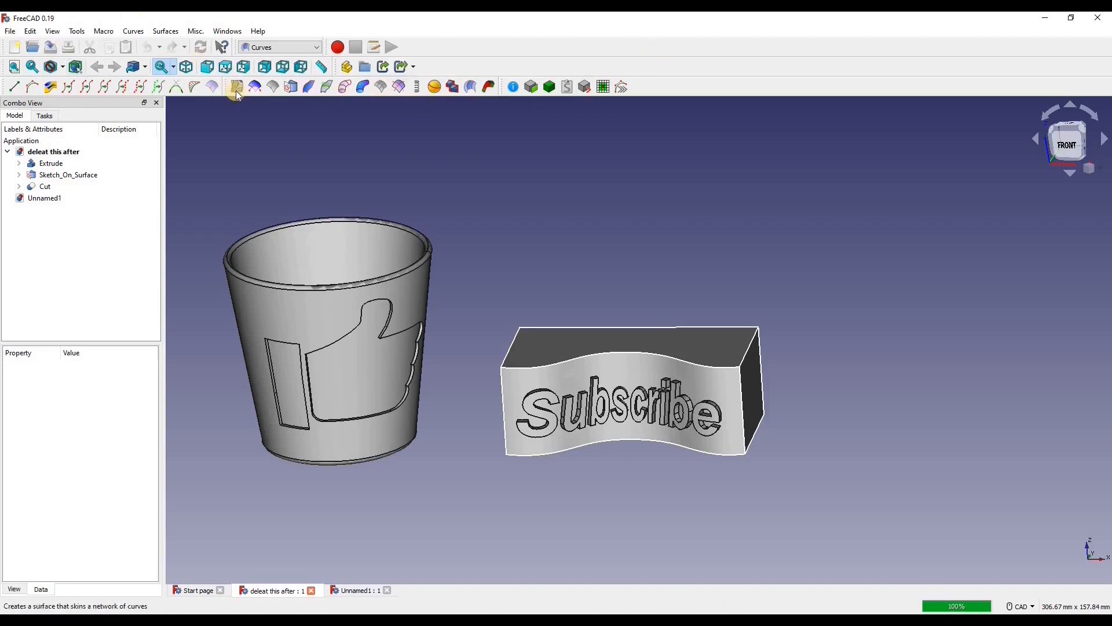
mouse_move(537, 260)
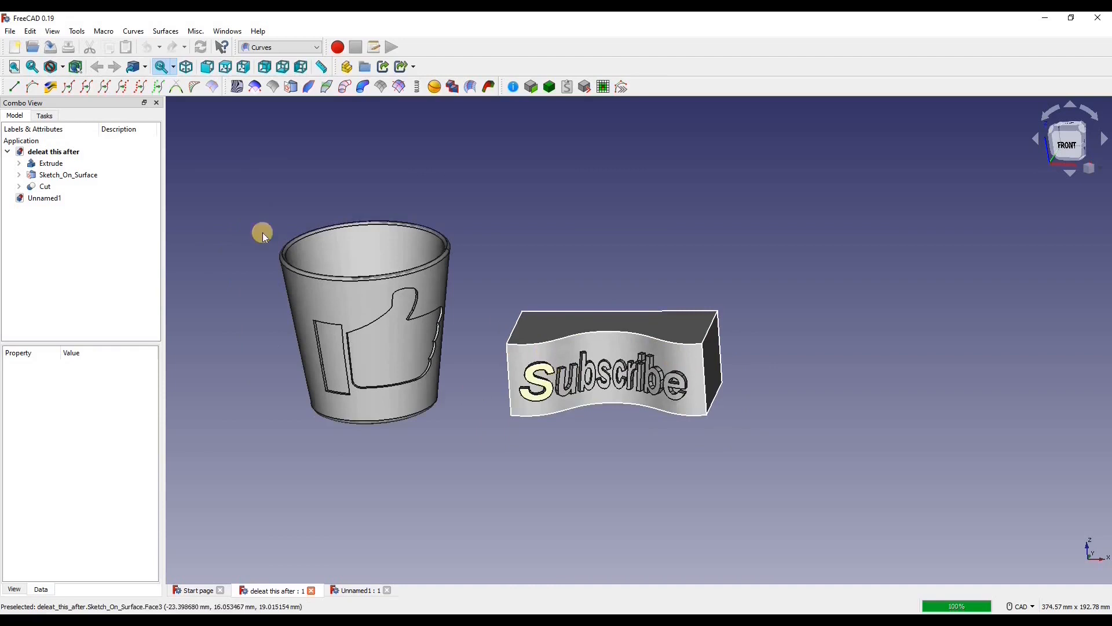
mouse_move(164, 218)
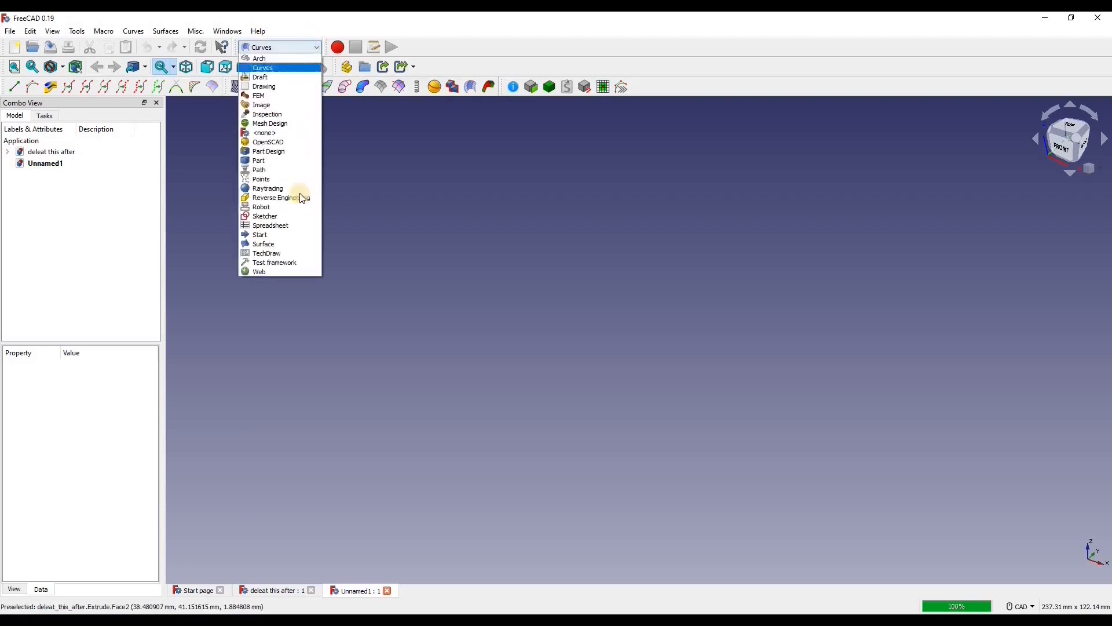
mouse_move(264, 215)
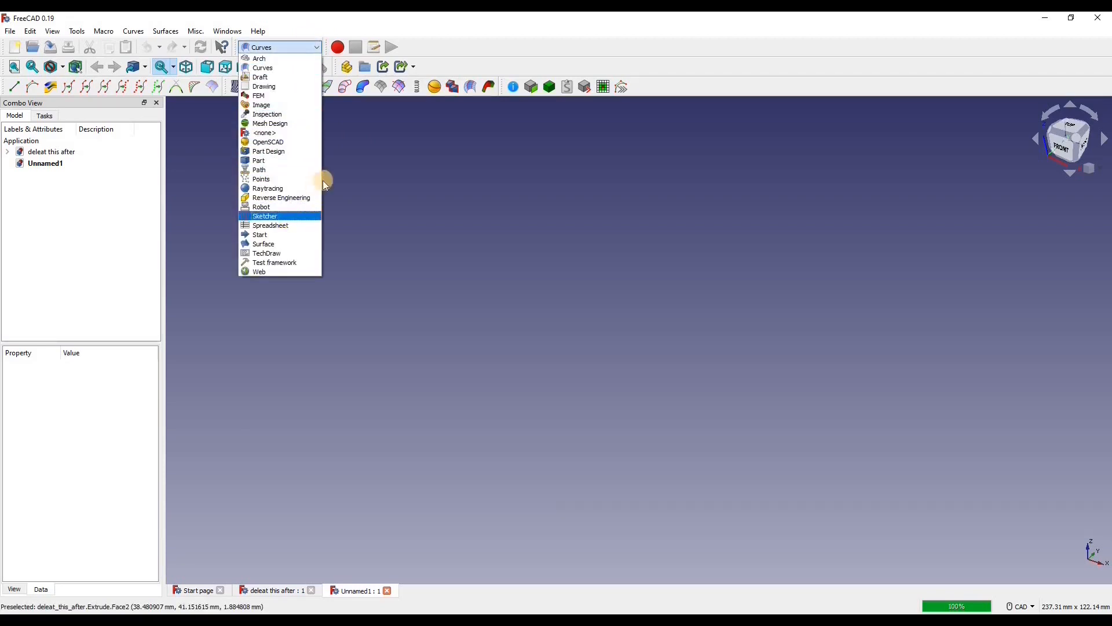
Start a Sketcher sketch on the XY plane and draw the wavy-sided profile.
left_click(265, 216)
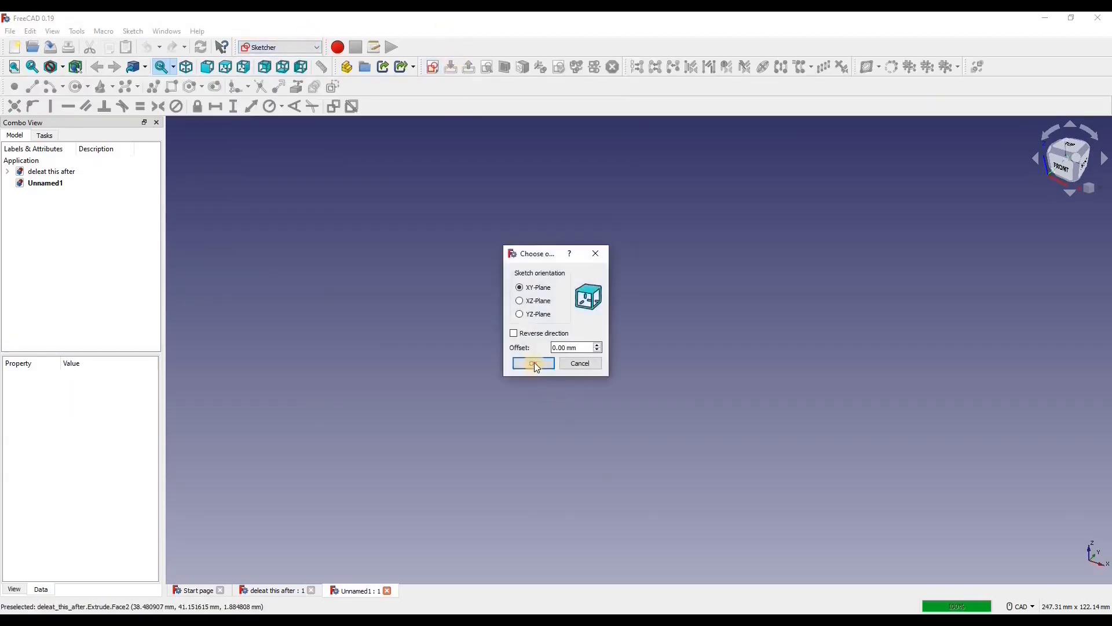
left_click(532, 363)
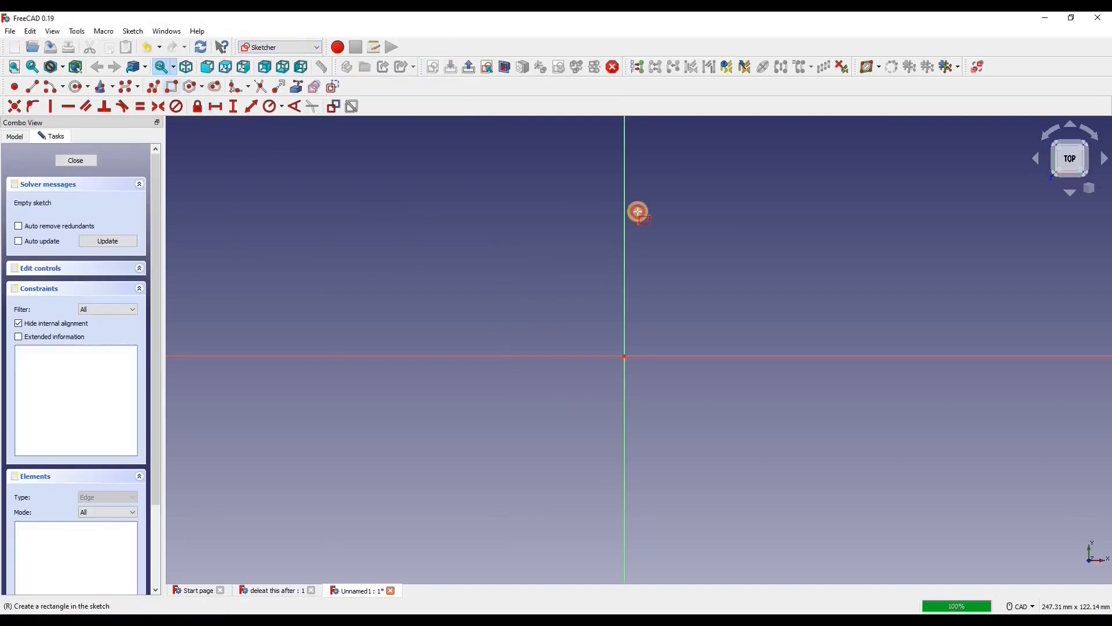
left_click(777, 275)
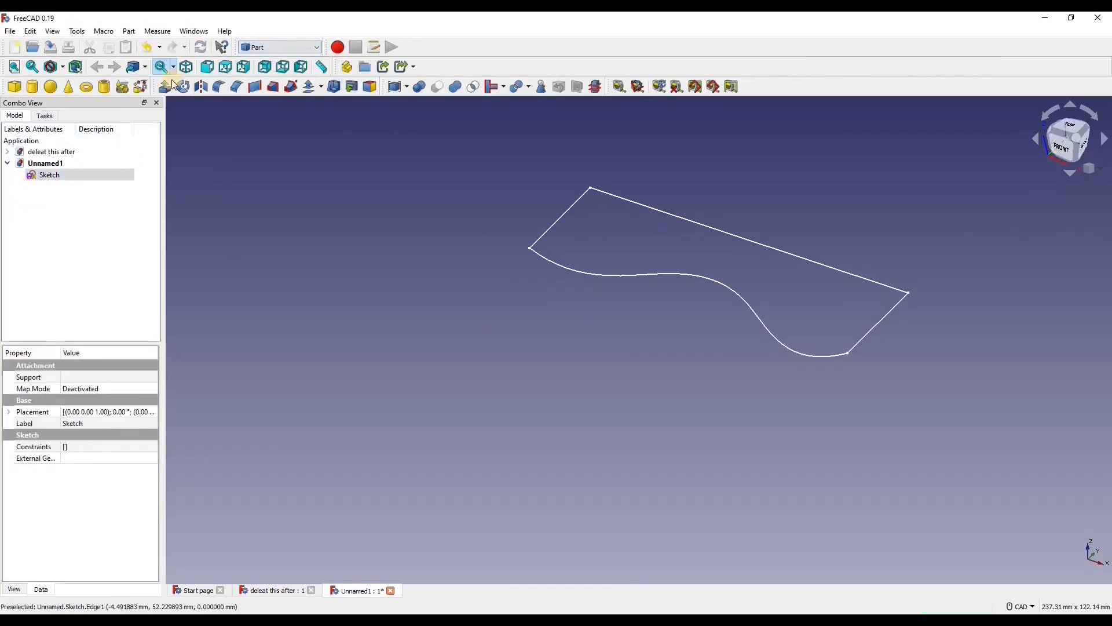
Extrude the wavy sketch into a solid Extrude block in Unnamed1.
left_click(165, 86)
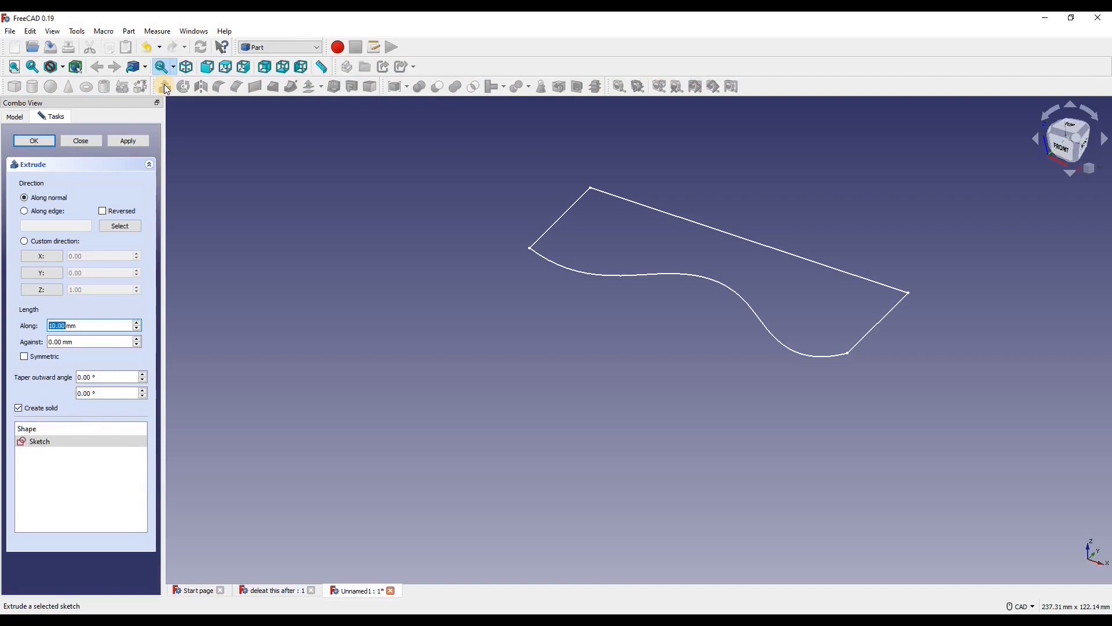
left_click(33, 140)
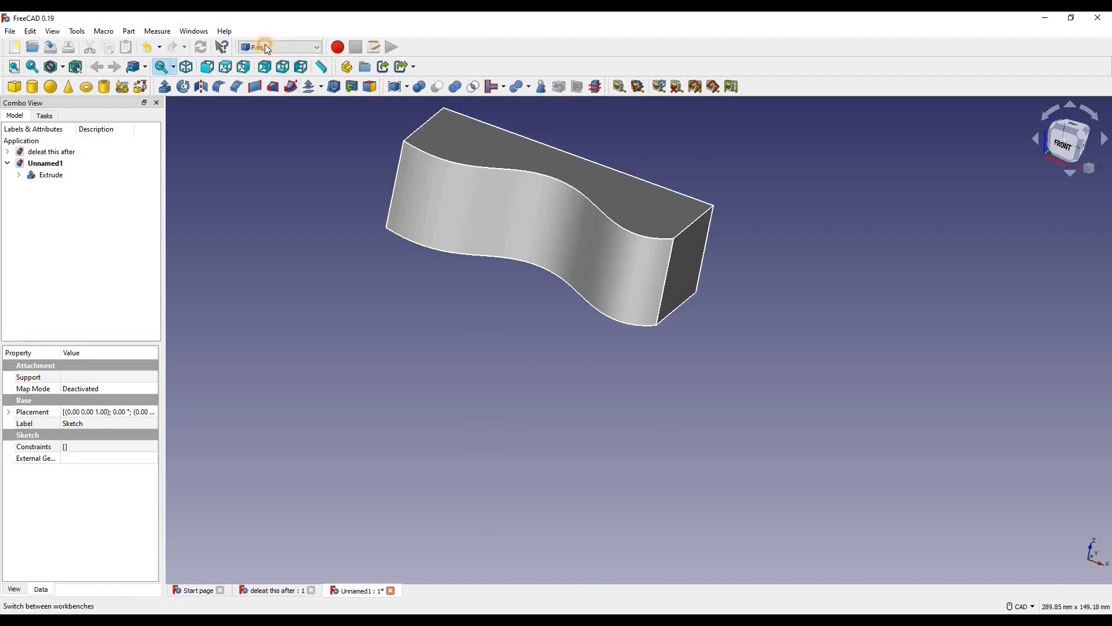
left_click(279, 47)
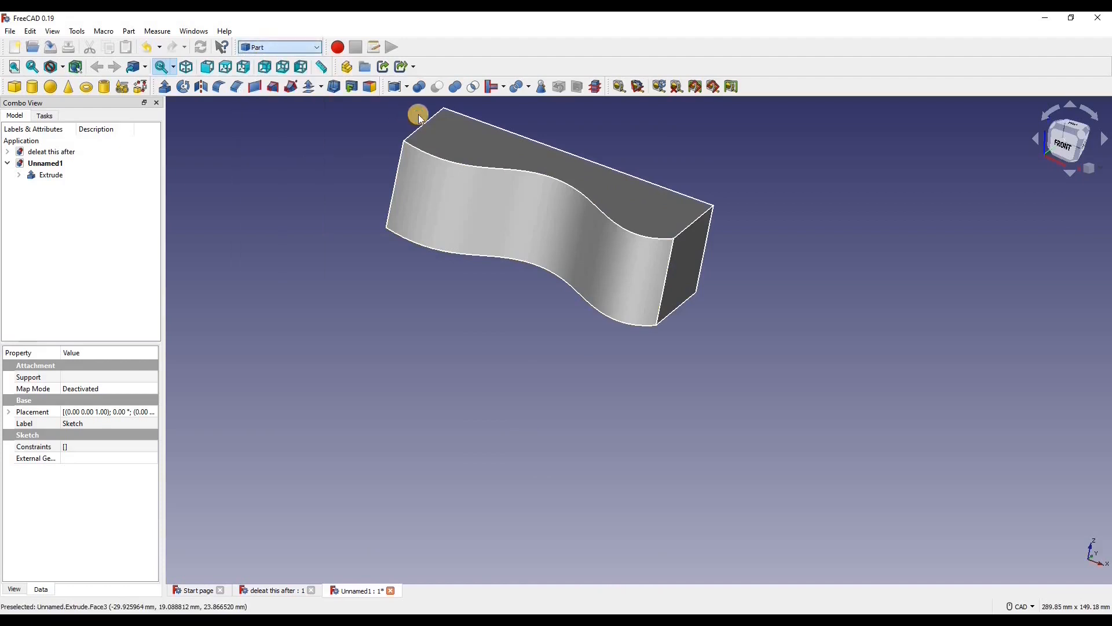
Start a Draft ShapeString reading 'Subscribe' and open its font file chooser.
left_click(279, 47)
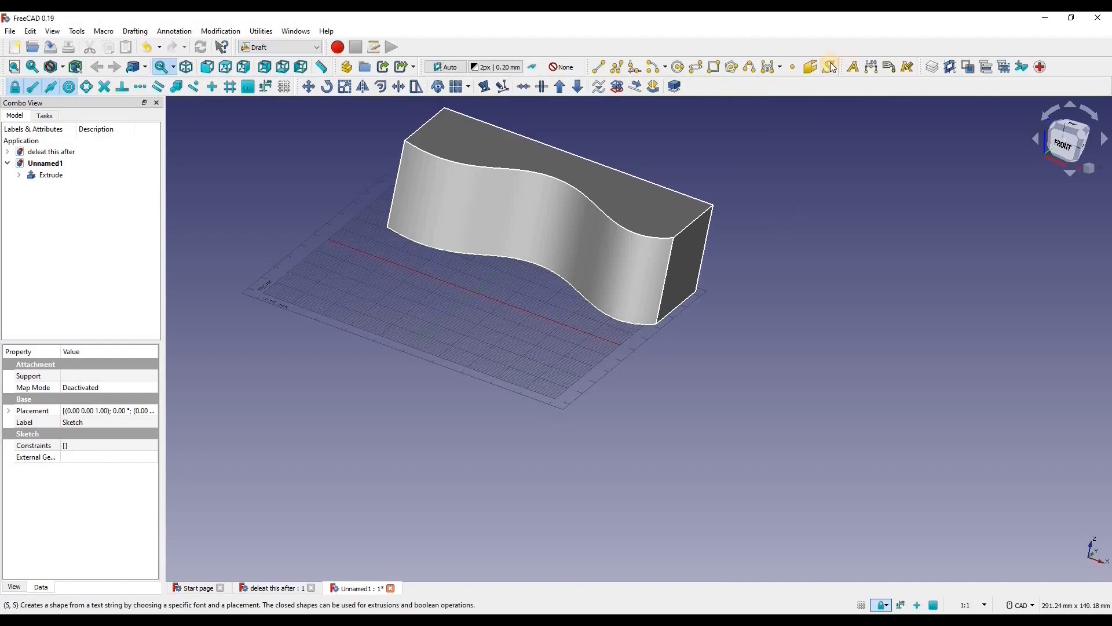
mouse_move(830, 67)
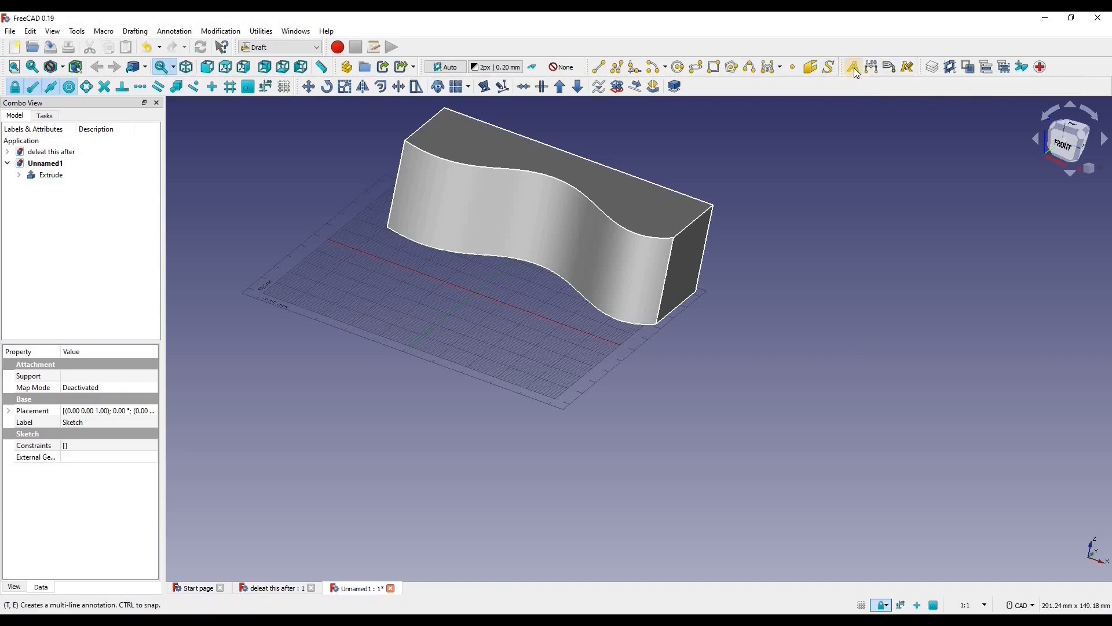
mouse_move(855, 66)
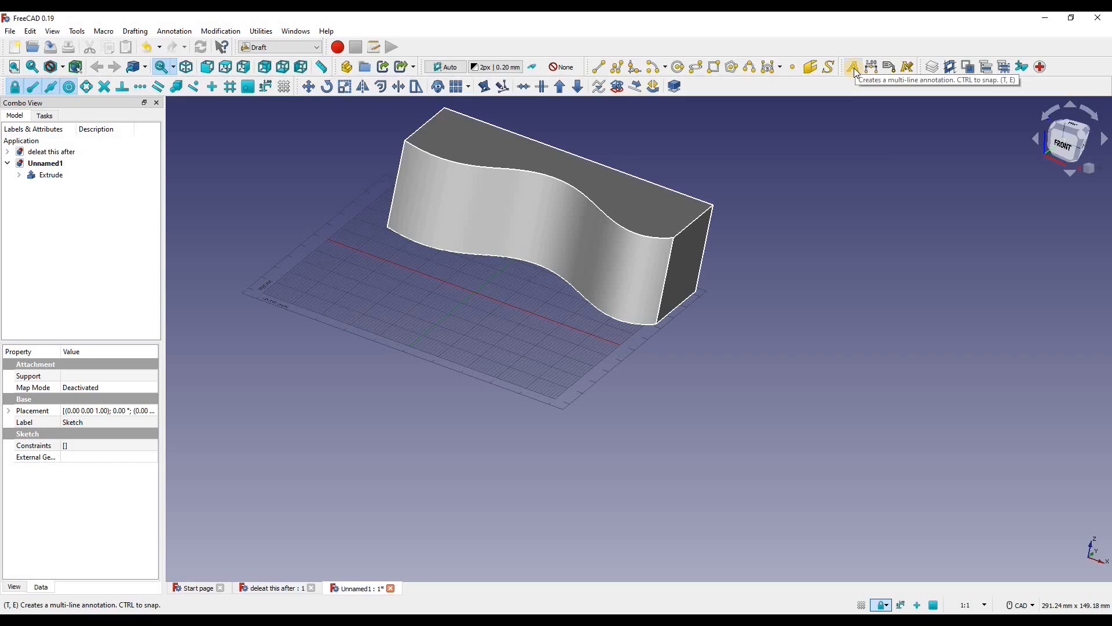
mouse_move(906, 67)
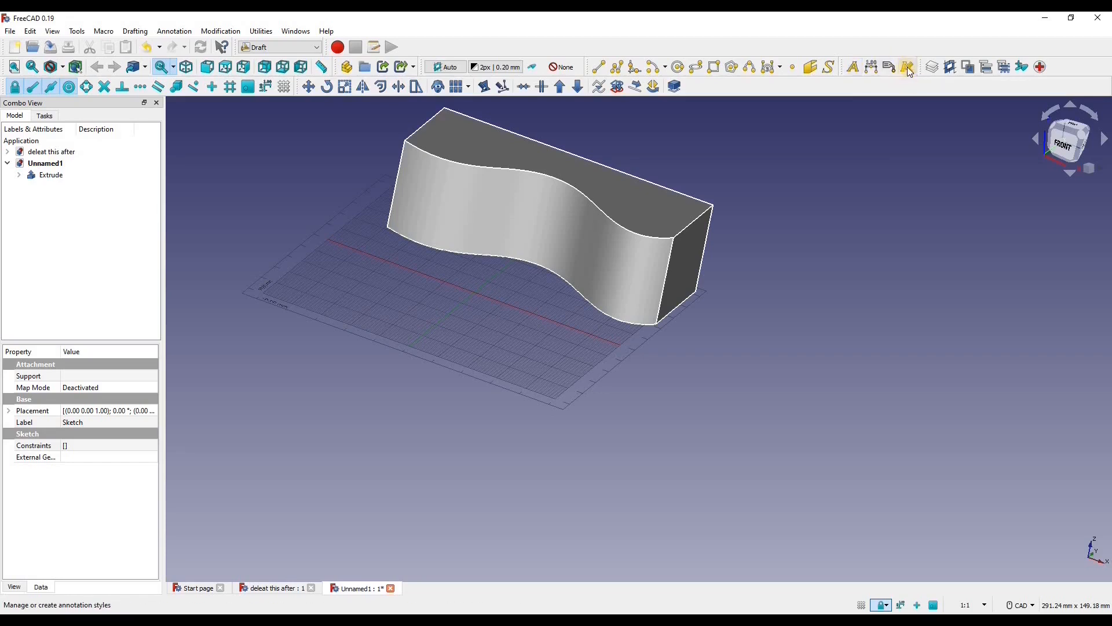
mouse_move(908, 67)
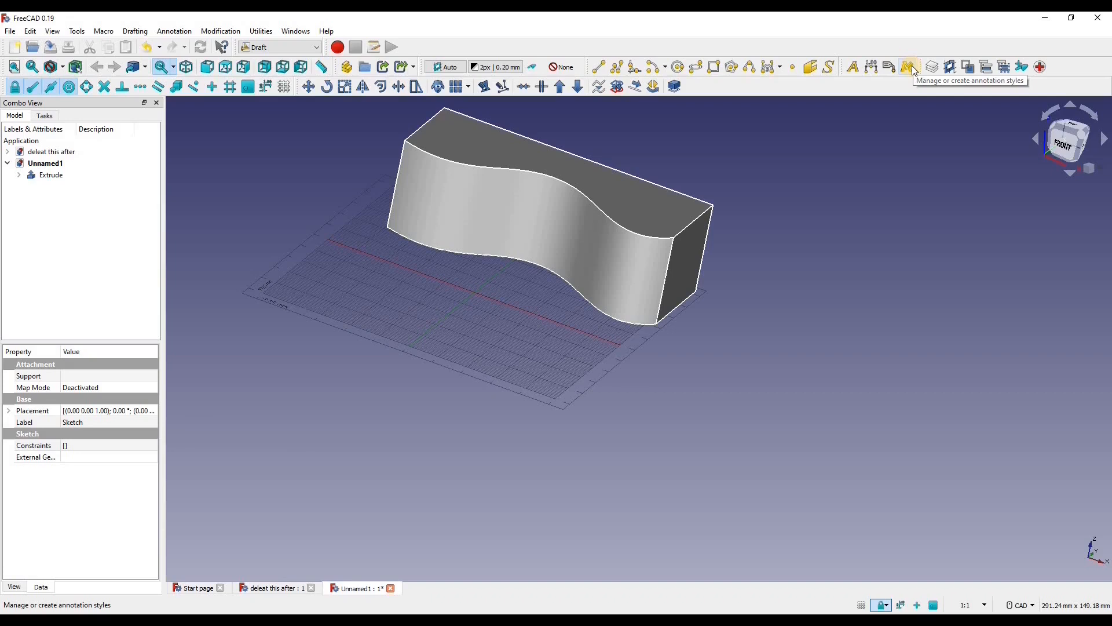
mouse_move(828, 67)
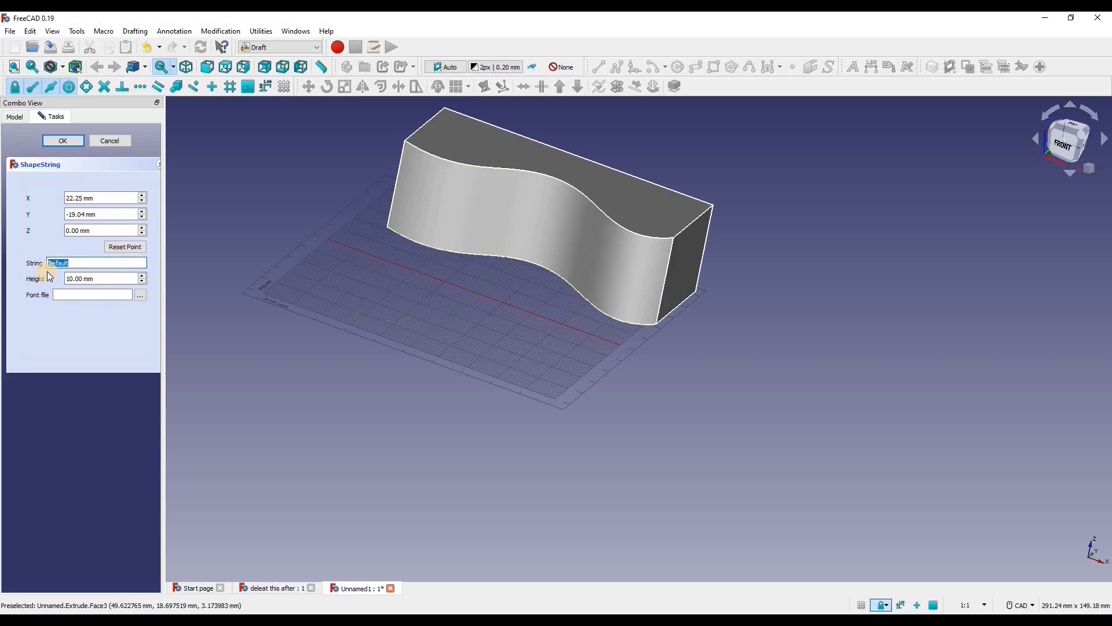
type("Subscribe")
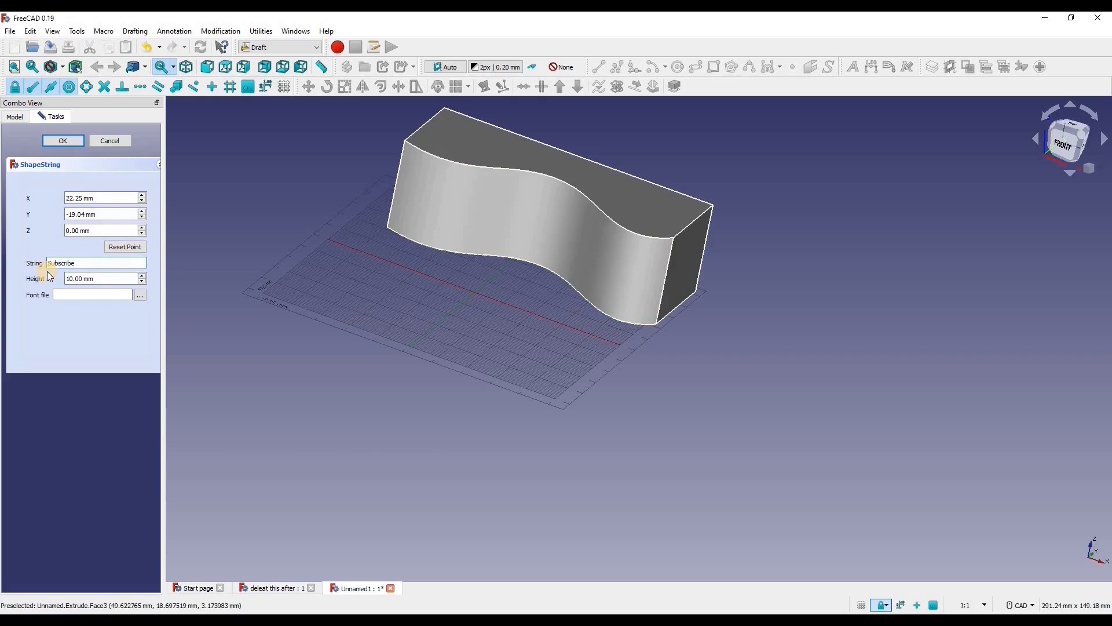
left_click(95, 263)
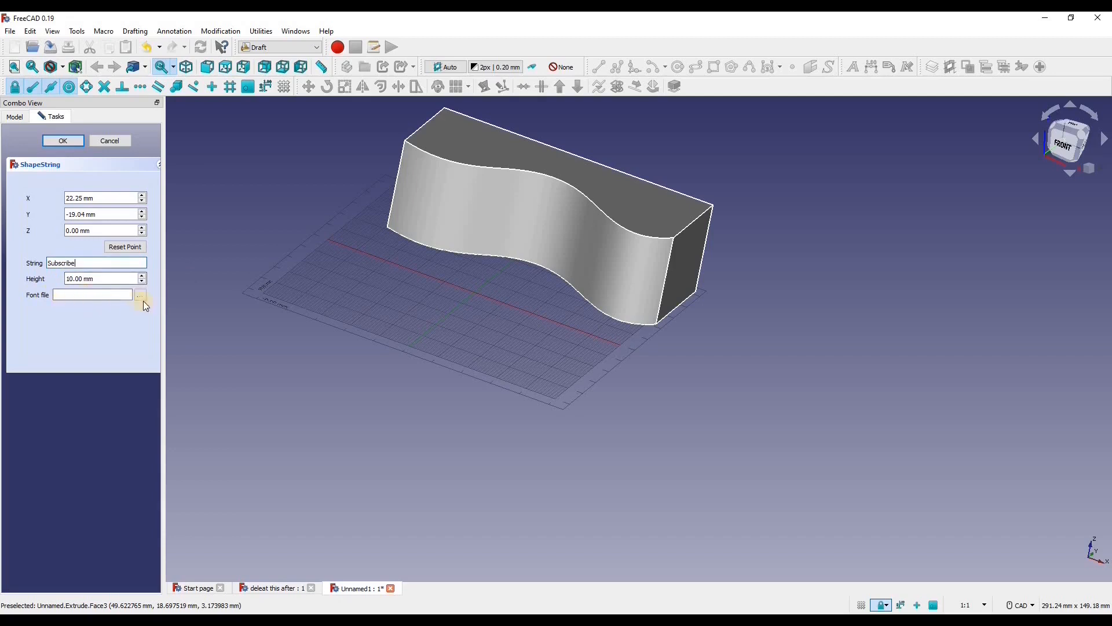
left_click(139, 295)
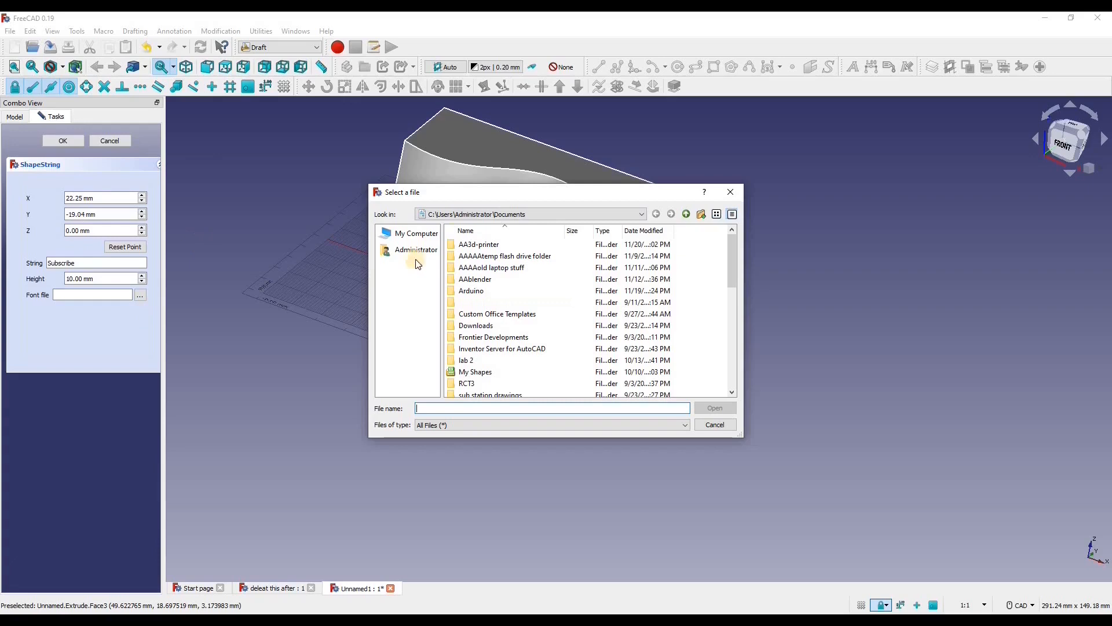
Browse the font chooser through My Computer and Local Disk toward C:\Windows\Fonts.
left_click(416, 233)
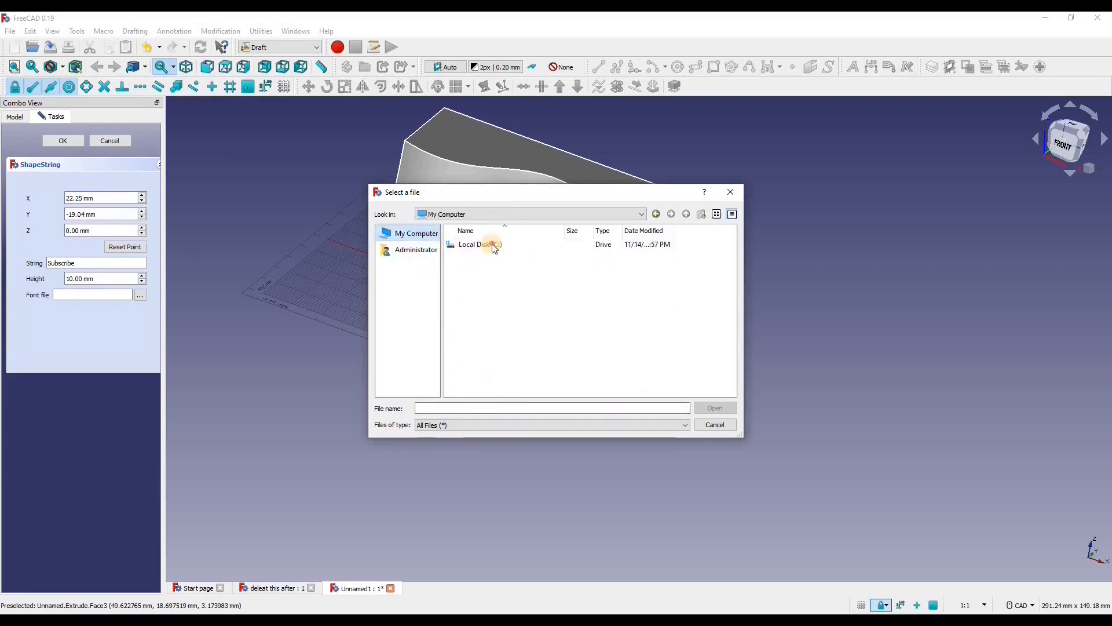
double_click(480, 244)
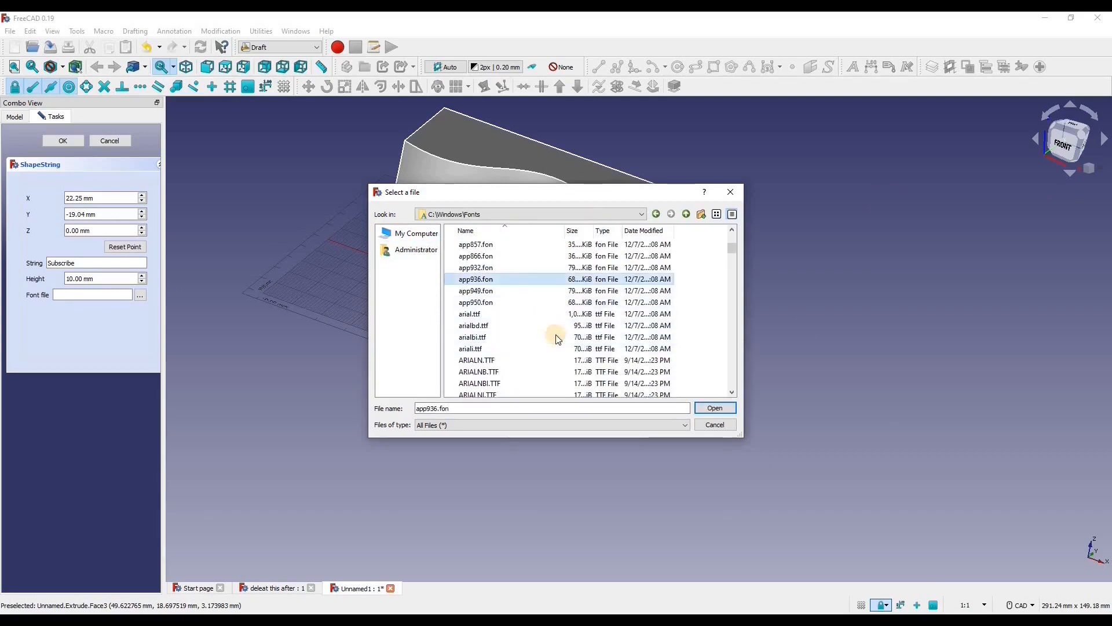
mouse_move(550, 344)
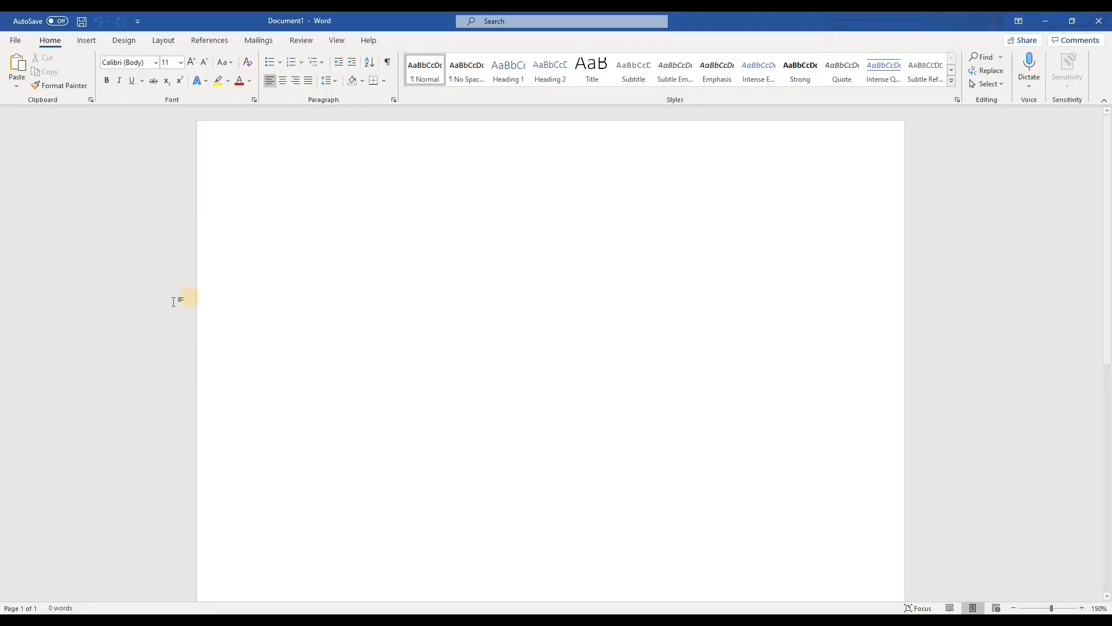
Type 'Subscribe' in Word and preview it in bold fonts like Arial Black.
type("Subscribe")
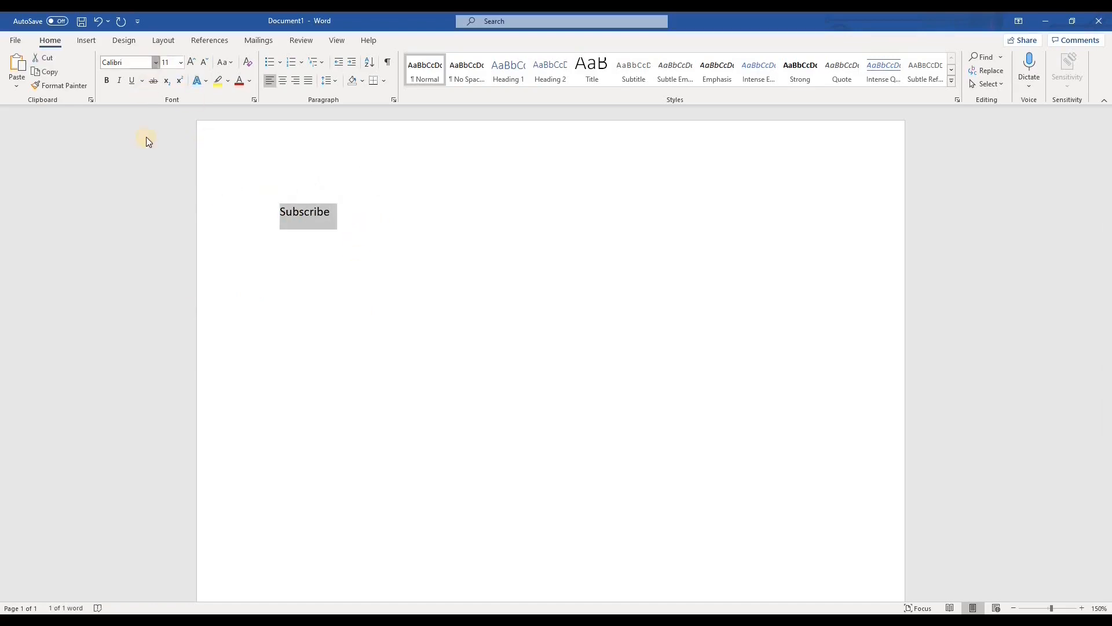
left_click(154, 62)
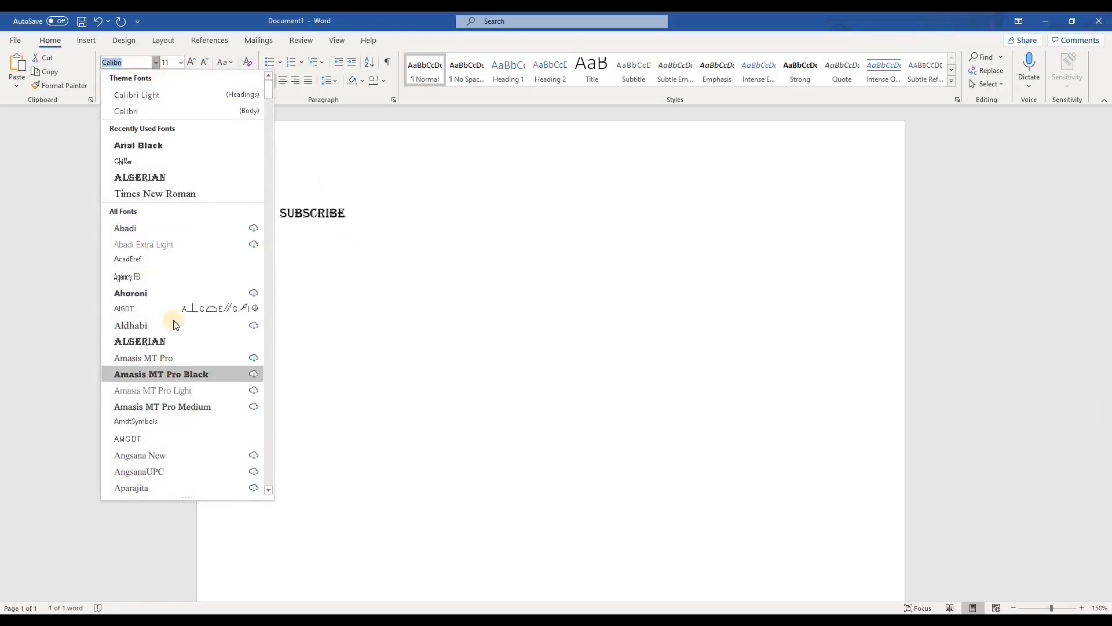
scroll("down", 3)
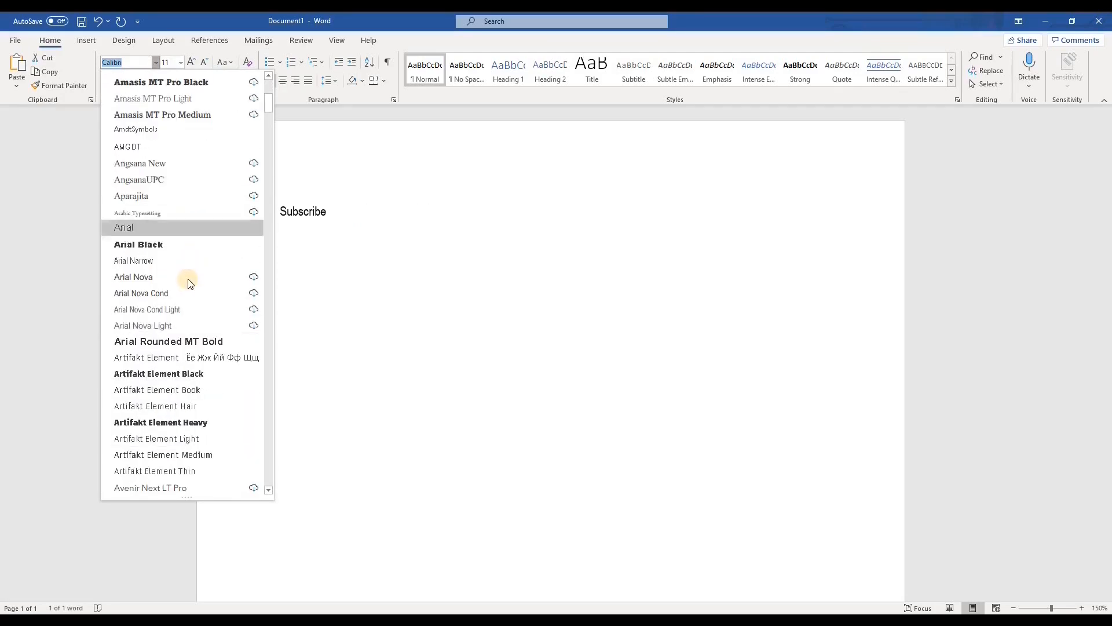
scroll("down", 3)
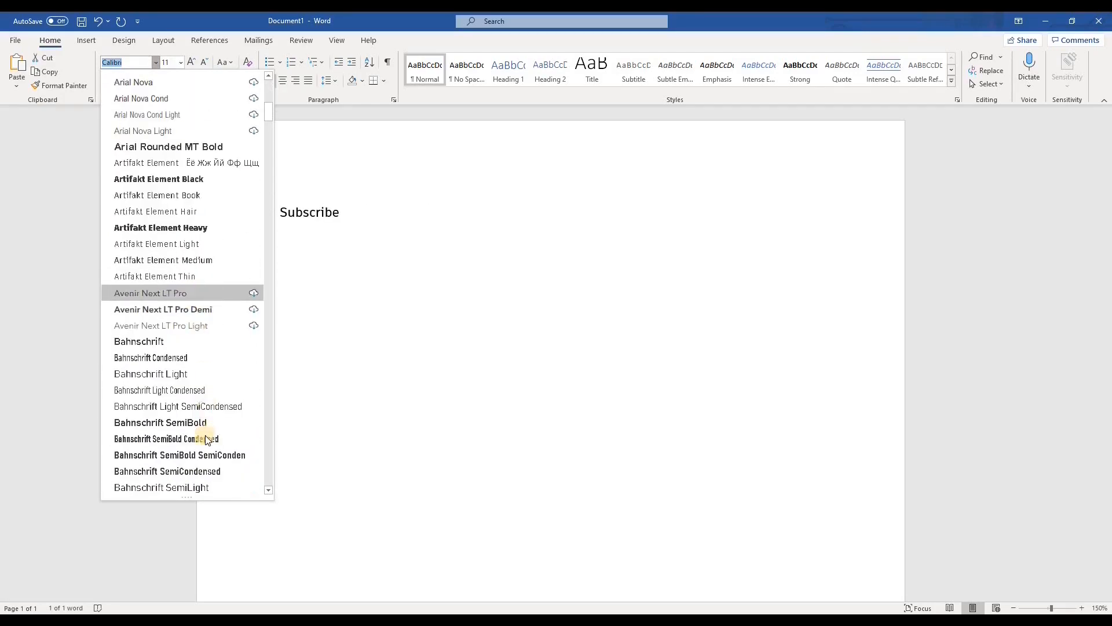
mouse_move(184, 228)
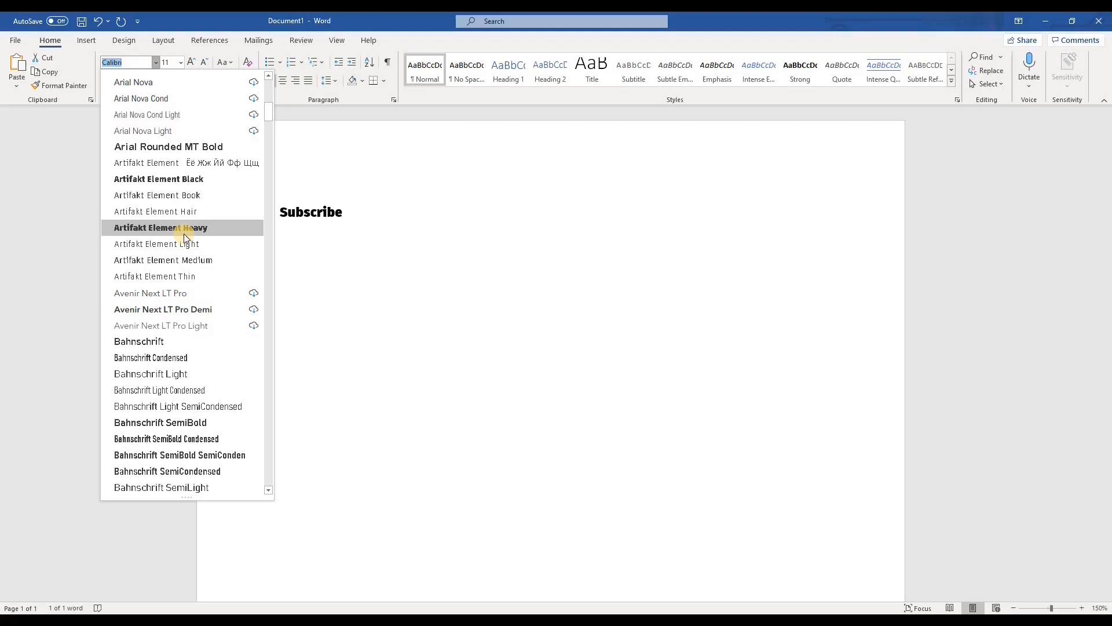
scroll("up", 3)
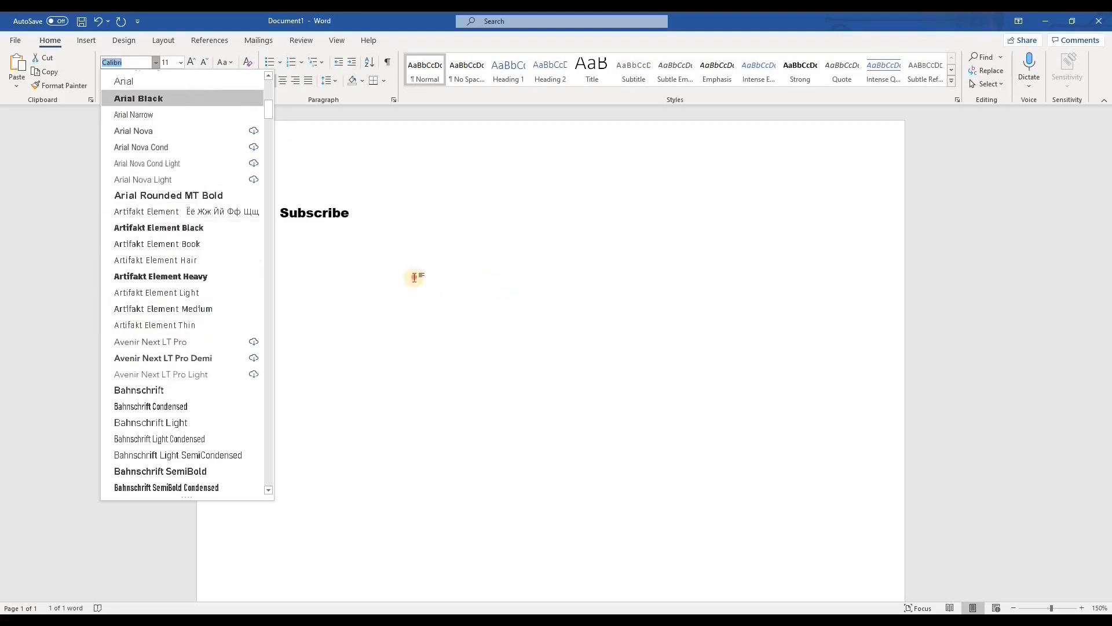
left_click(138, 98)
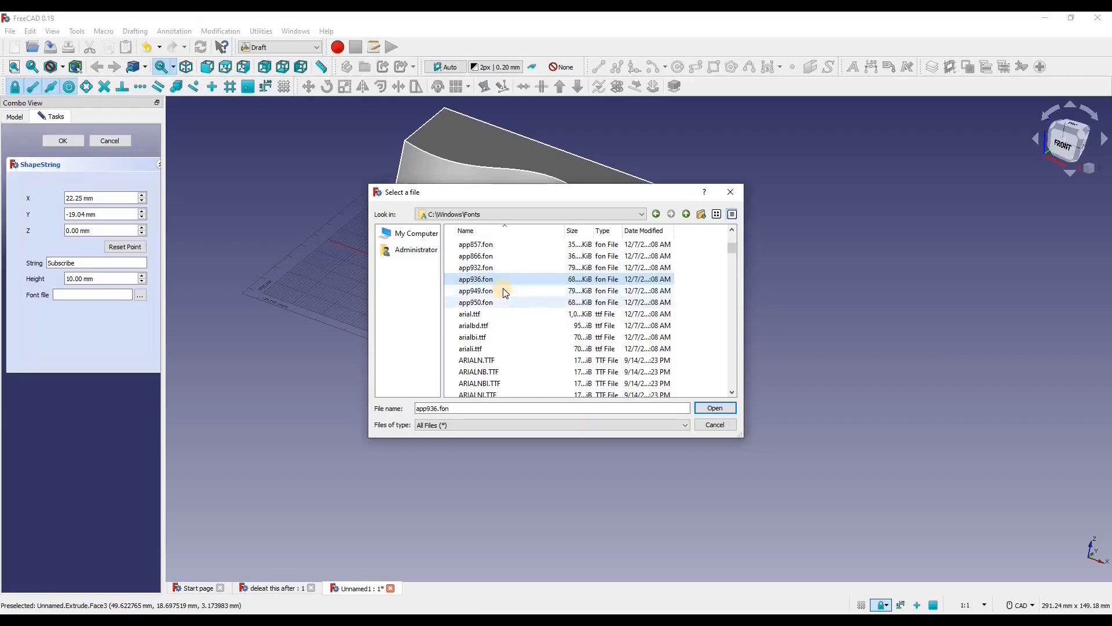
Load ARIALNB.TTF as the font and complete the Subscribe ShapeString.
scroll("down", 3)
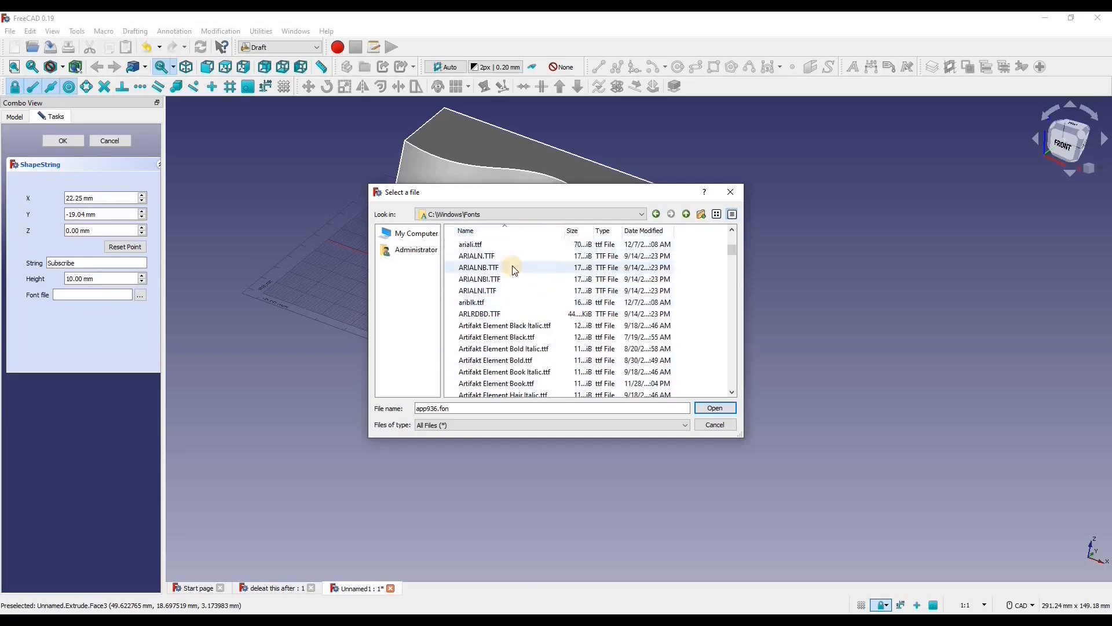
mouse_move(514, 279)
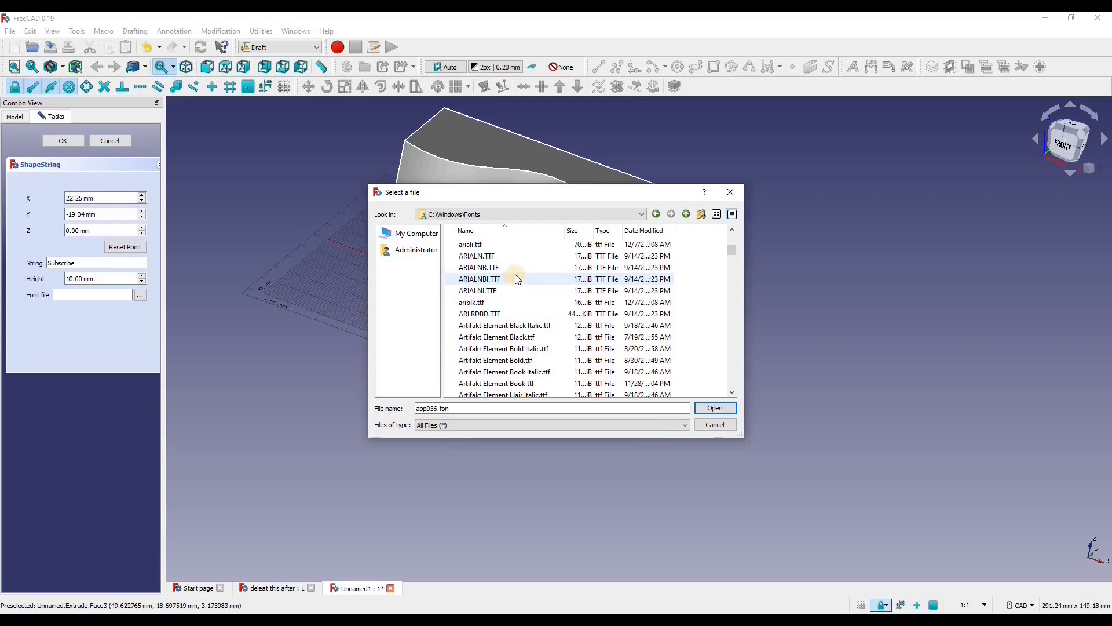
left_click(478, 268)
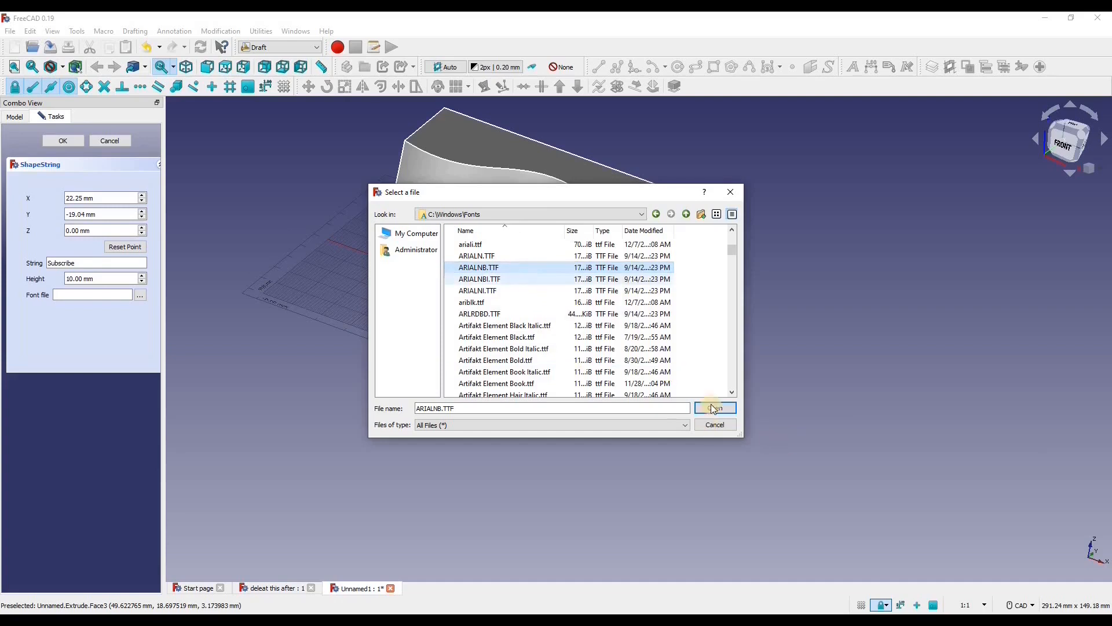
left_click(715, 408)
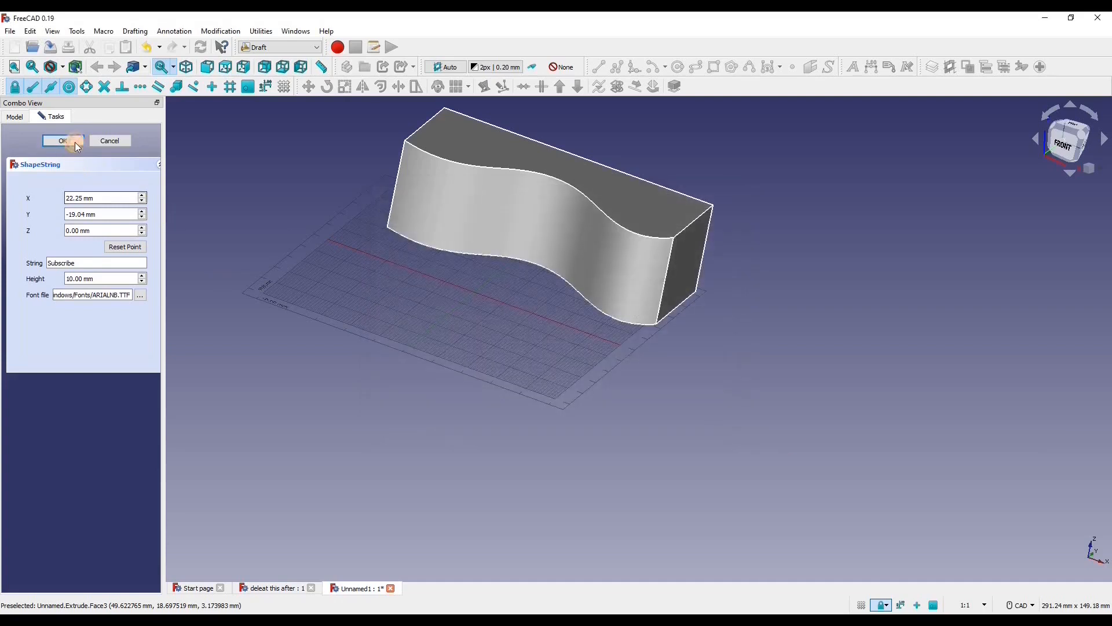
left_click(63, 140)
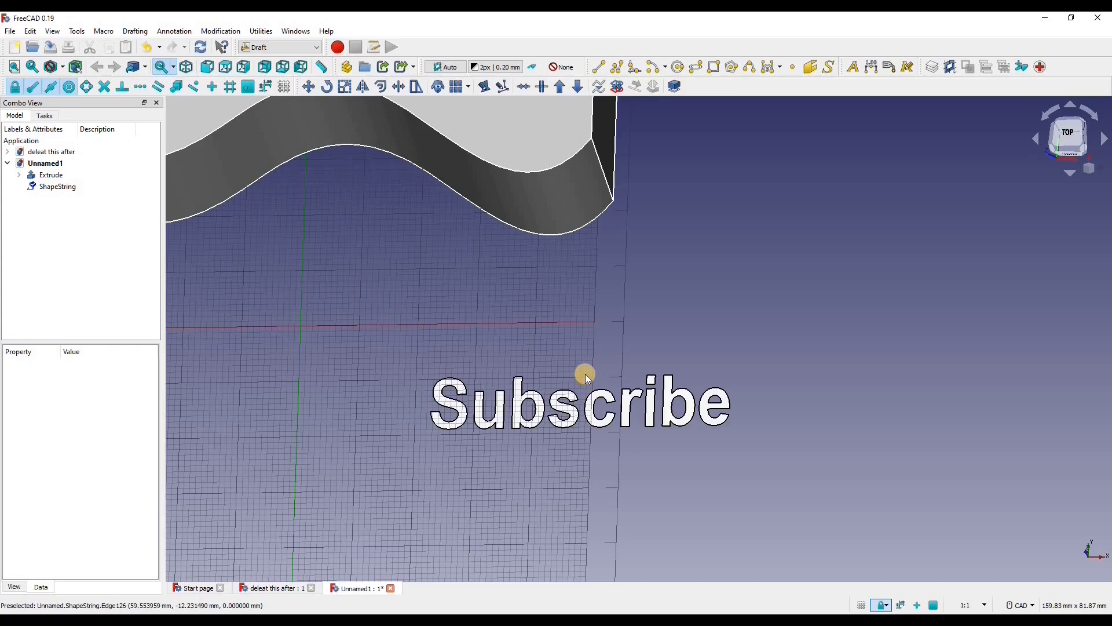
mouse_move(208, 127)
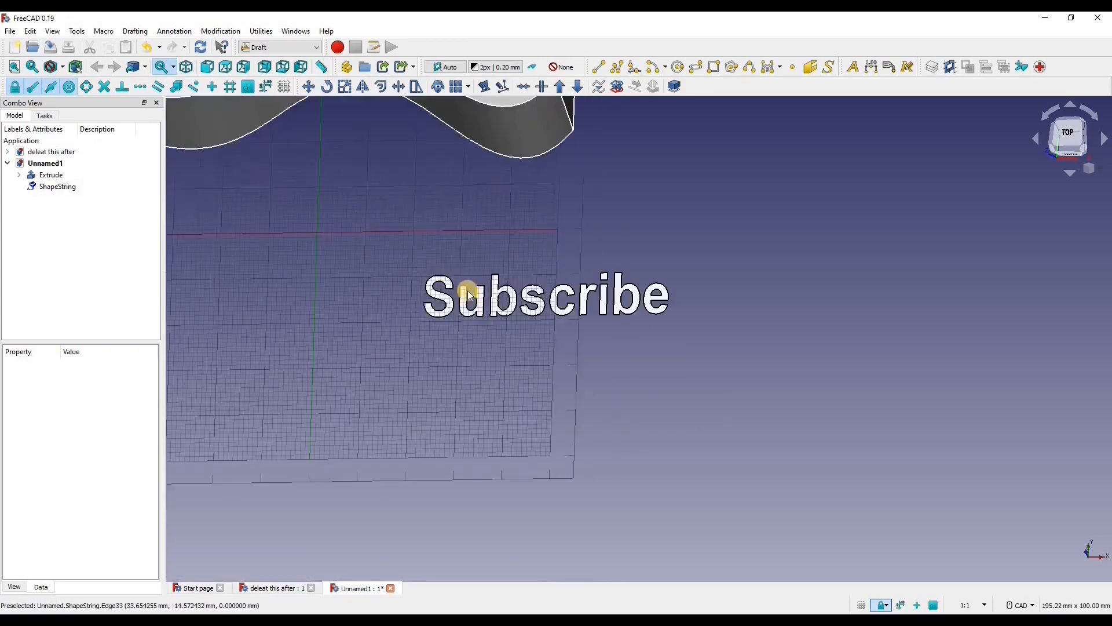
Convert the Subscribe ShapeString into Sketch001 and delete the original text shape.
left_click(57, 186)
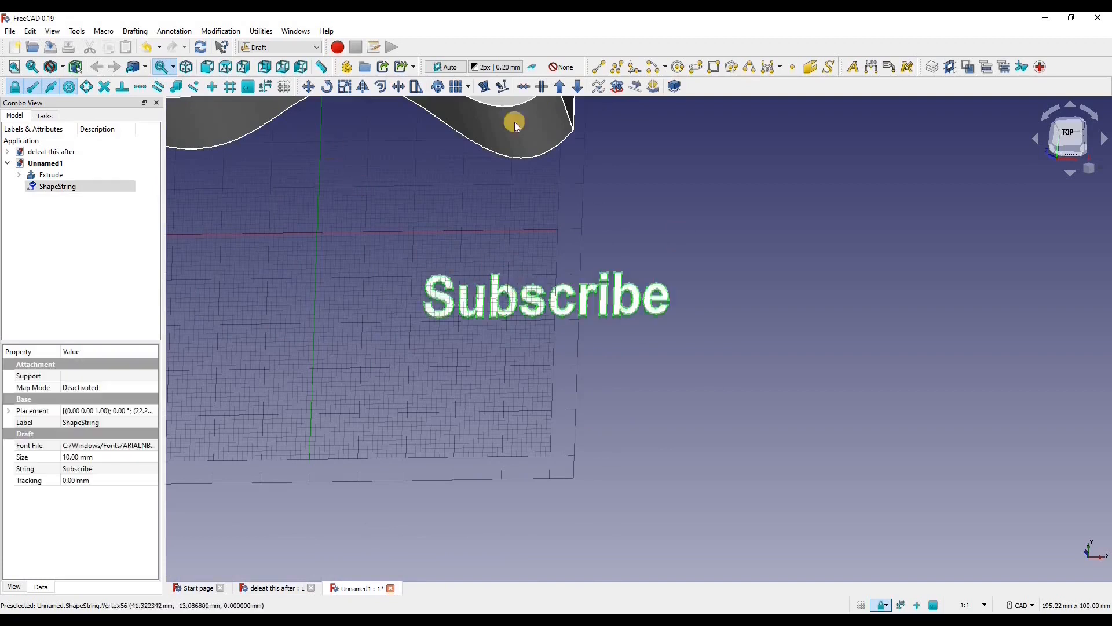
mouse_move(563, 248)
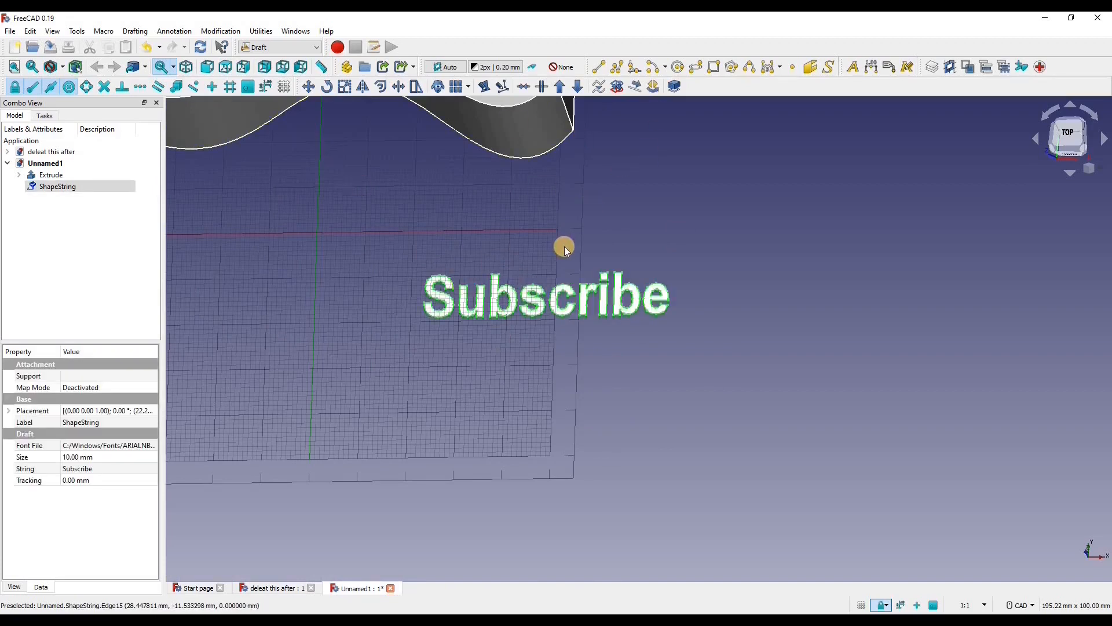
left_click(58, 186)
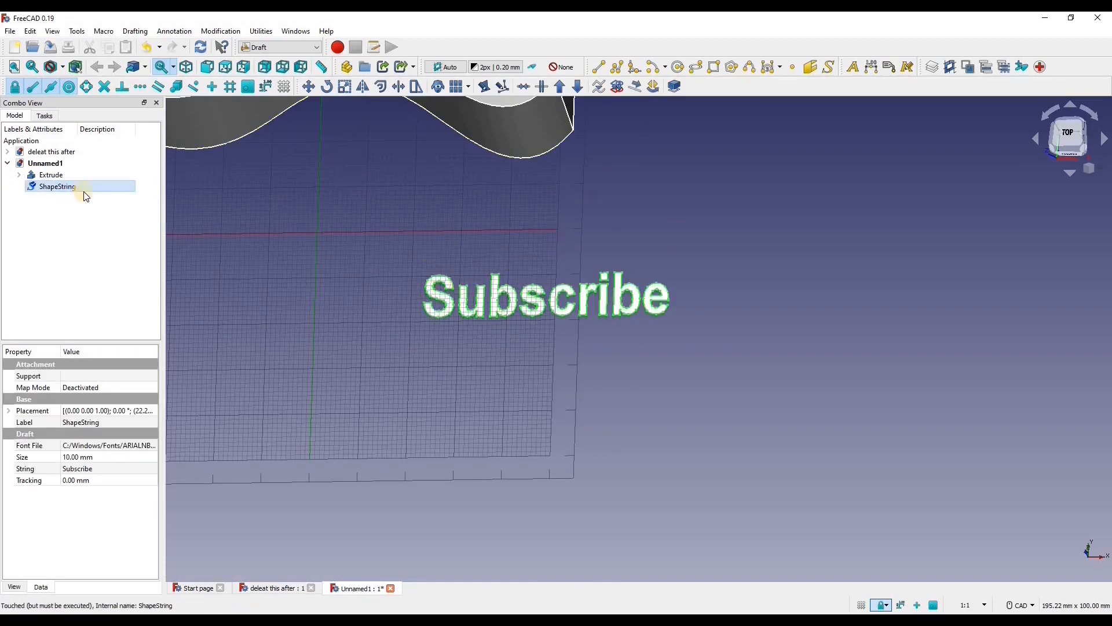
mouse_move(617, 86)
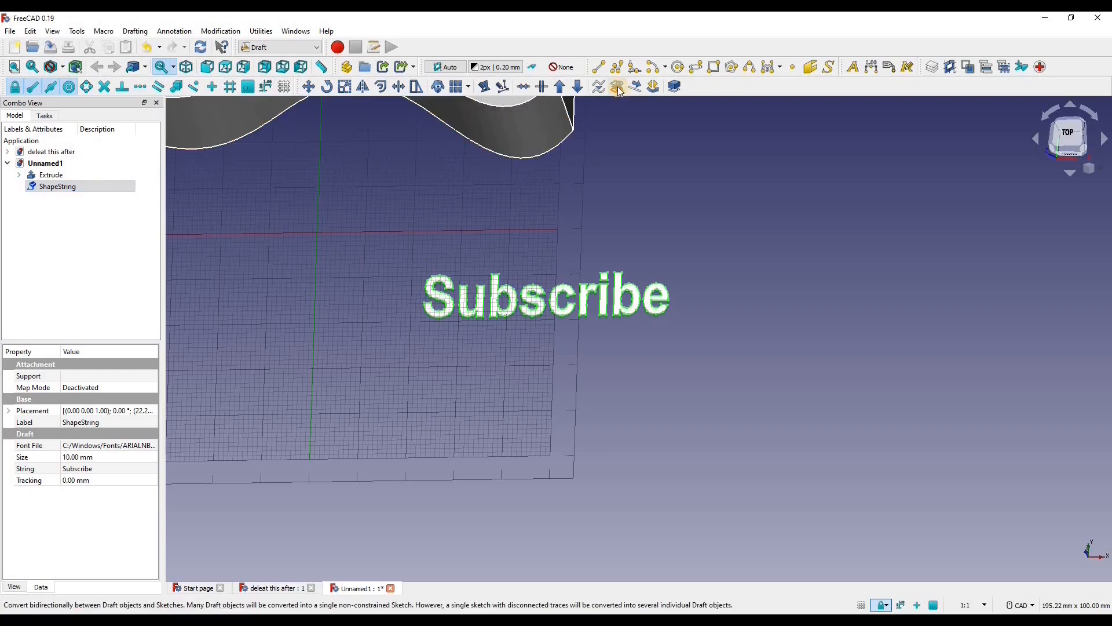
mouse_move(616, 85)
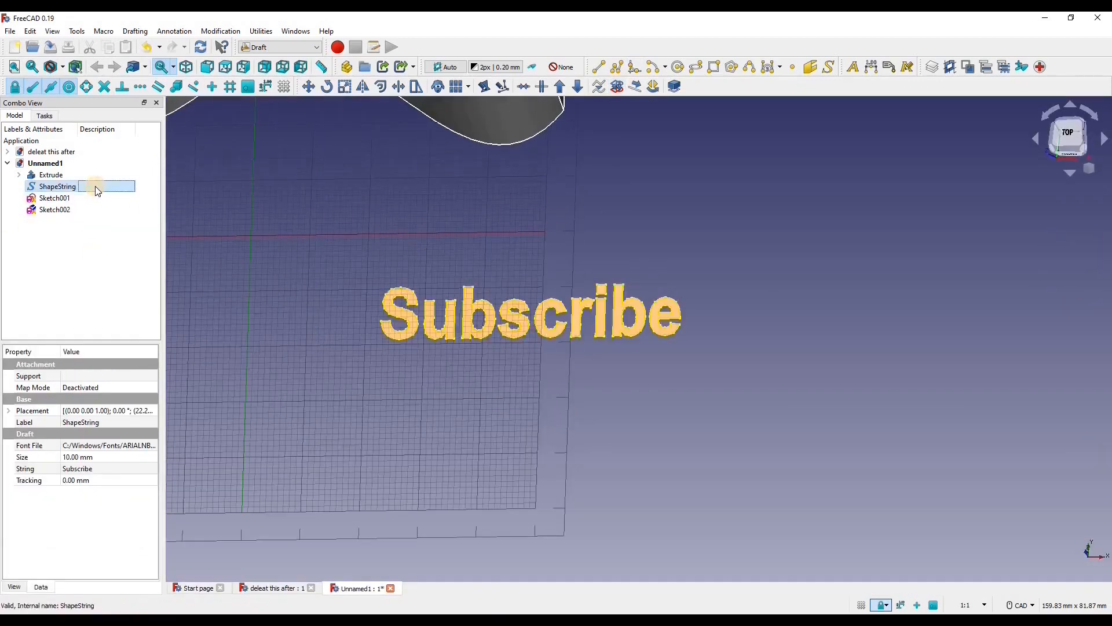
left_click(55, 186)
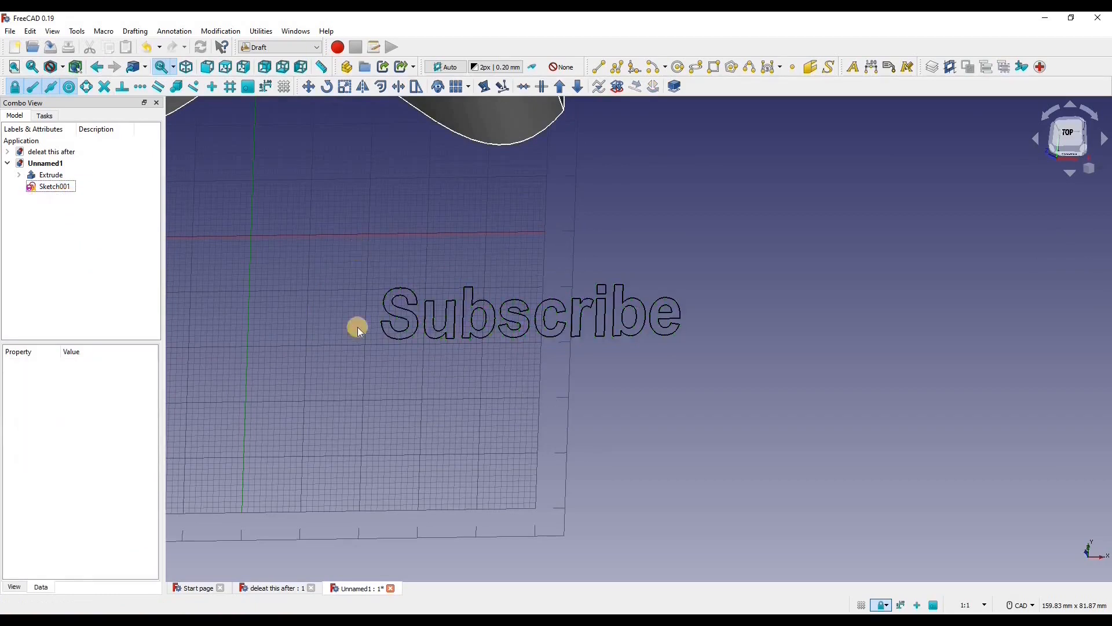
left_click(54, 186)
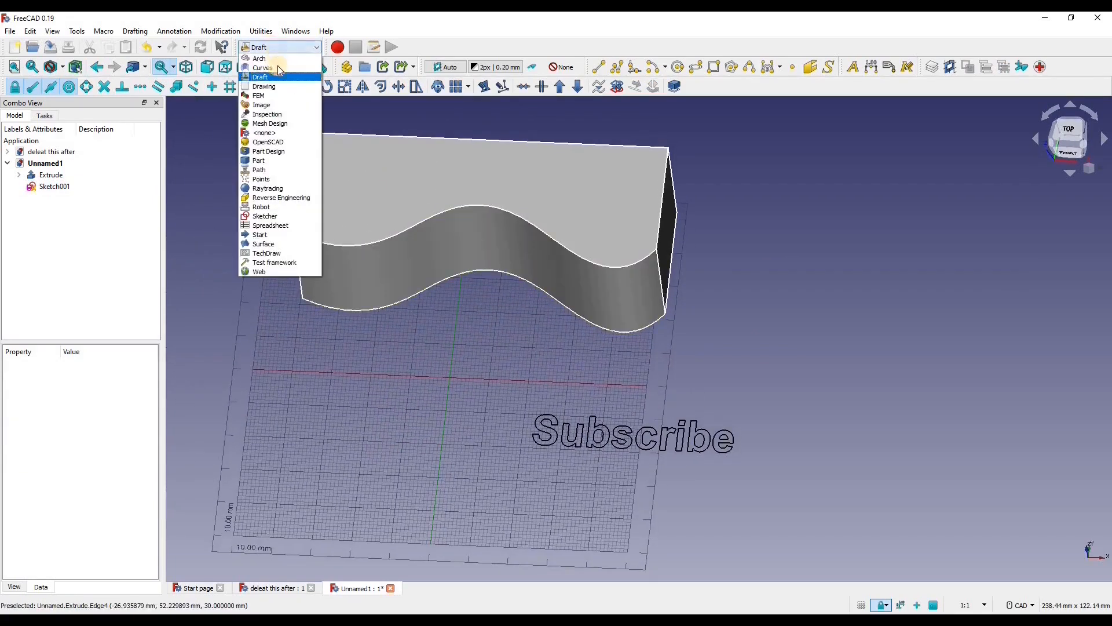
Map the Subscribe sketch onto the block's wavy face with Curves' Sketch on Surface.
left_click(262, 67)
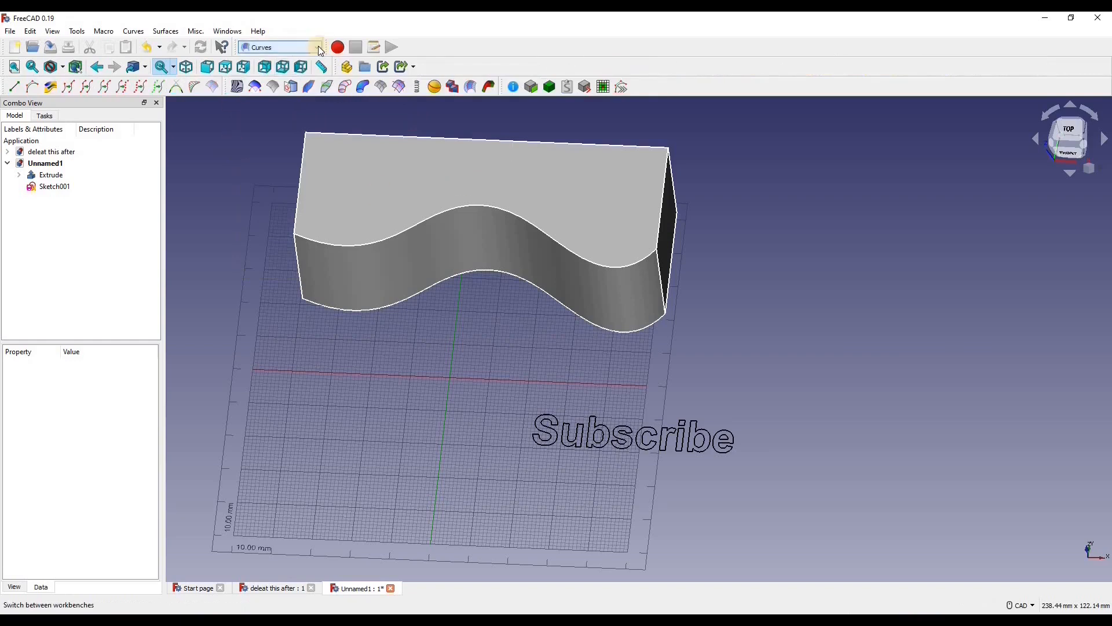
mouse_move(516, 272)
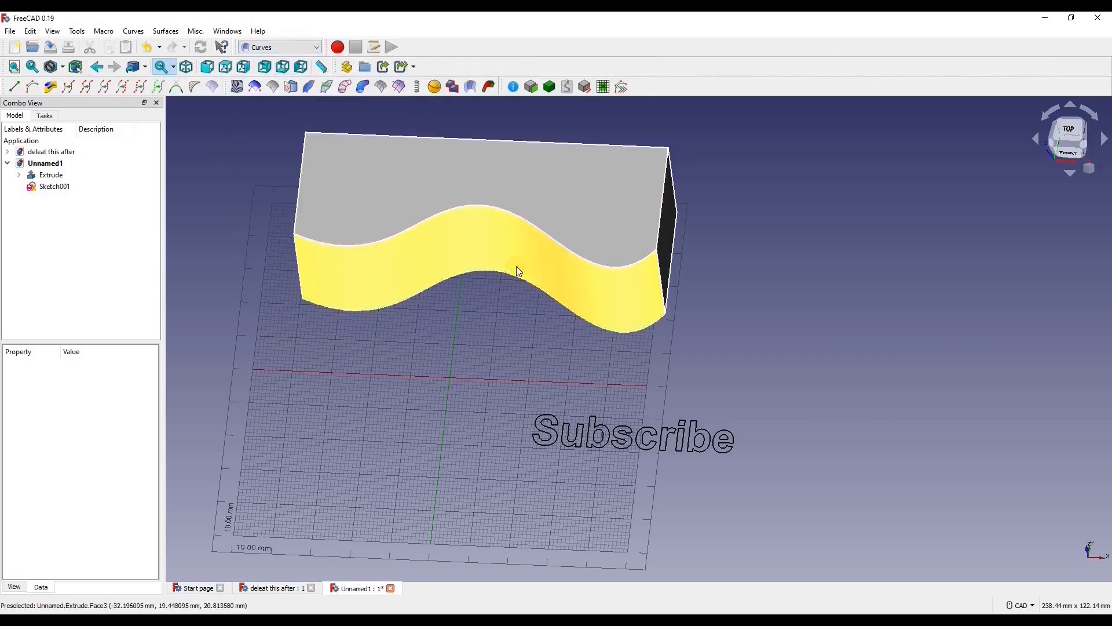
left_click(51, 174)
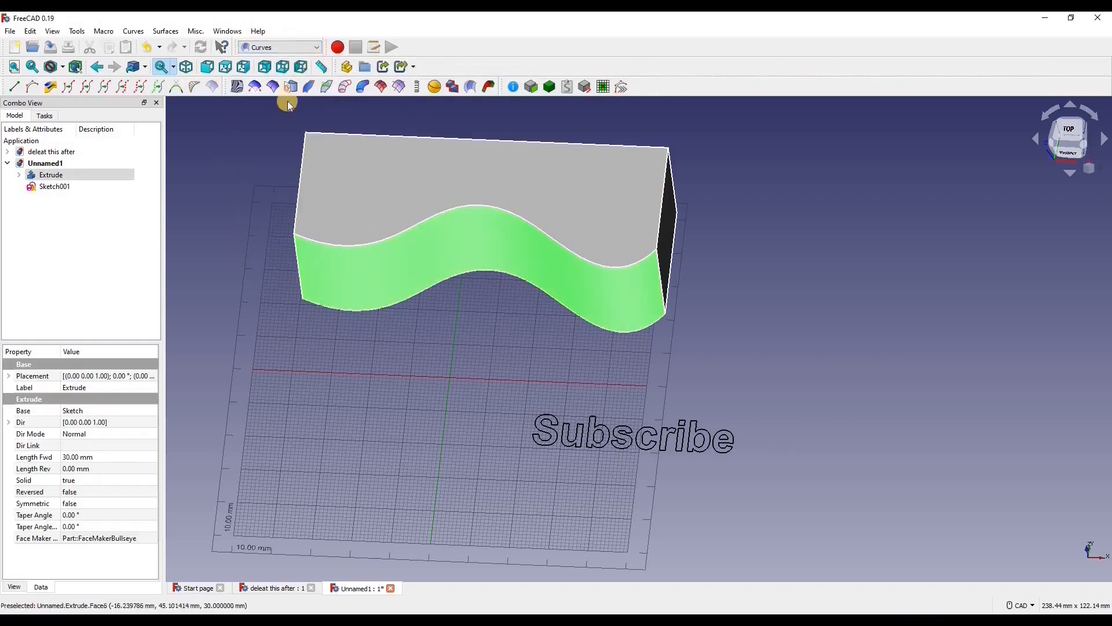
mouse_move(290, 88)
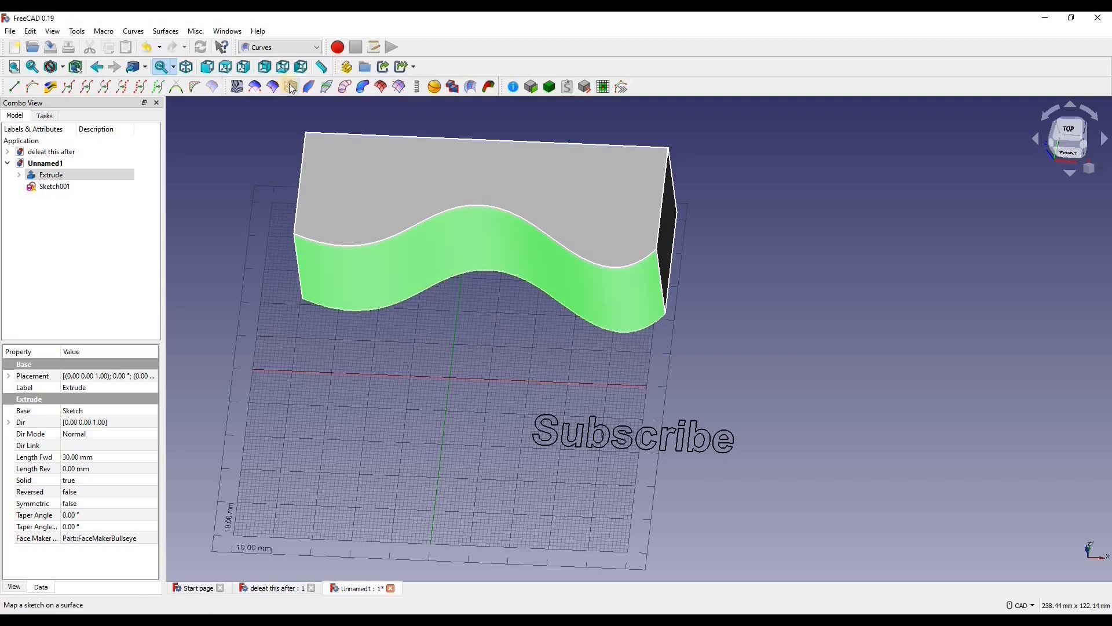
mouse_move(291, 85)
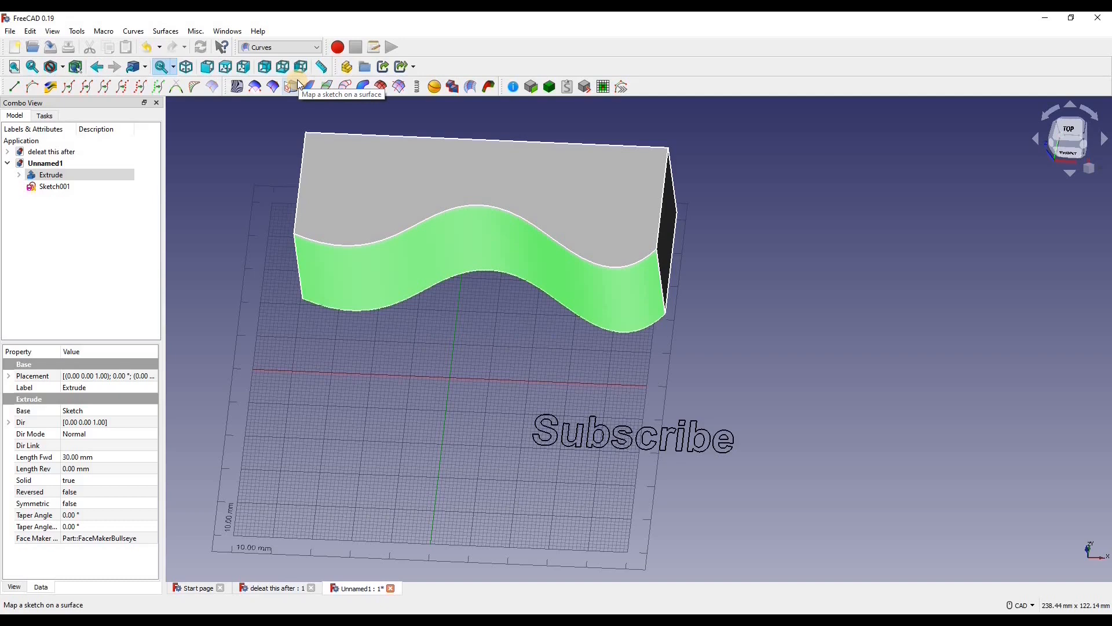
mouse_move(289, 87)
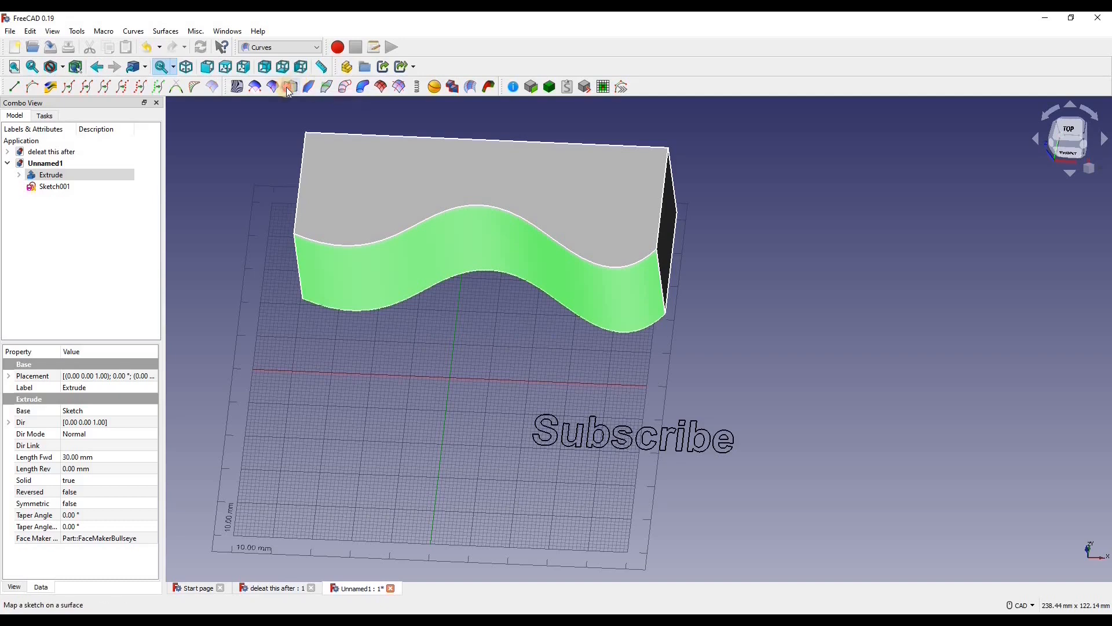
left_click(287, 86)
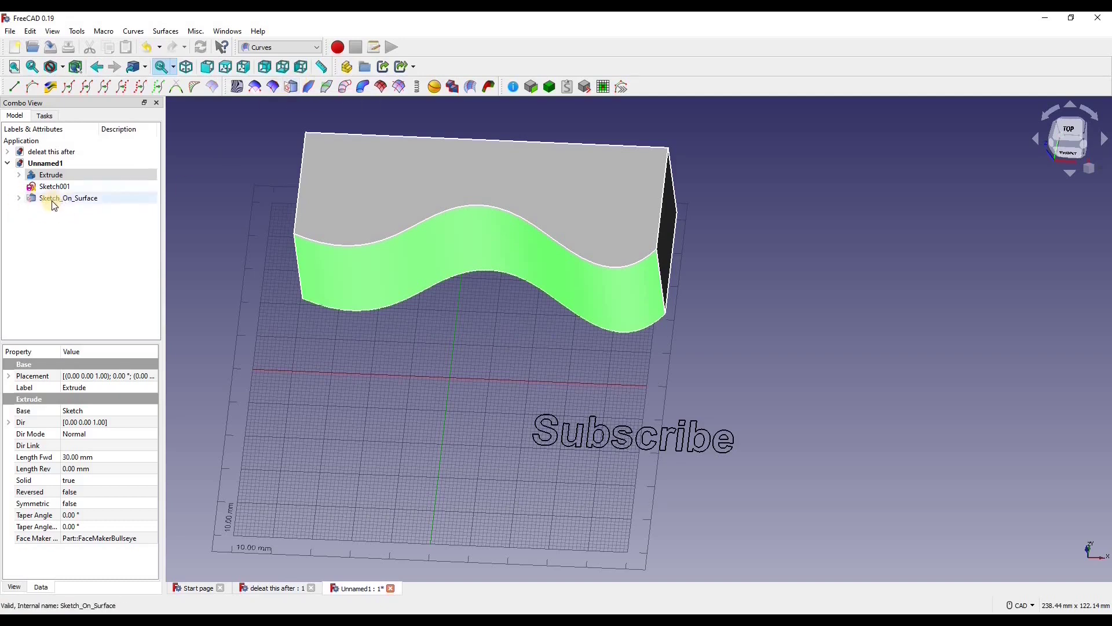
Expand Sketch_On_Surface and open its Mapped_Sketch for editing.
left_click(54, 186)
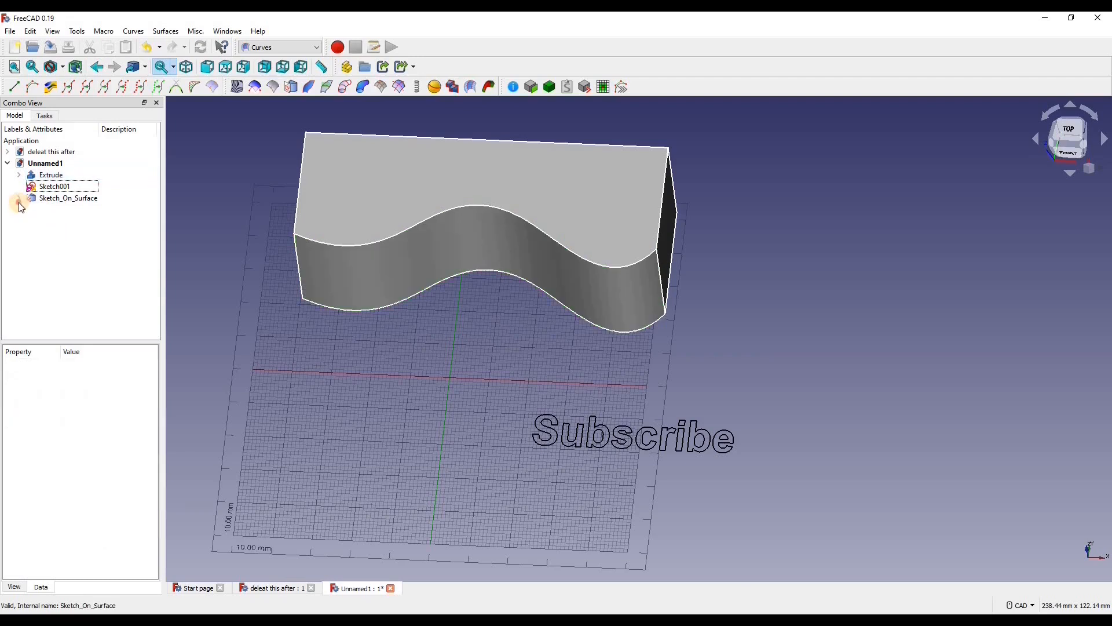
left_click(18, 198)
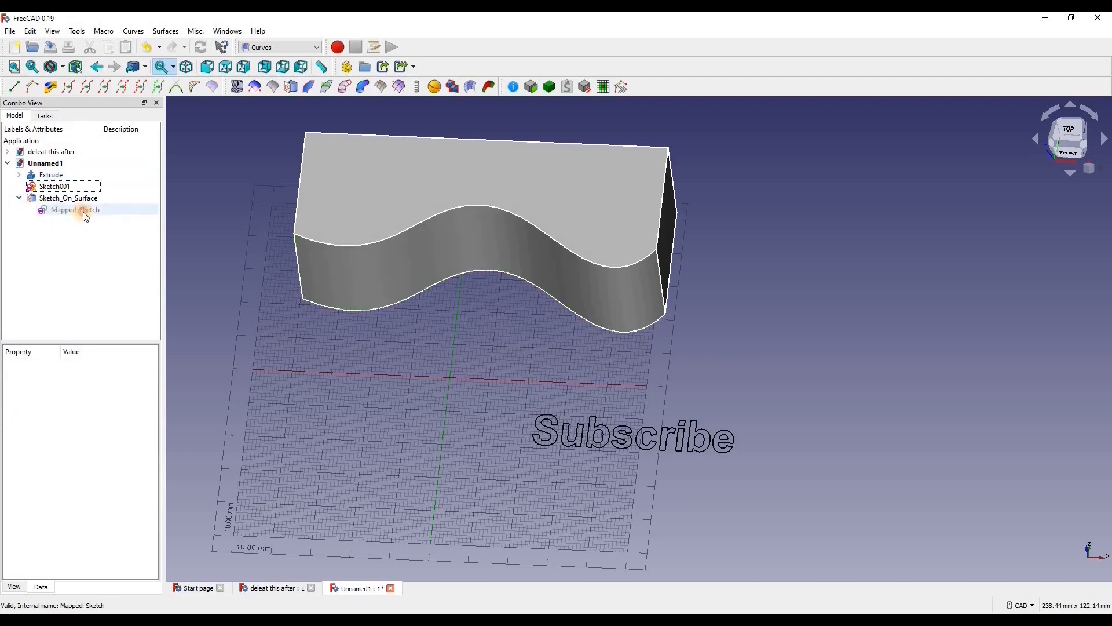
double_click(75, 209)
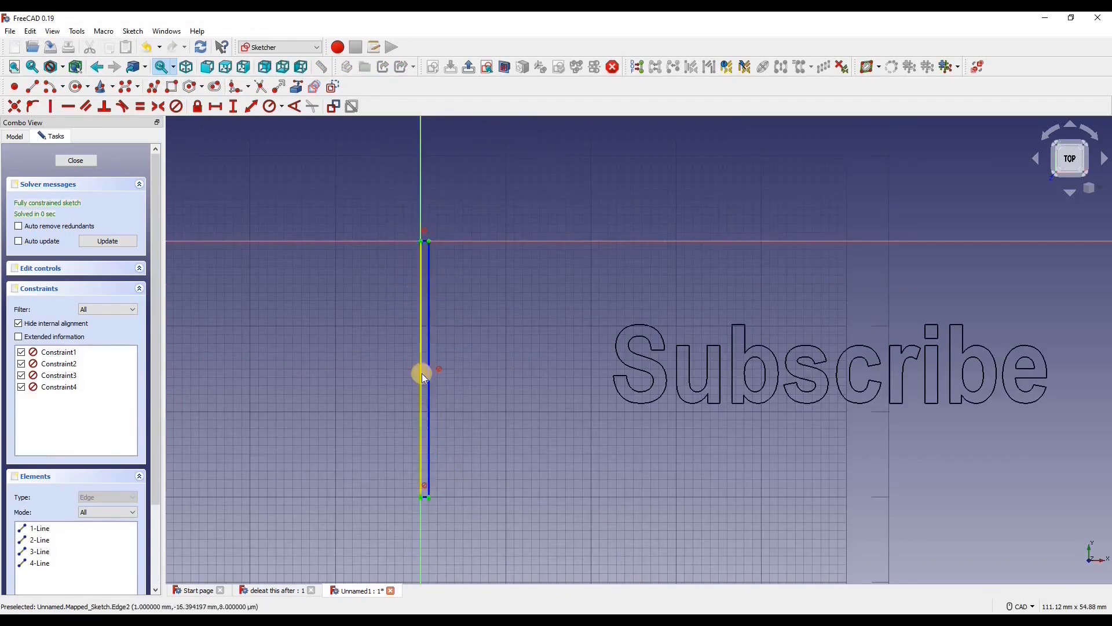
mouse_move(419, 353)
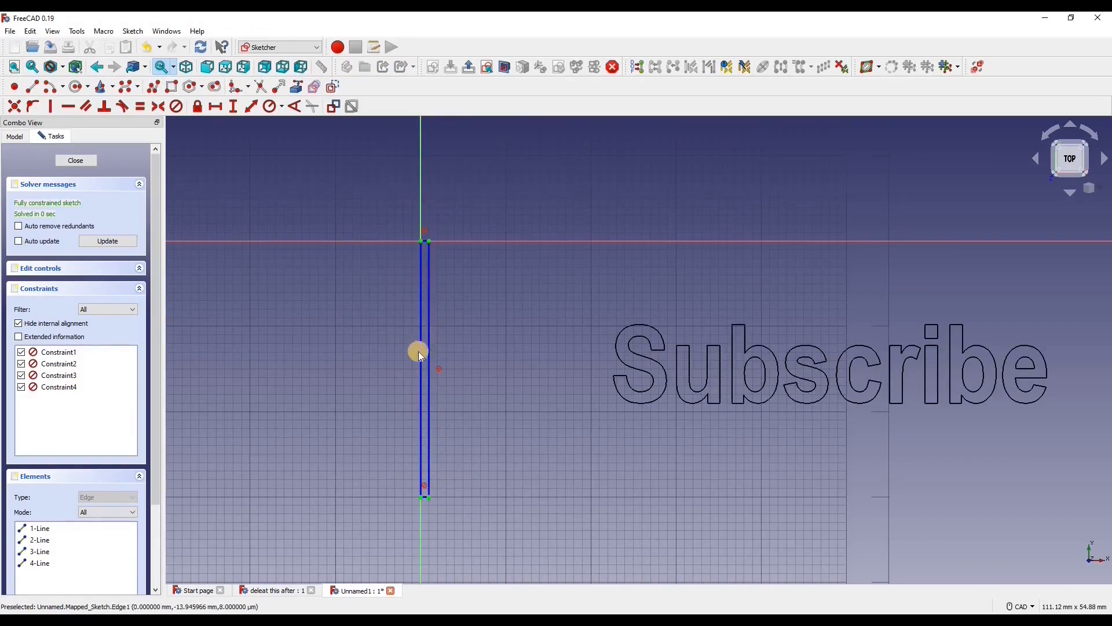
Add the vertical side edges joining the two horizontal lines into a closed rectangle around the text.
scroll("down", 3)
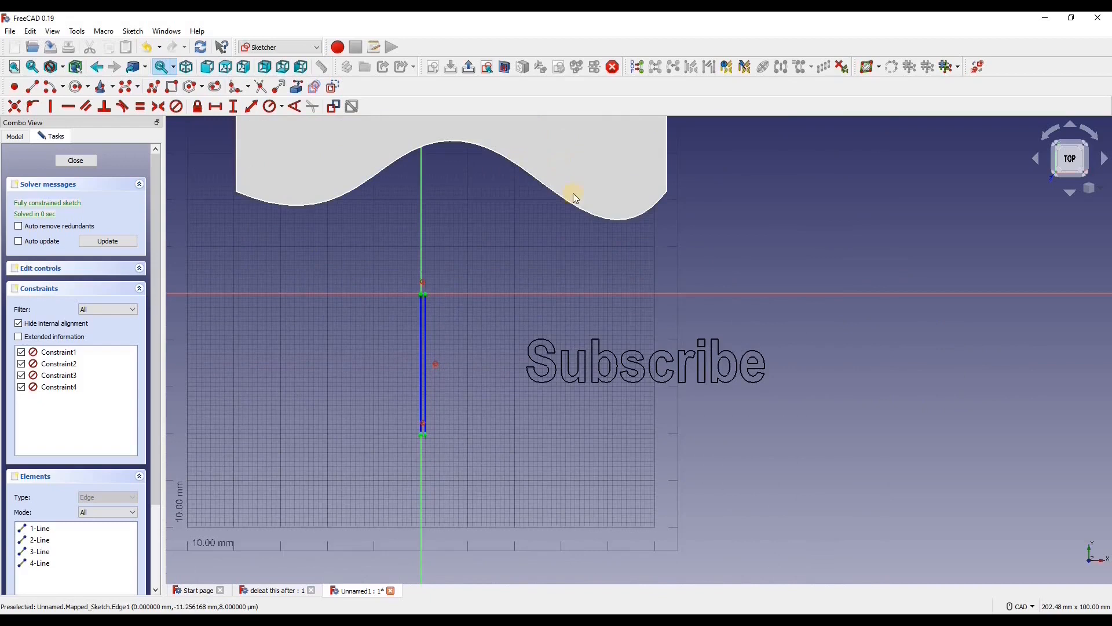
mouse_move(424, 215)
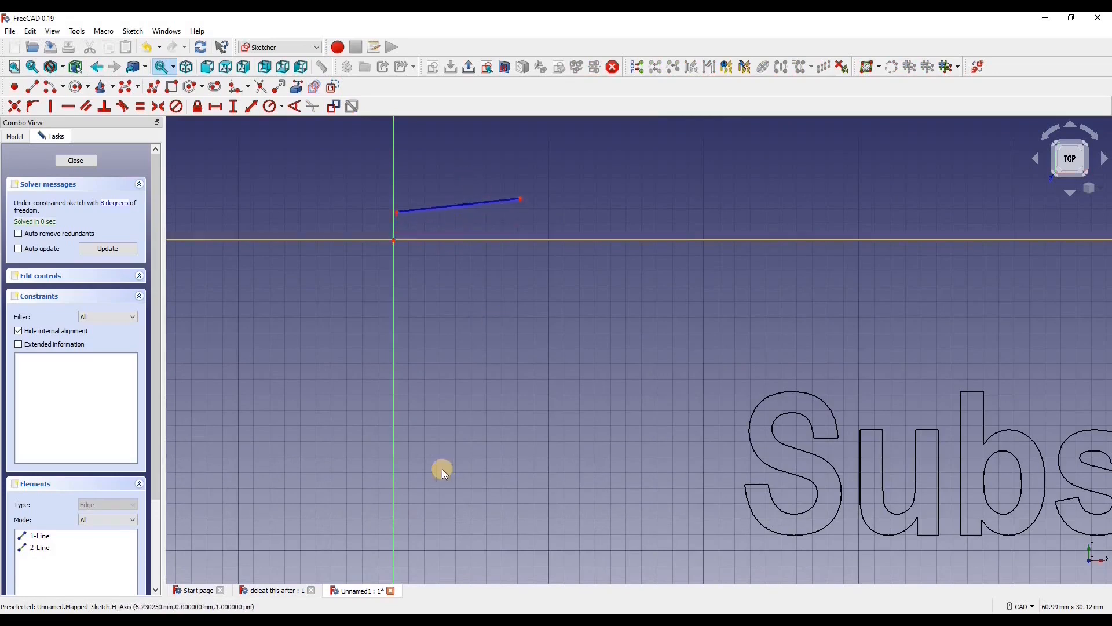
scroll("down", 3)
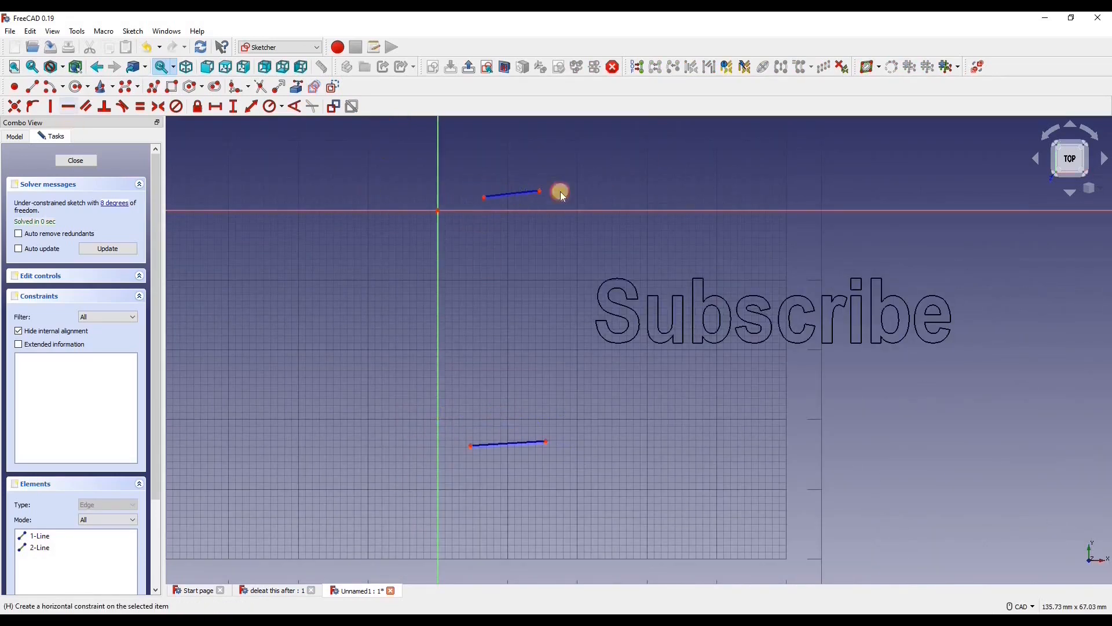
mouse_move(513, 228)
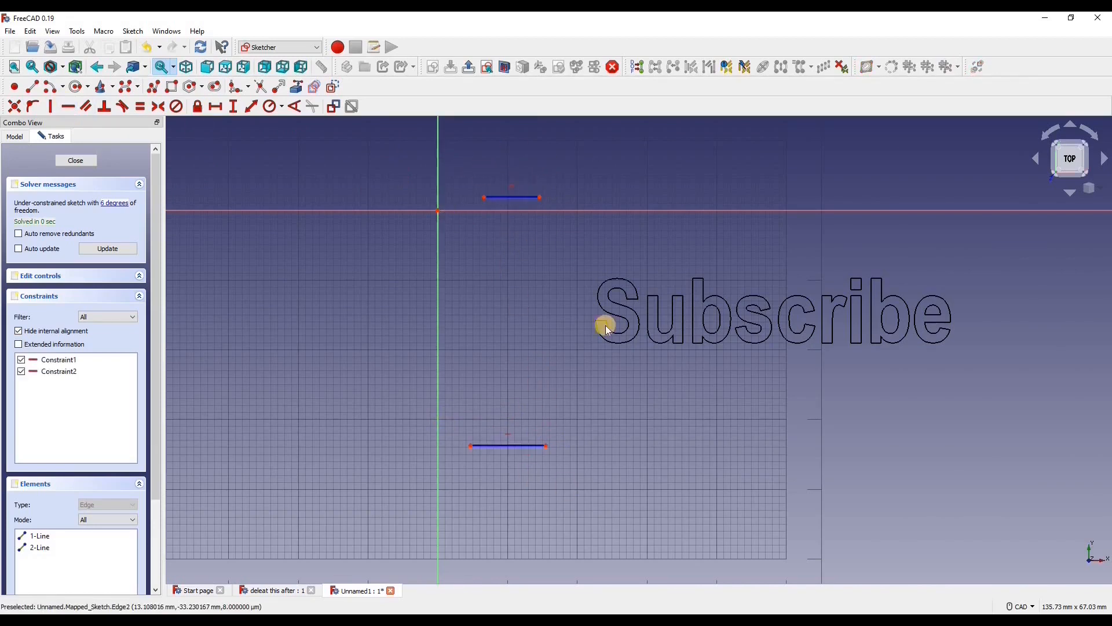
scroll("down", 3)
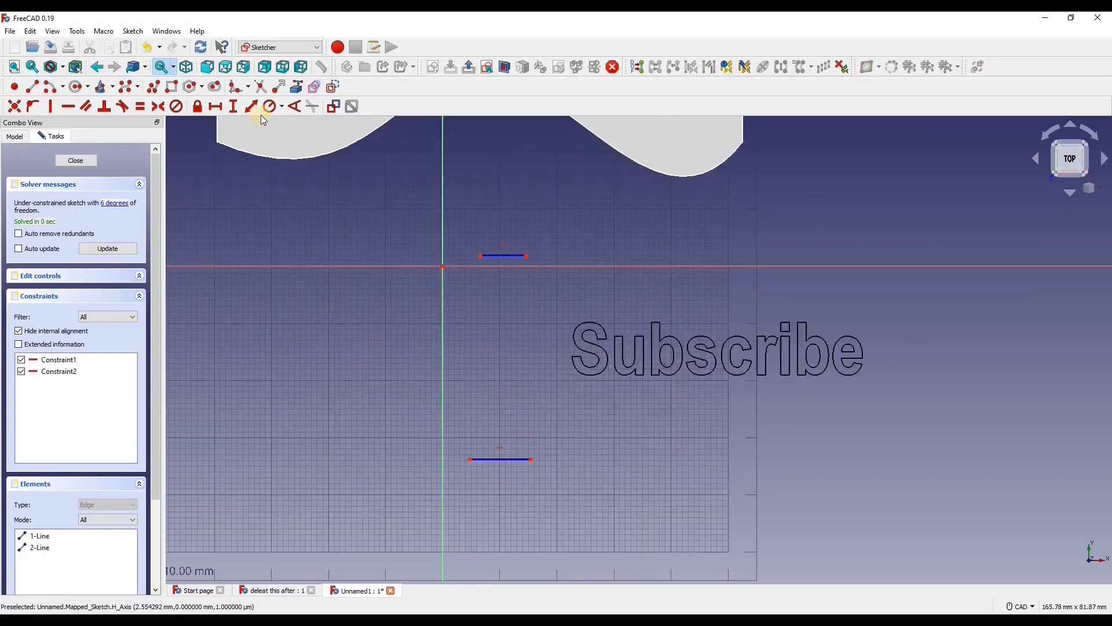
mouse_move(474, 454)
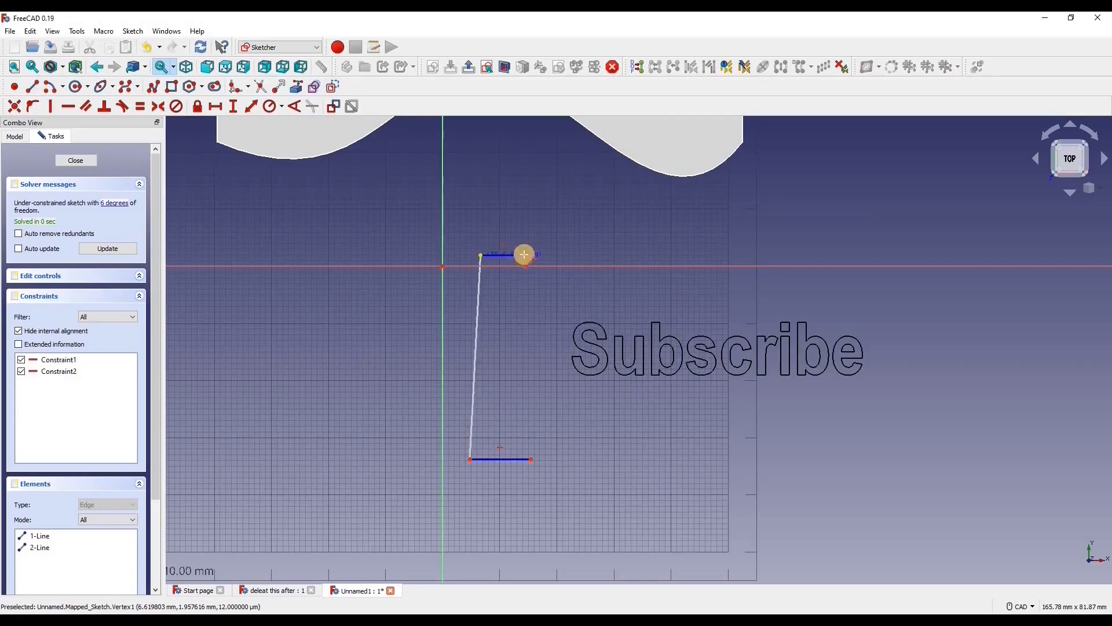
left_click(524, 257)
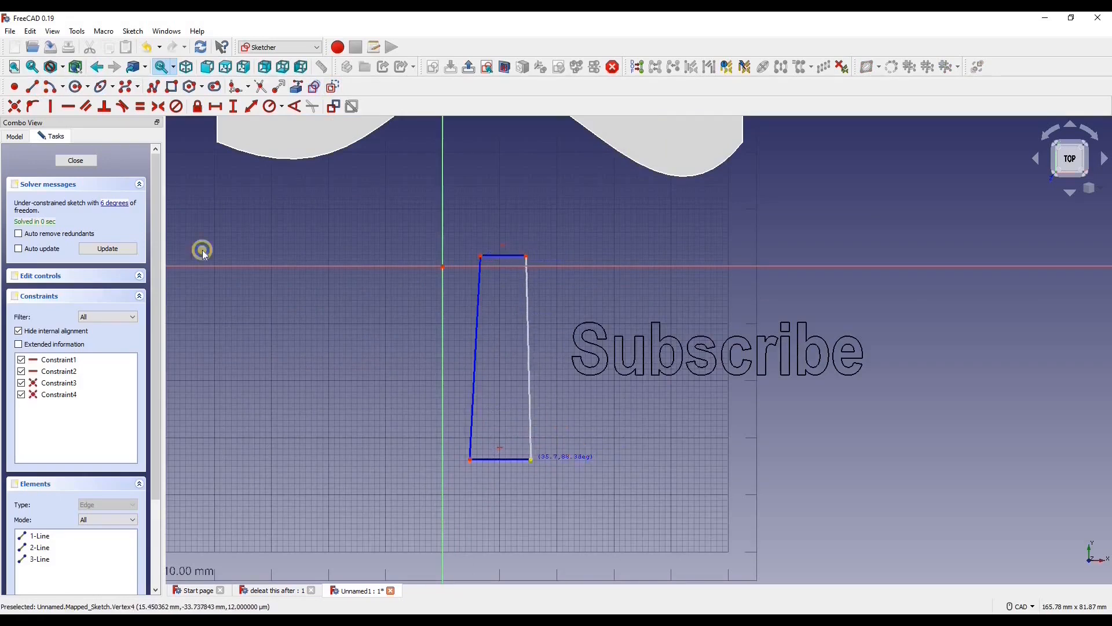
left_click(473, 357)
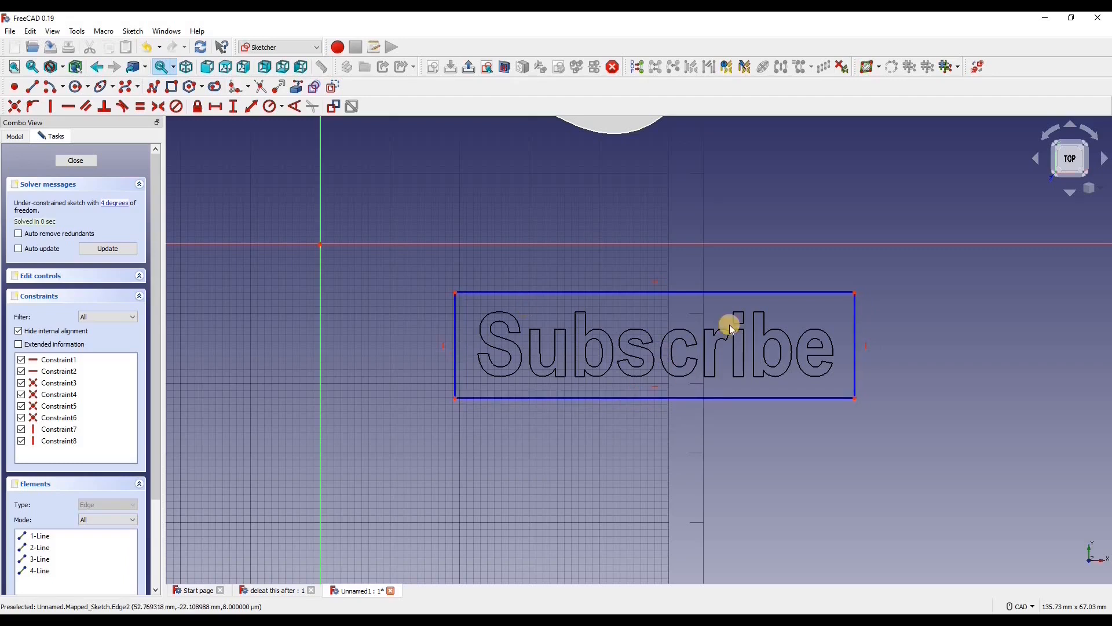
mouse_move(553, 354)
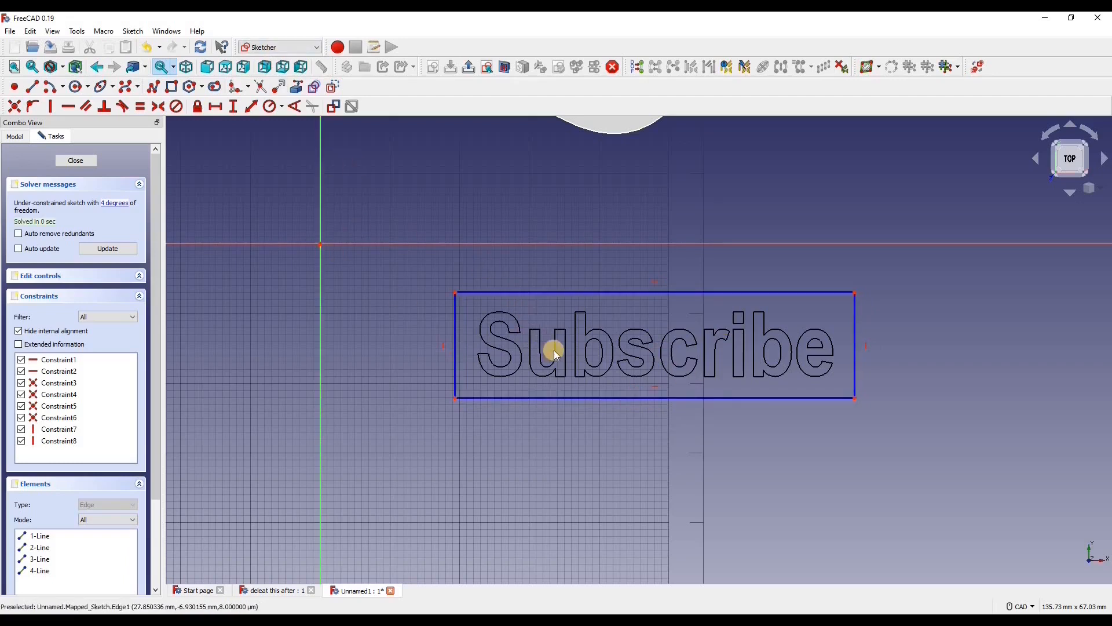
mouse_move(512, 335)
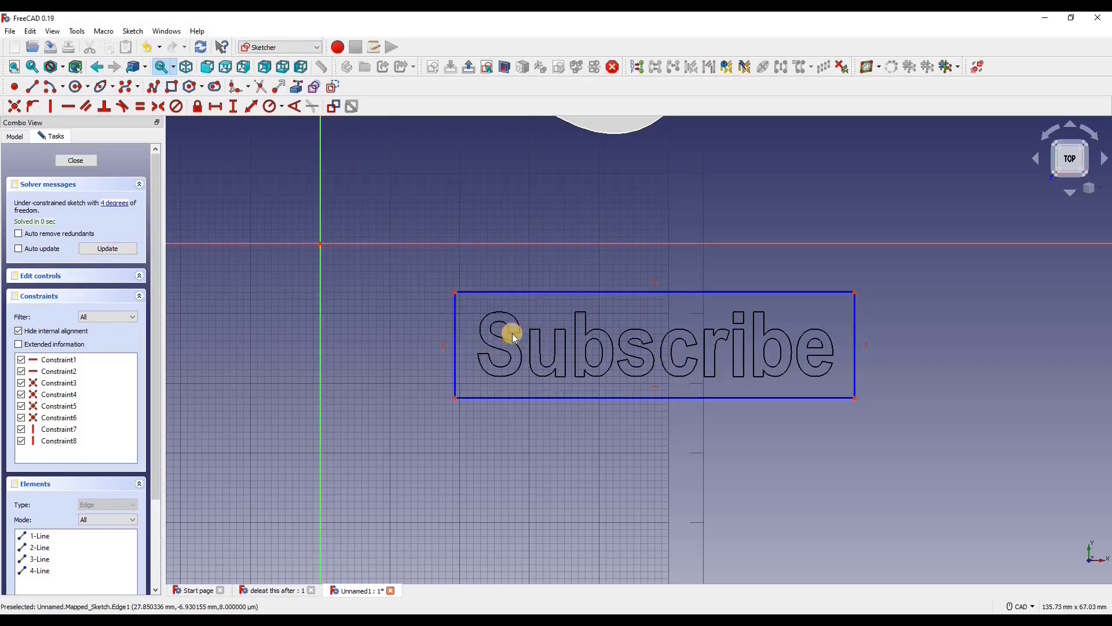
mouse_move(705, 353)
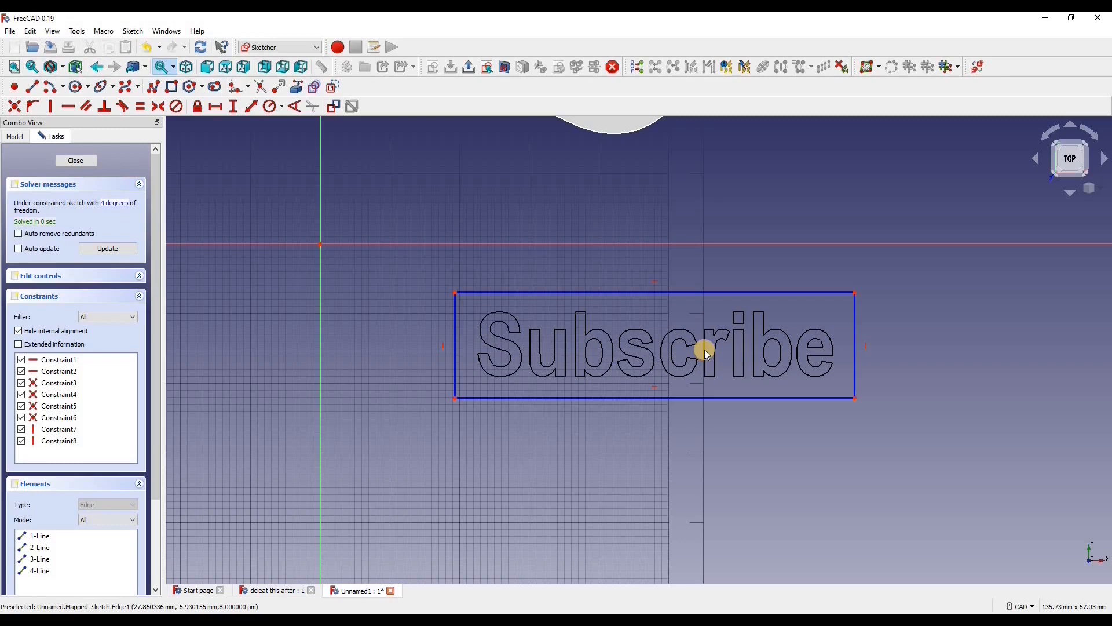
mouse_move(471, 199)
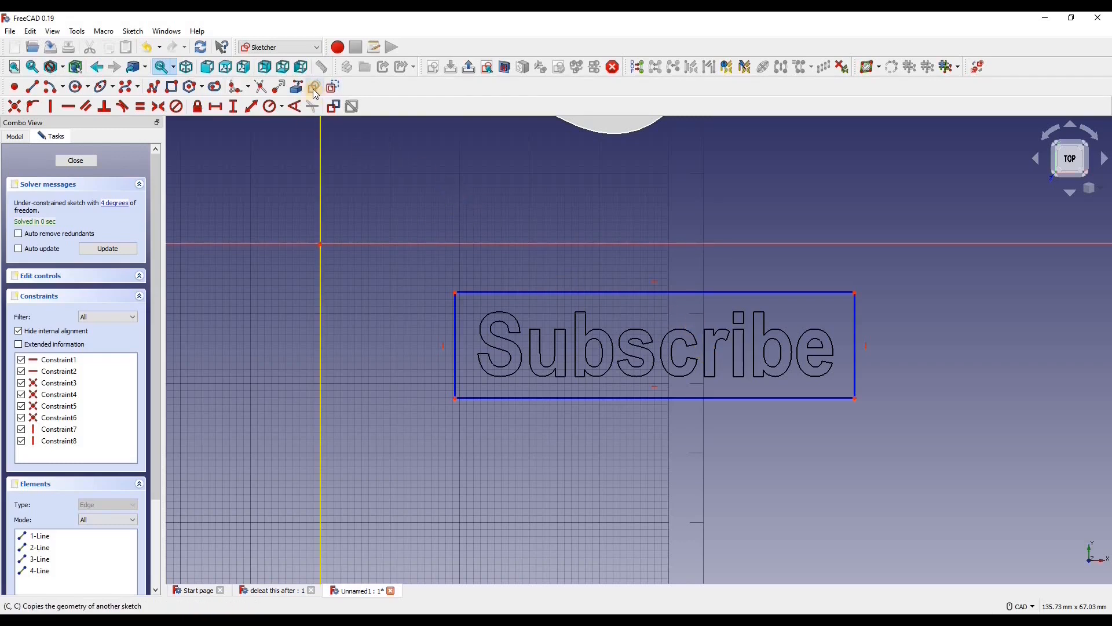
mouse_move(312, 86)
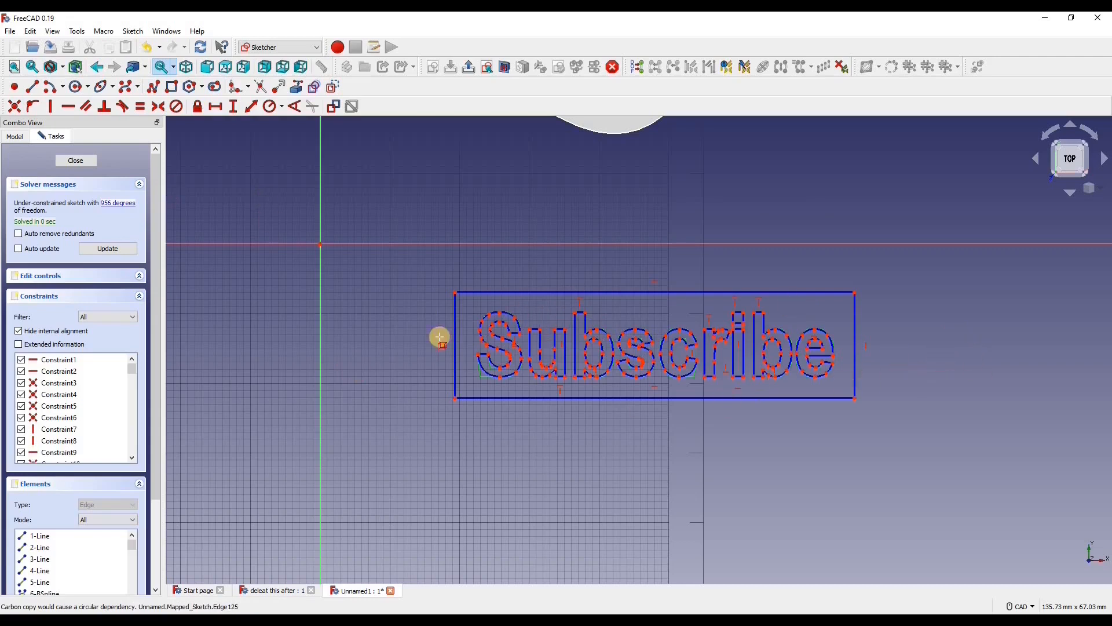
mouse_move(310, 221)
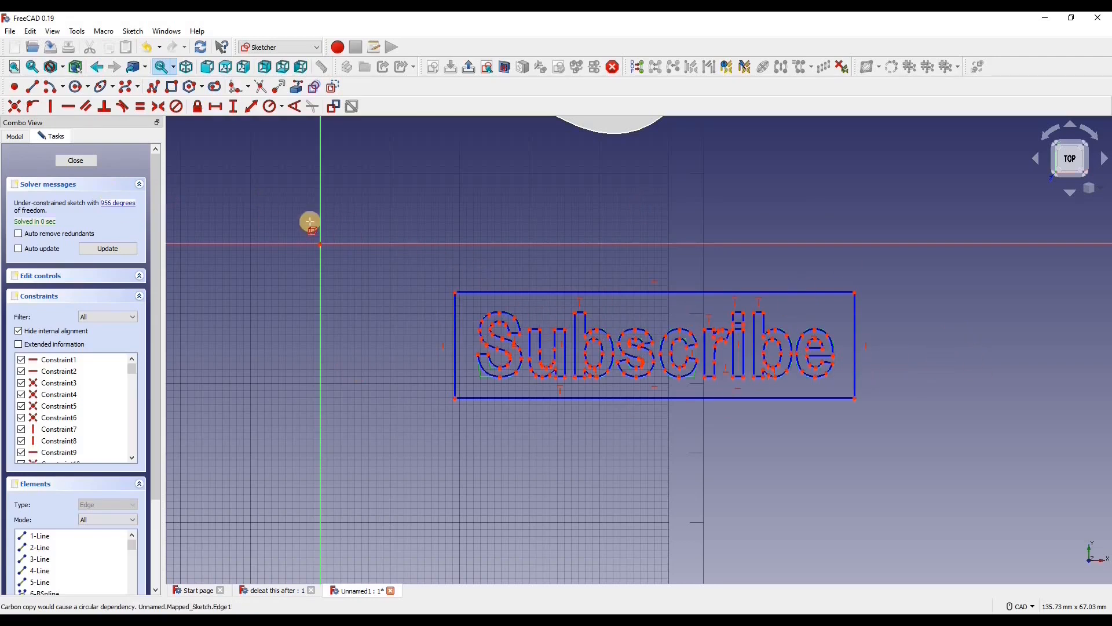
mouse_move(728, 354)
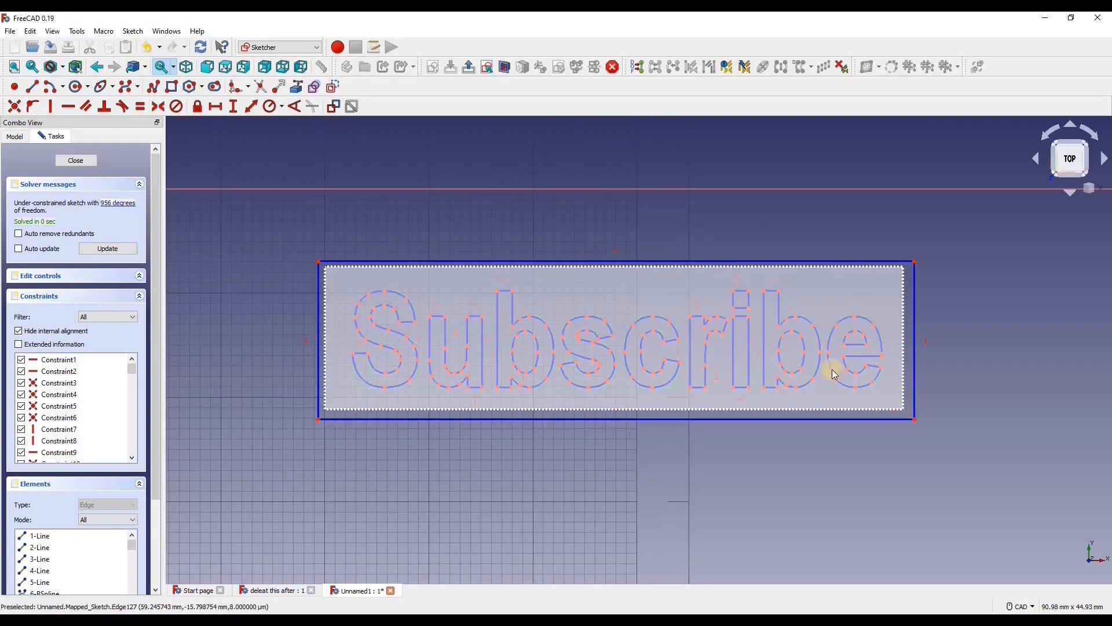
mouse_move(525, 326)
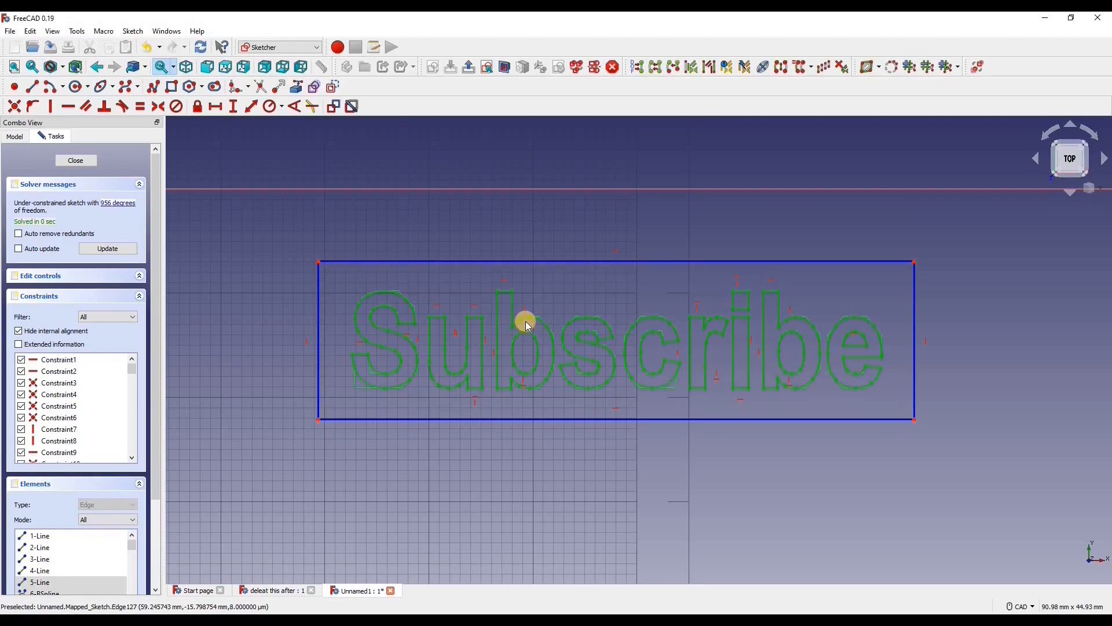
mouse_move(291, 133)
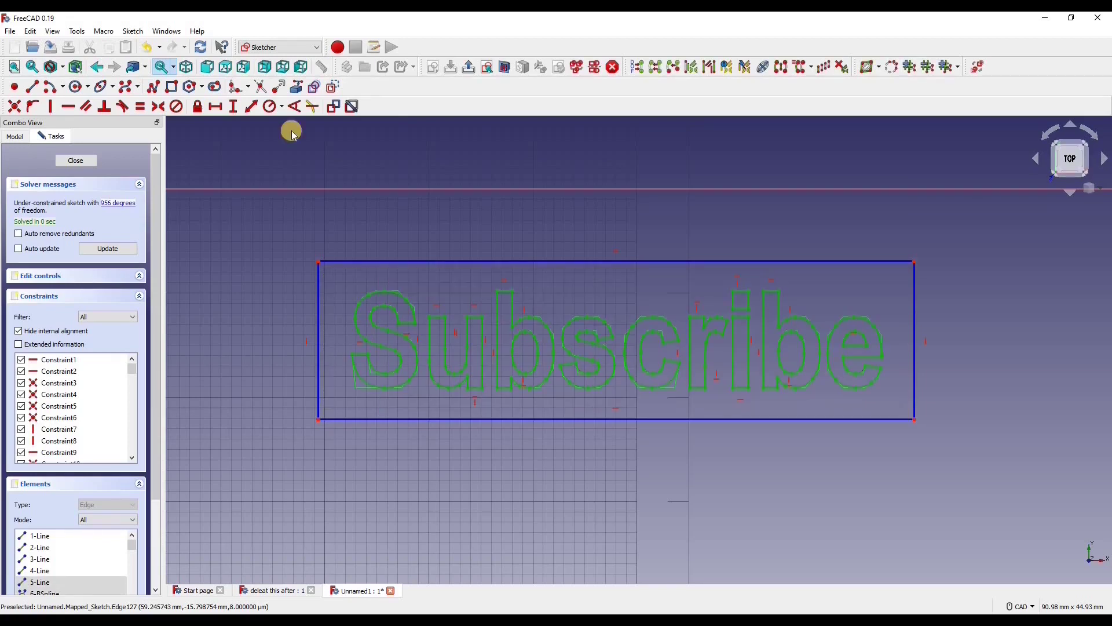
mouse_move(334, 86)
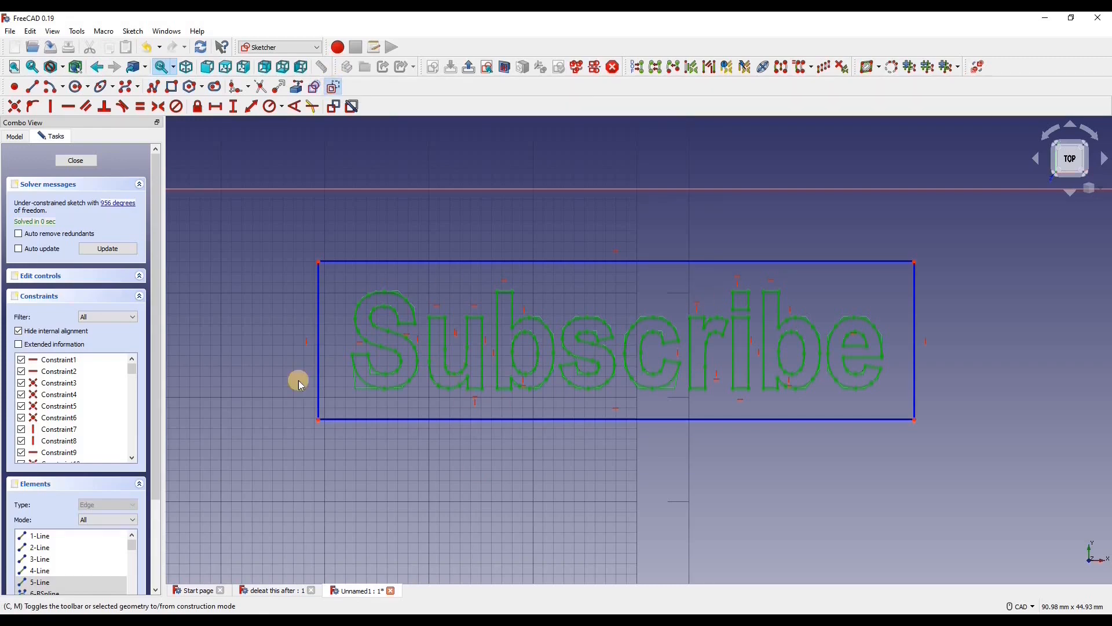
mouse_move(729, 300)
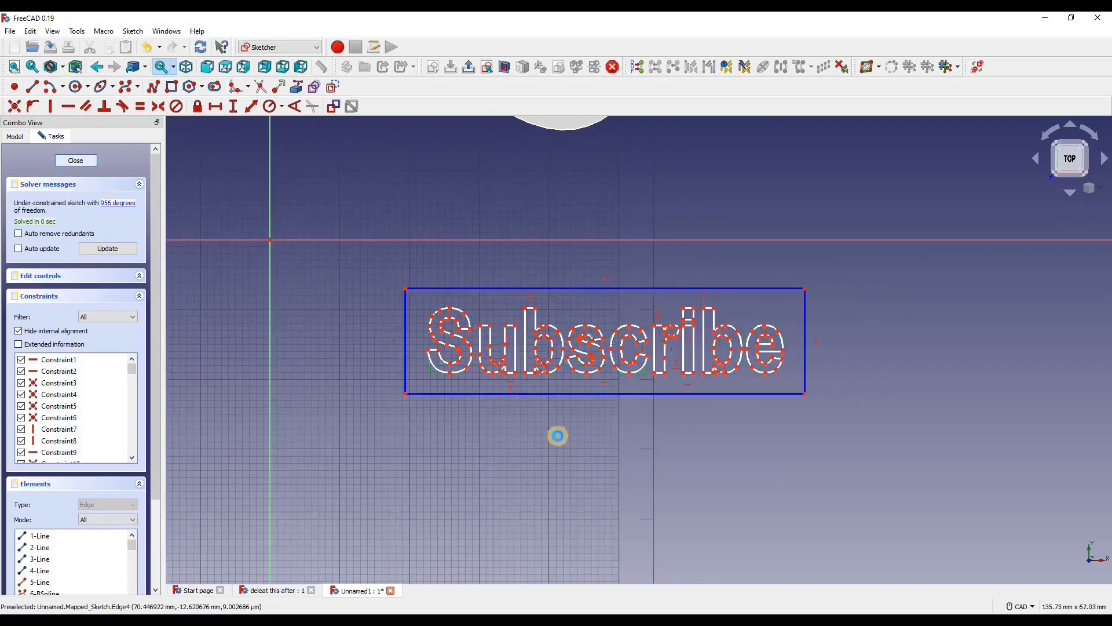
Finish editing the mapped sketch and select Sketch_On_Surface to show its properties.
left_click(75, 160)
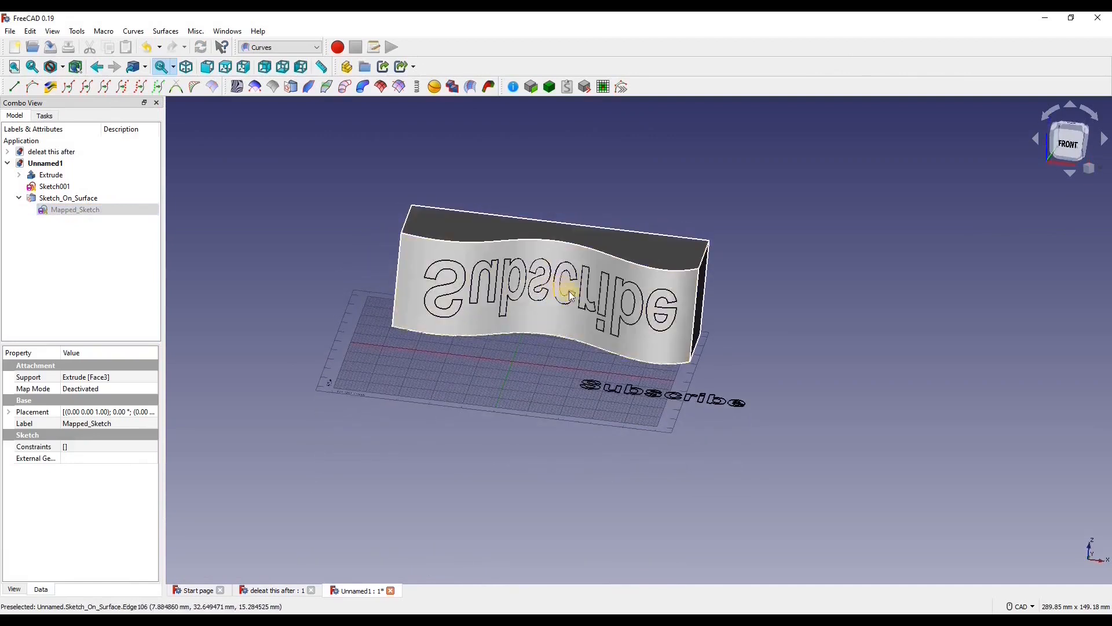
left_click(572, 294)
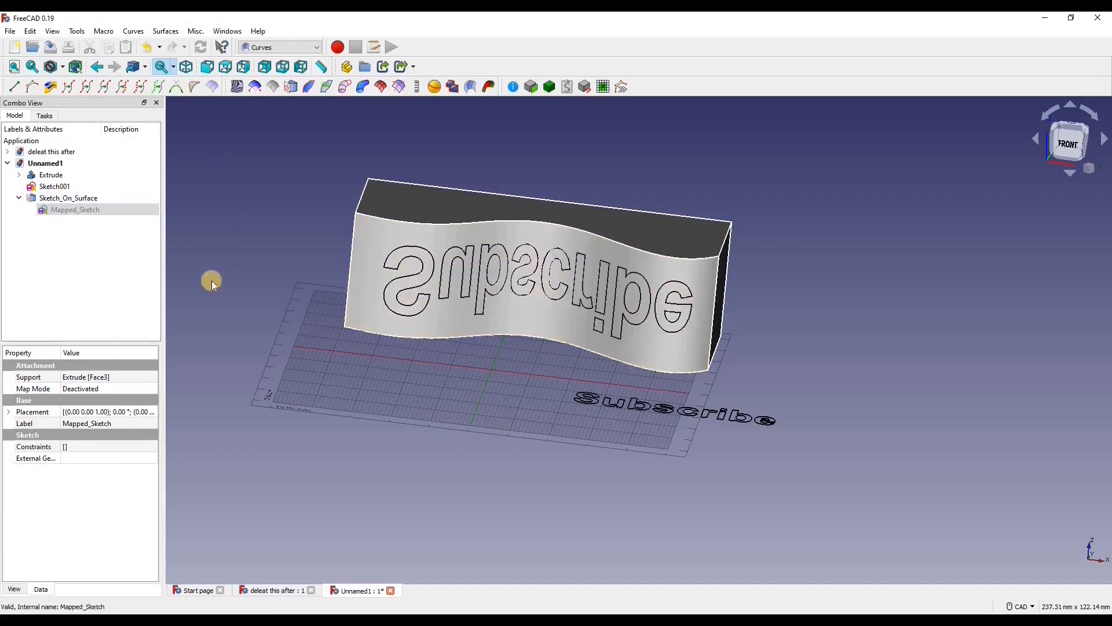
left_click(68, 198)
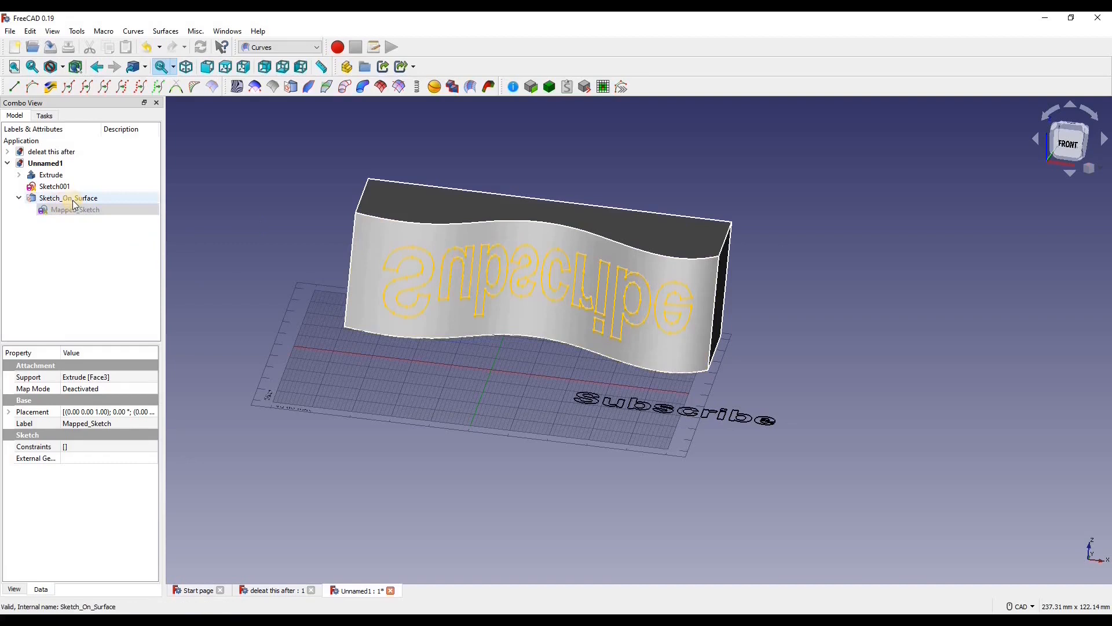
left_click(68, 197)
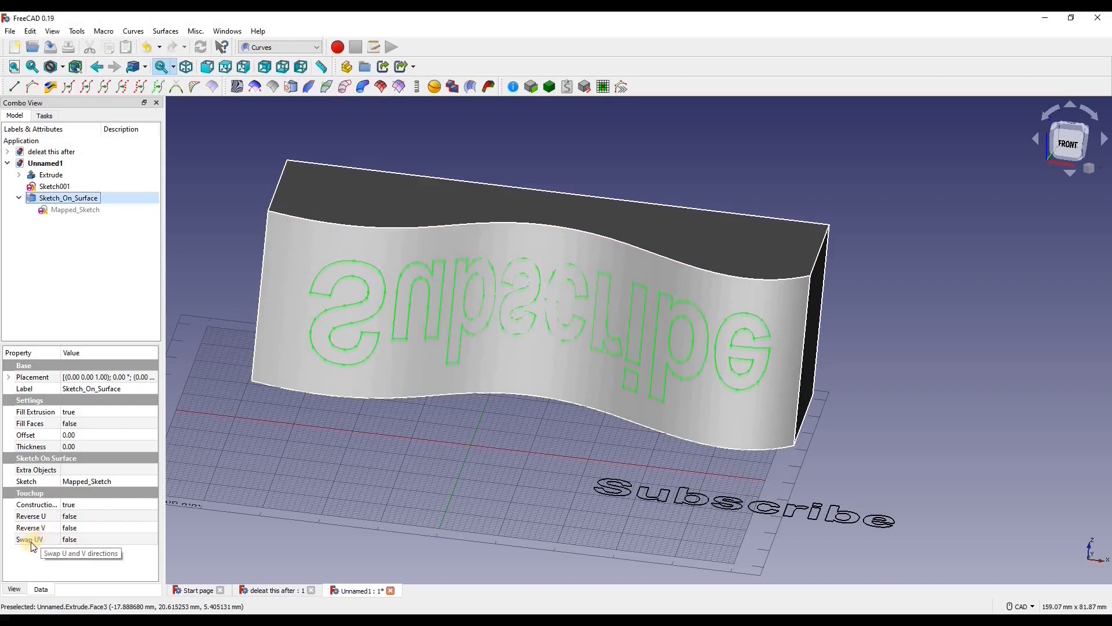
mouse_move(75, 518)
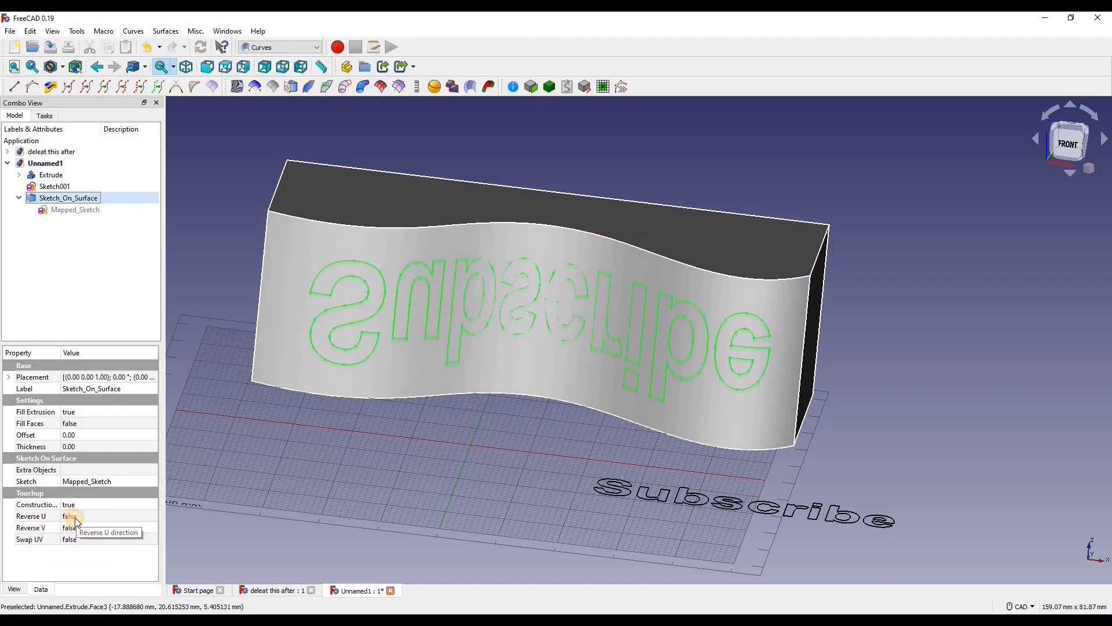
Test the Swap UV property, leaving it false so the lettering reads correctly.
left_click(106, 516)
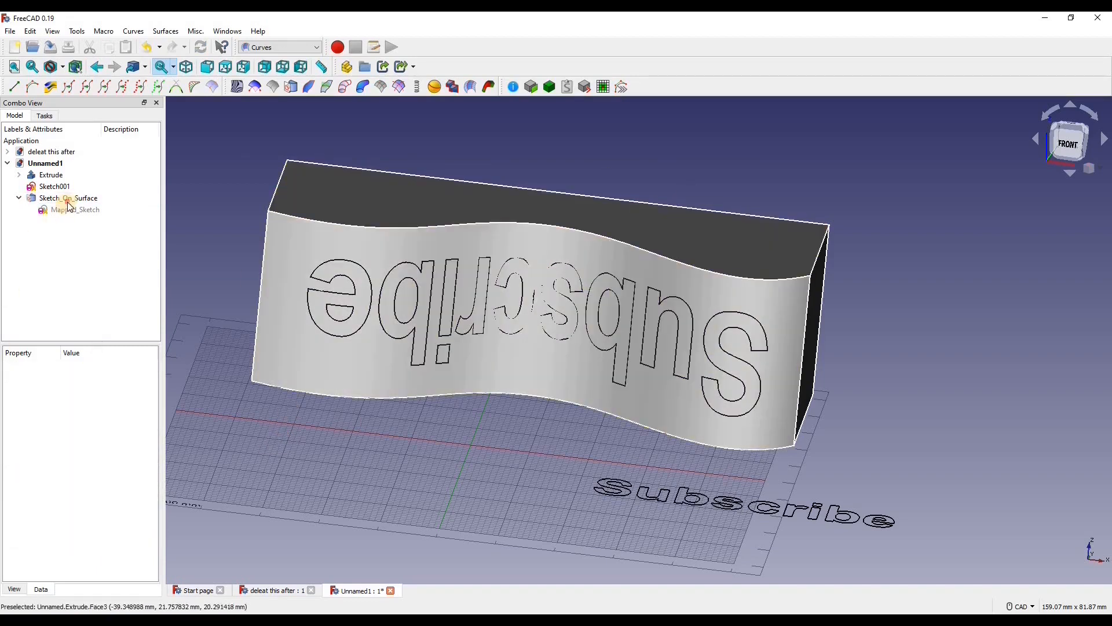
left_click(69, 197)
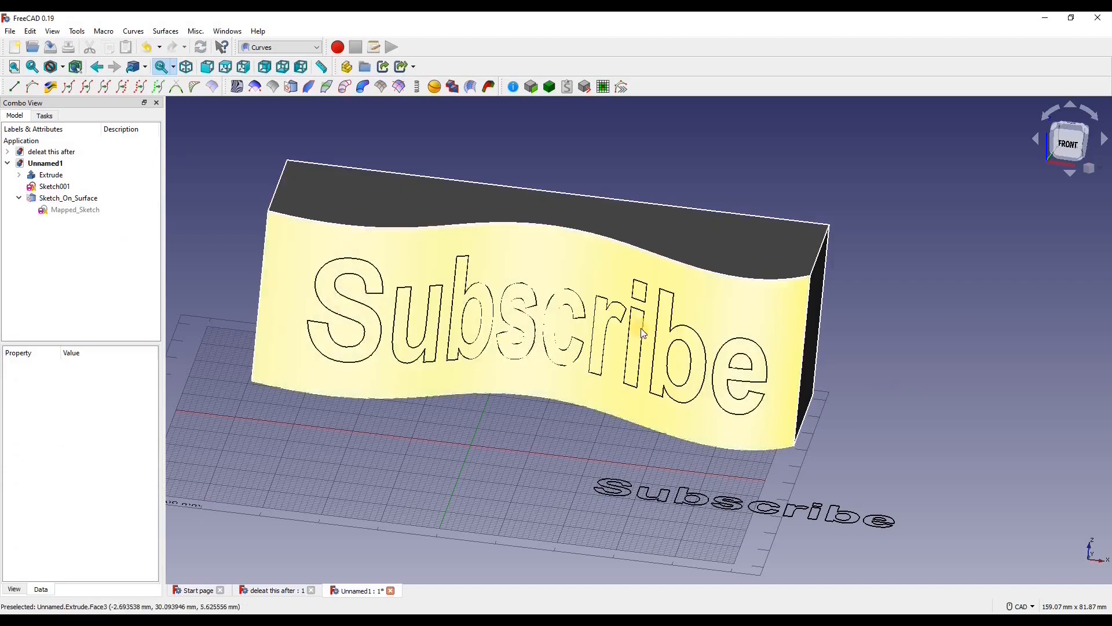
left_click(68, 198)
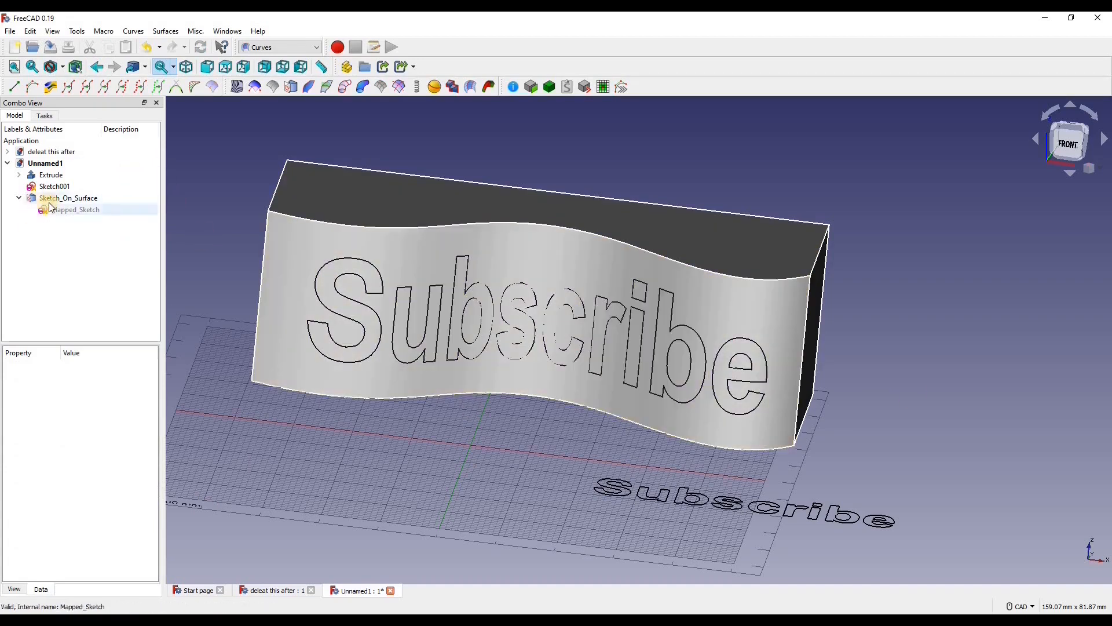
left_click(67, 197)
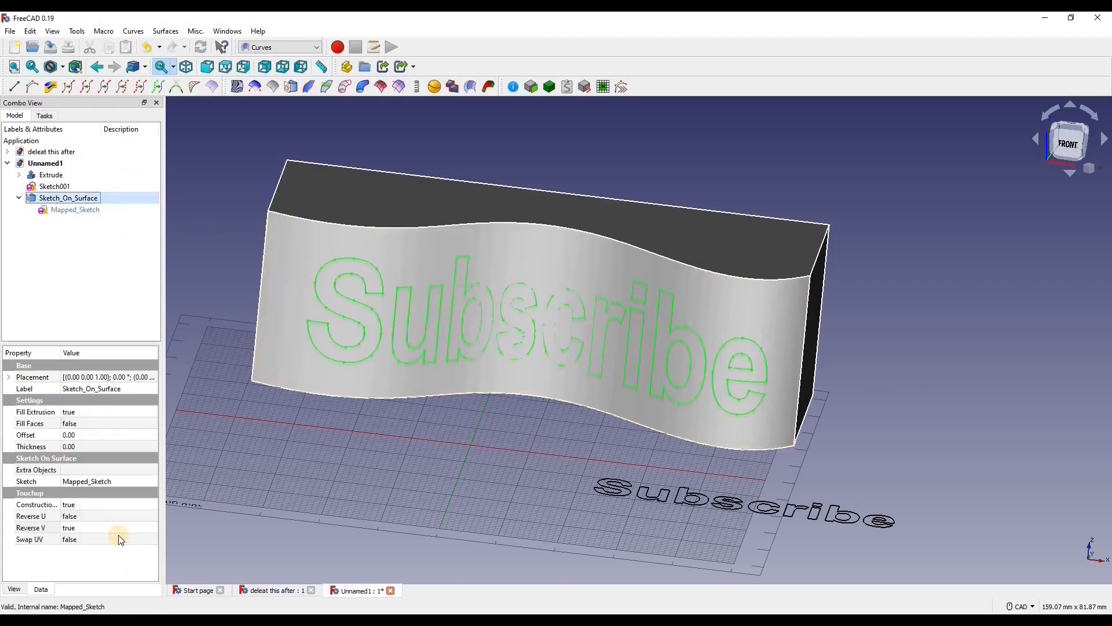
mouse_move(119, 539)
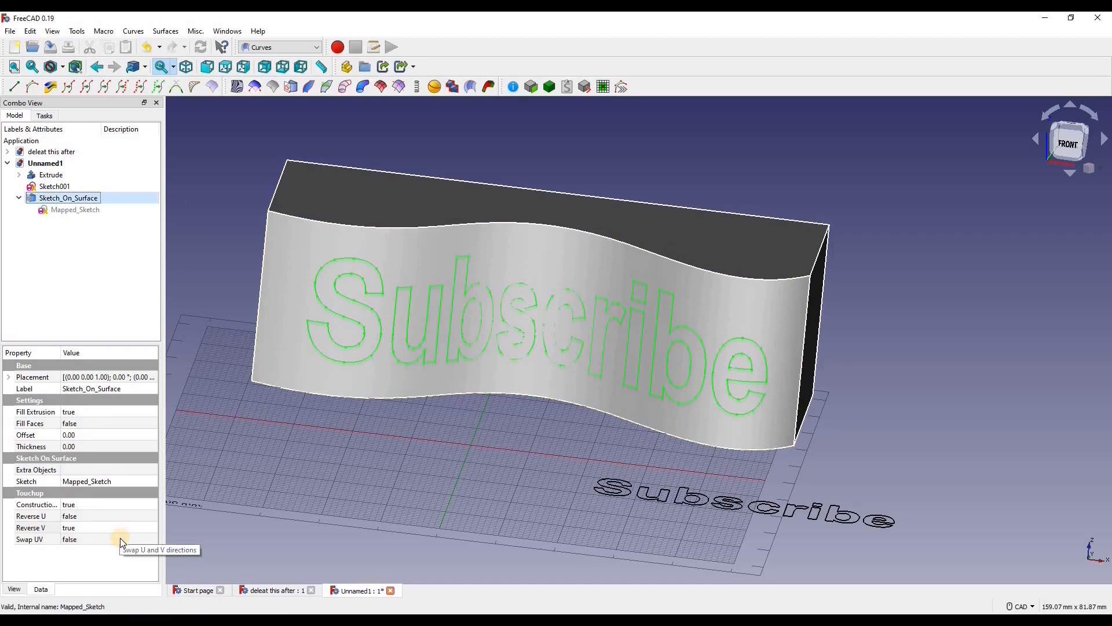
mouse_move(121, 540)
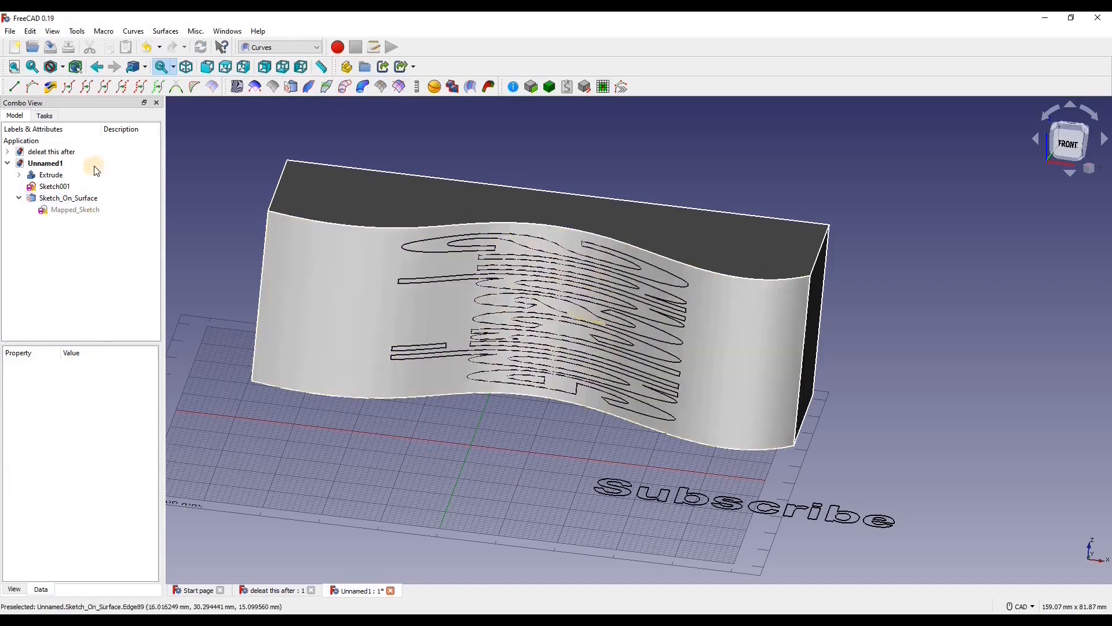
left_click(68, 198)
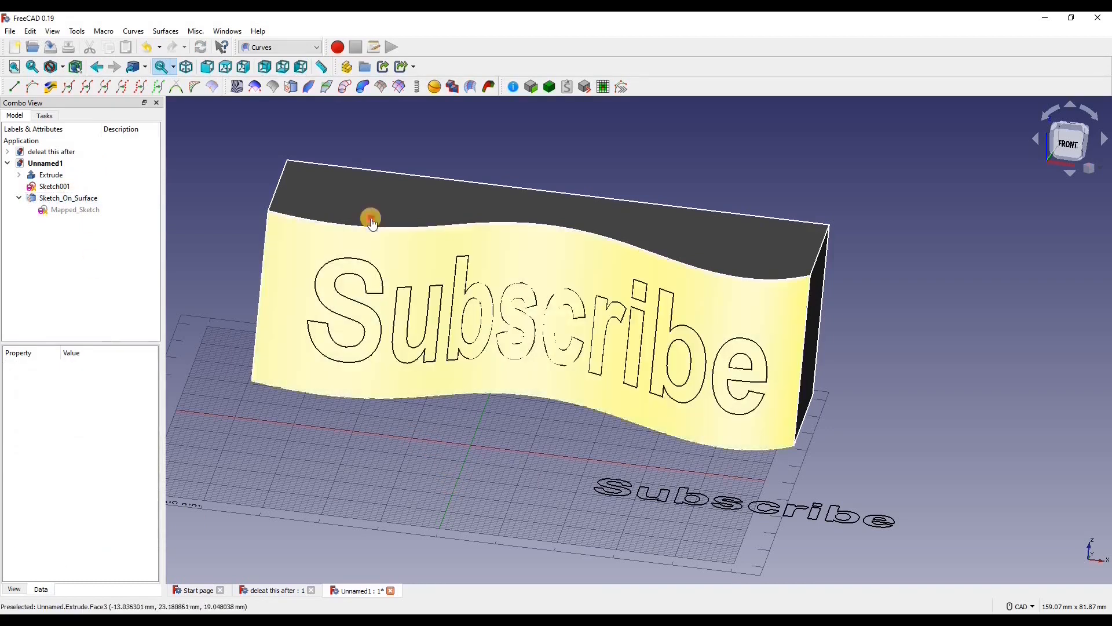
Hide Extrude and Sketch001, then select Sketch_On_Surface.
left_click(51, 174)
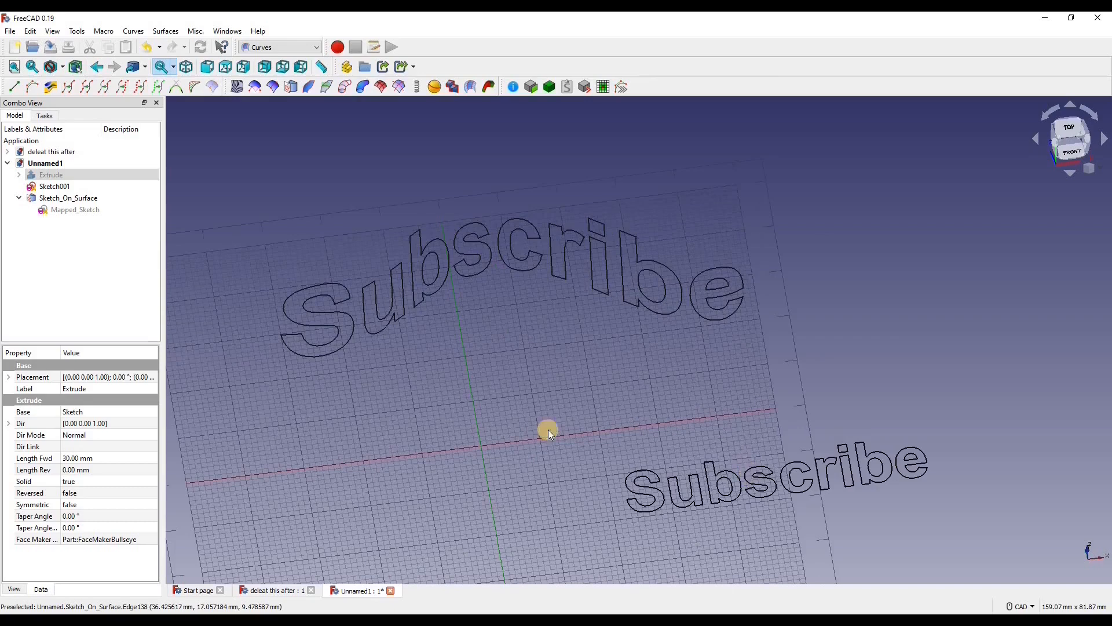
left_click(55, 186)
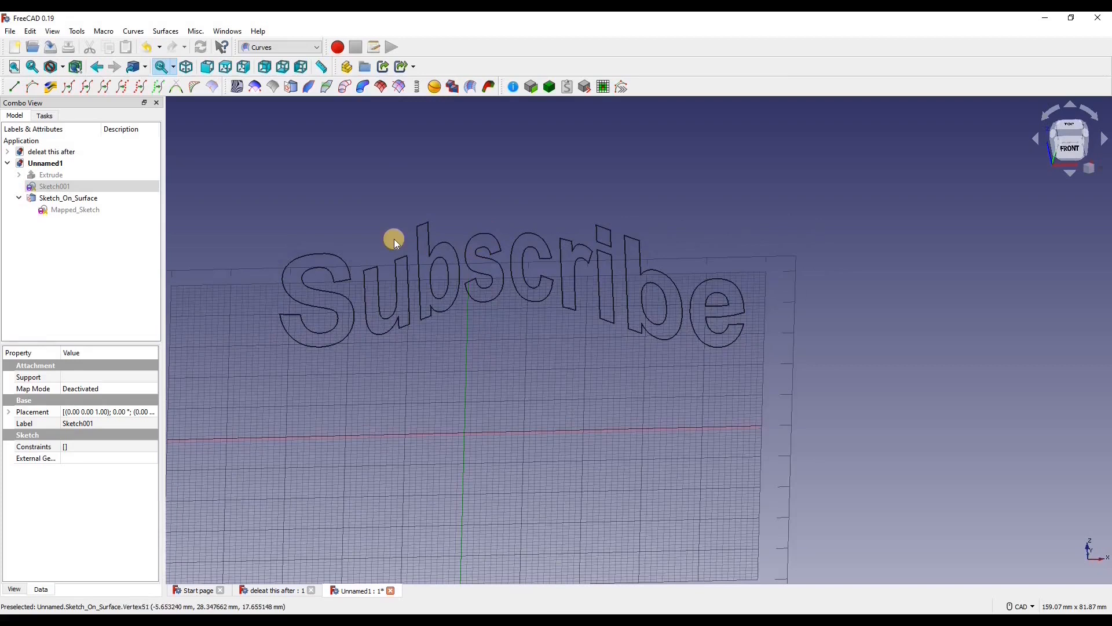
mouse_move(428, 270)
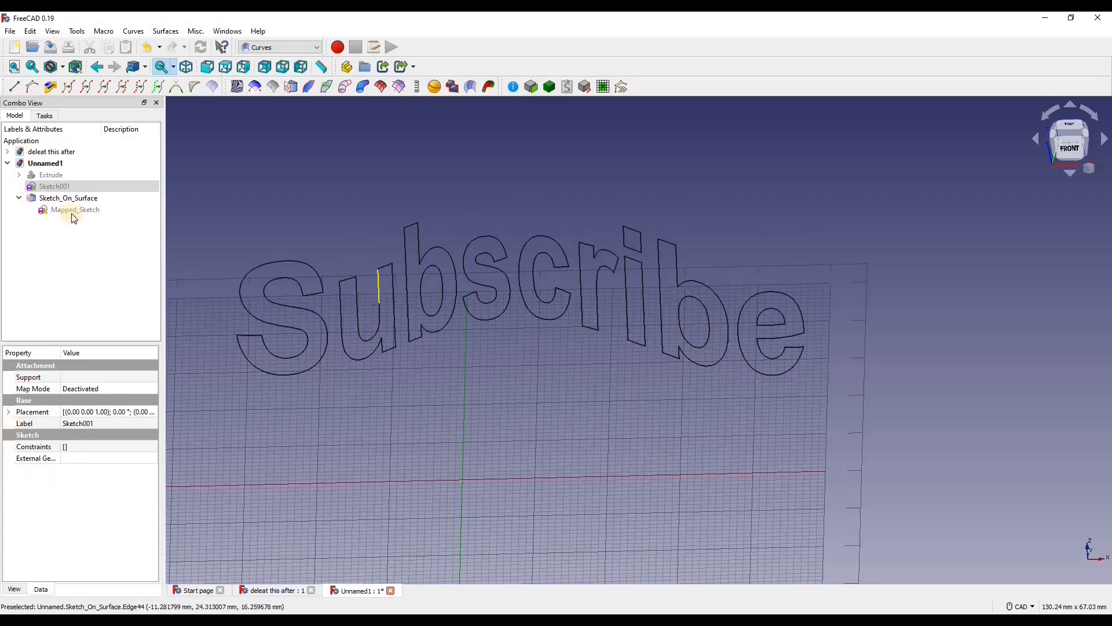
left_click(69, 197)
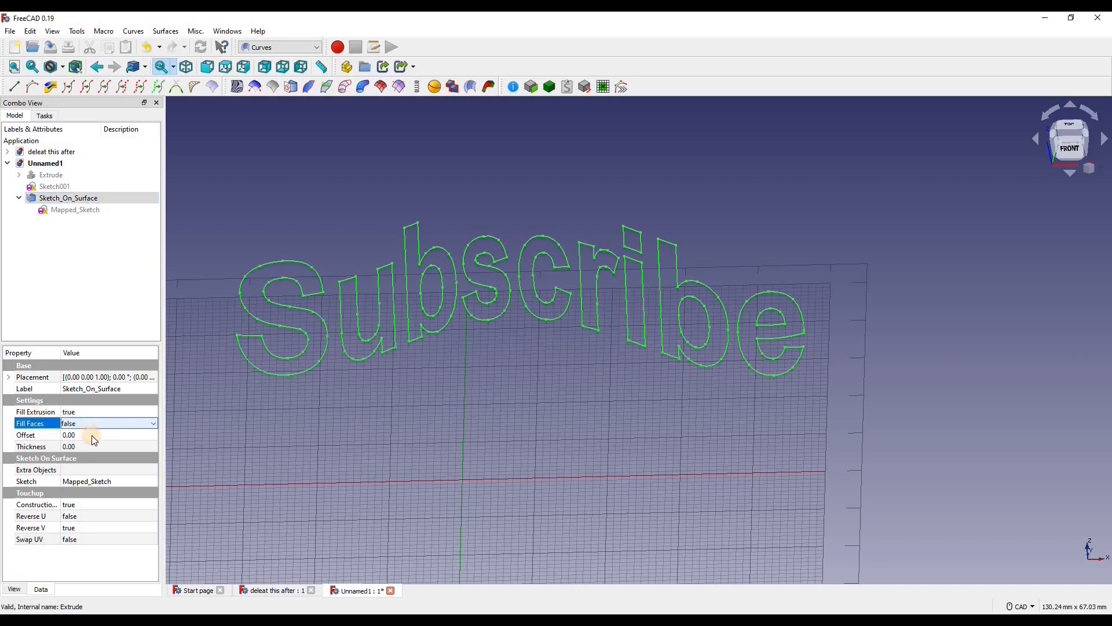
Set Sketch_On_Surface Fill Faces to true and Thickness to -1.5, keeping Fill Extrusion true.
left_click(108, 423)
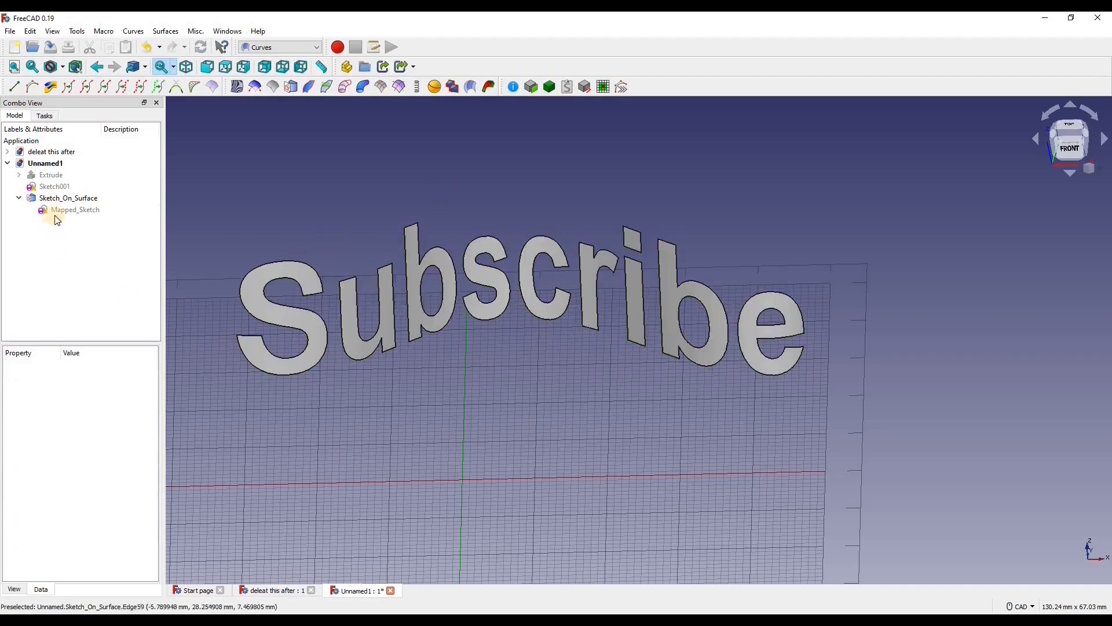
left_click(68, 196)
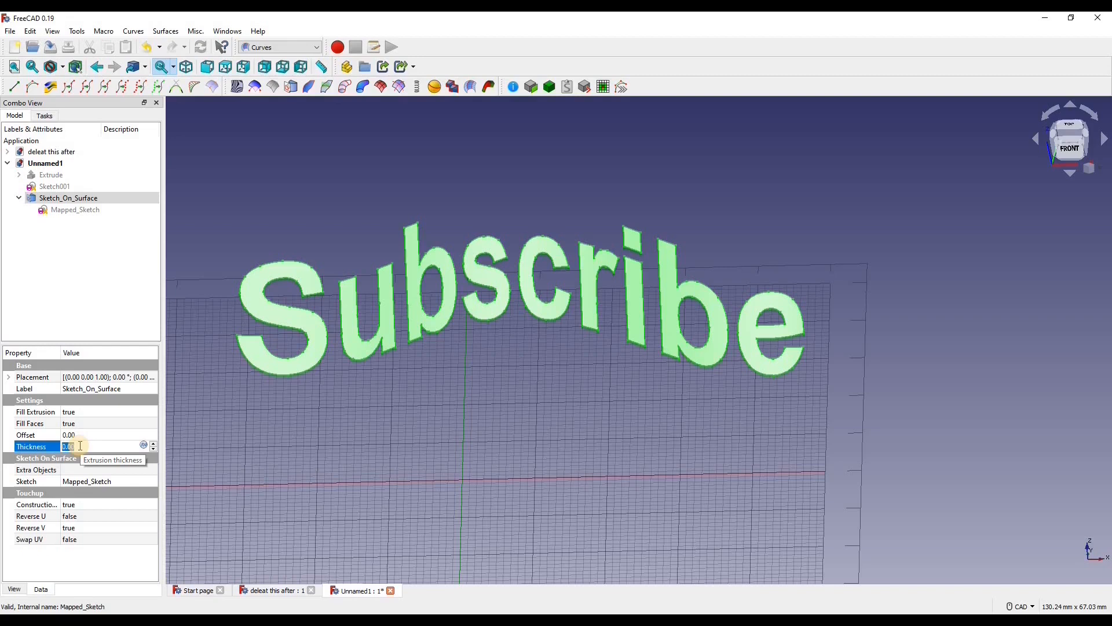
type("-1.5")
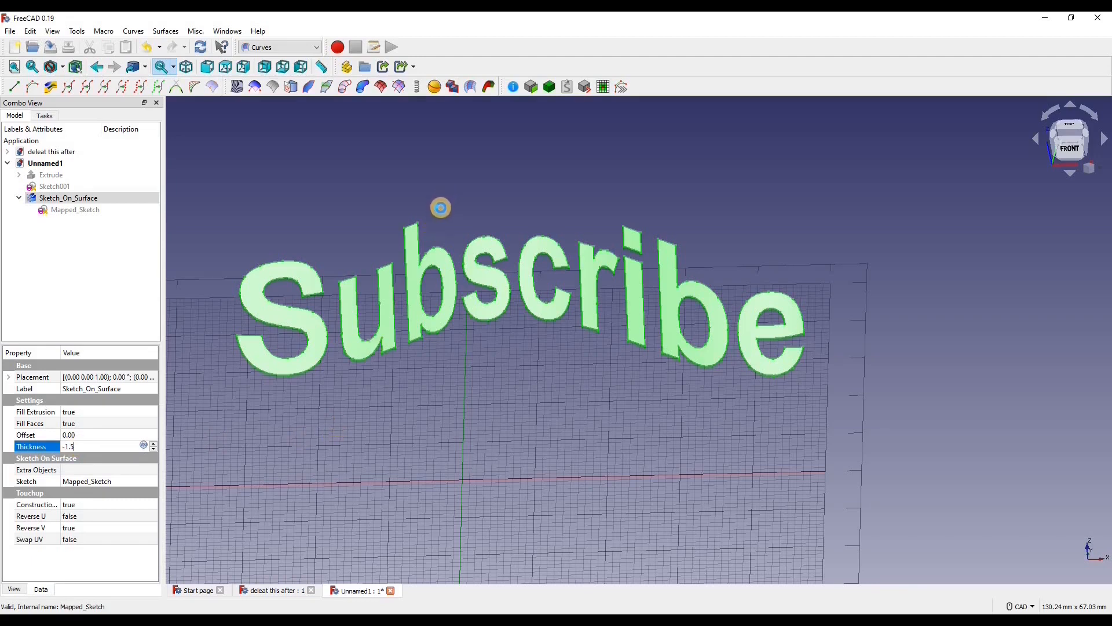
key("Return")
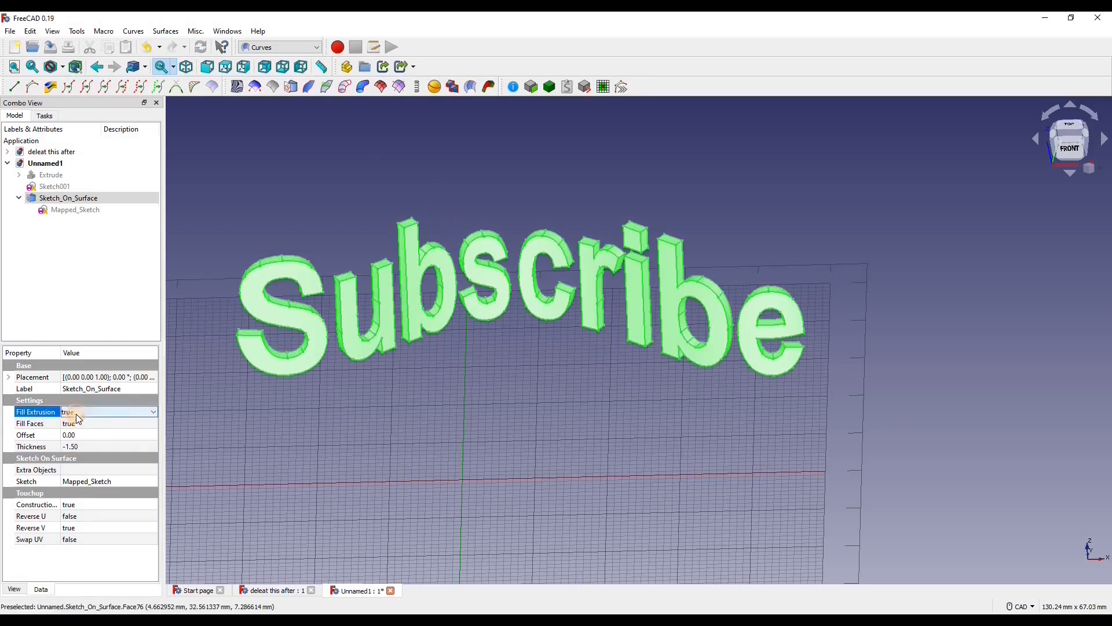
left_click(153, 411)
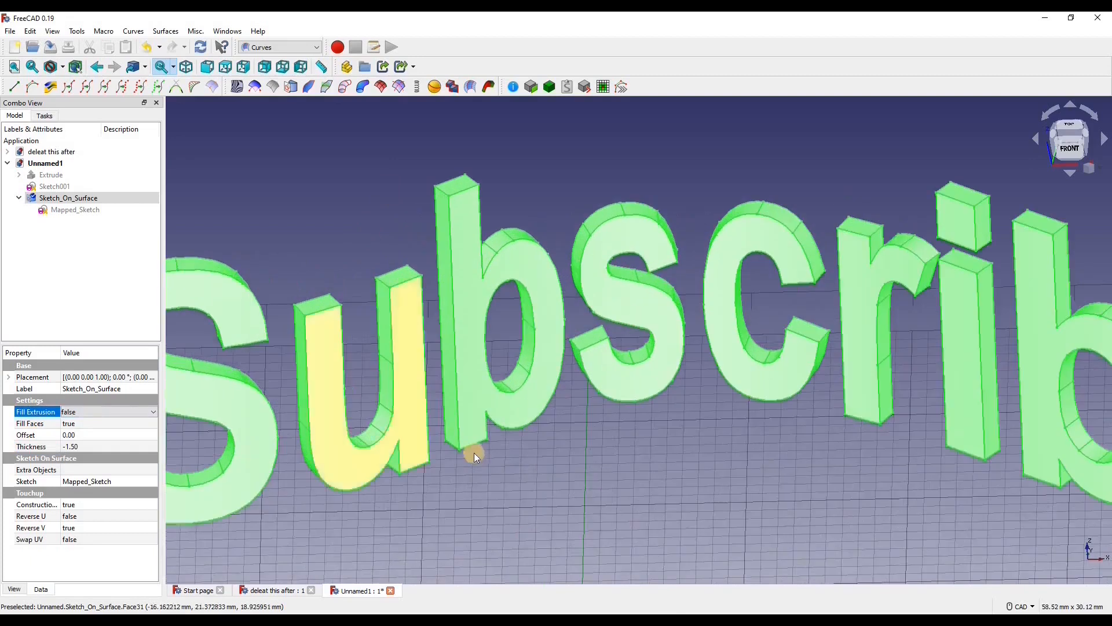
mouse_move(439, 268)
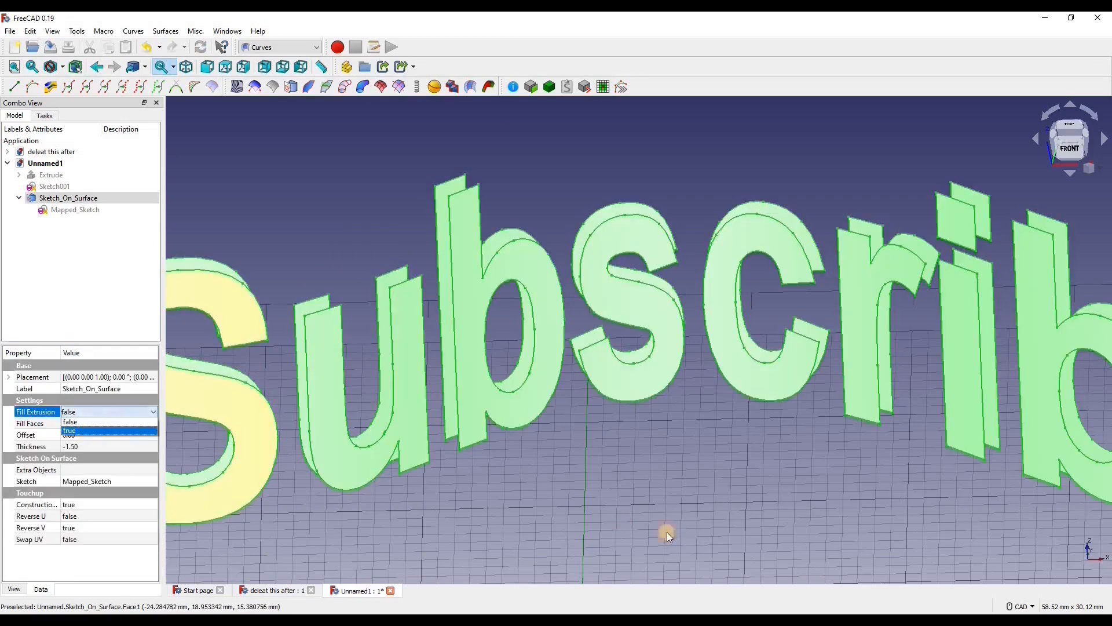
left_click(70, 431)
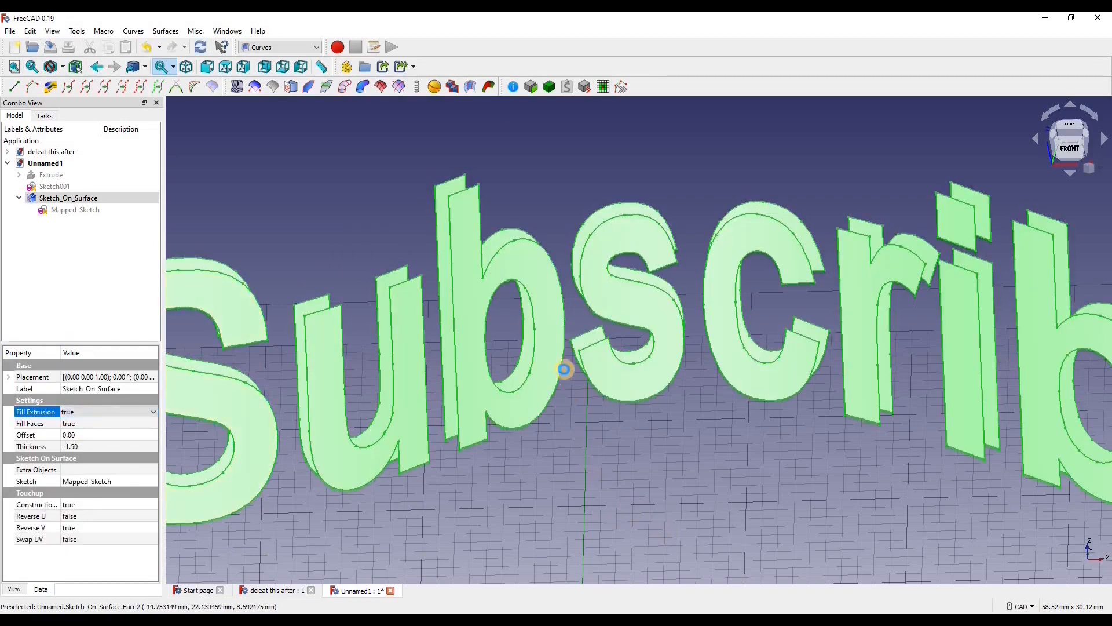
mouse_move(516, 299)
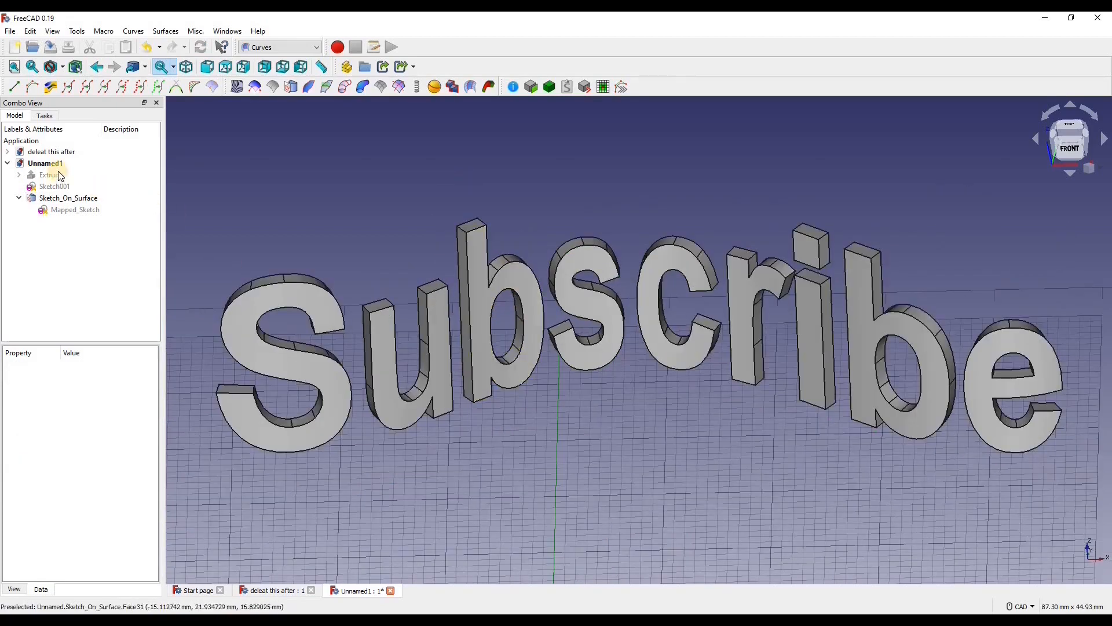
Show Extrude, select it plus Sketch_On_Surface, and apply Part Boolean Cut.
left_click(51, 174)
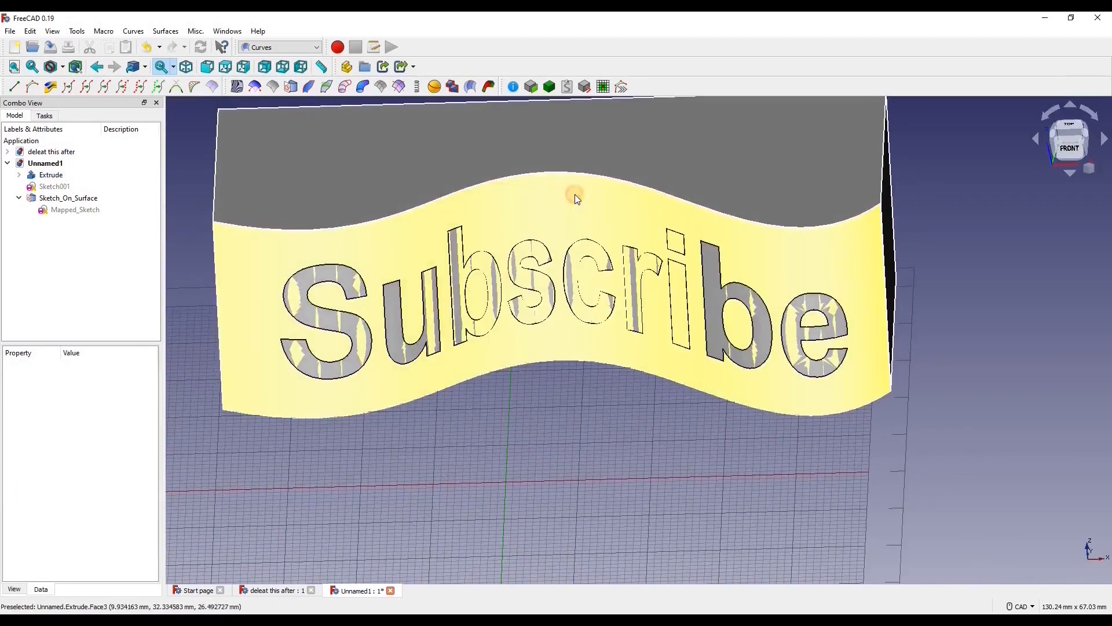
left_click(50, 174)
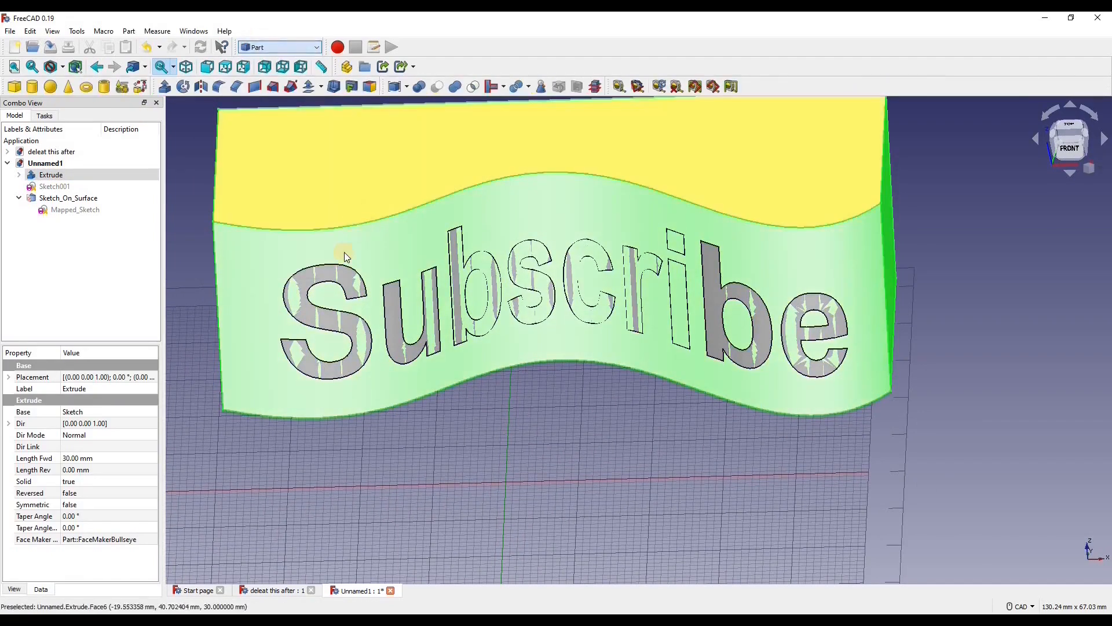
left_click(54, 186)
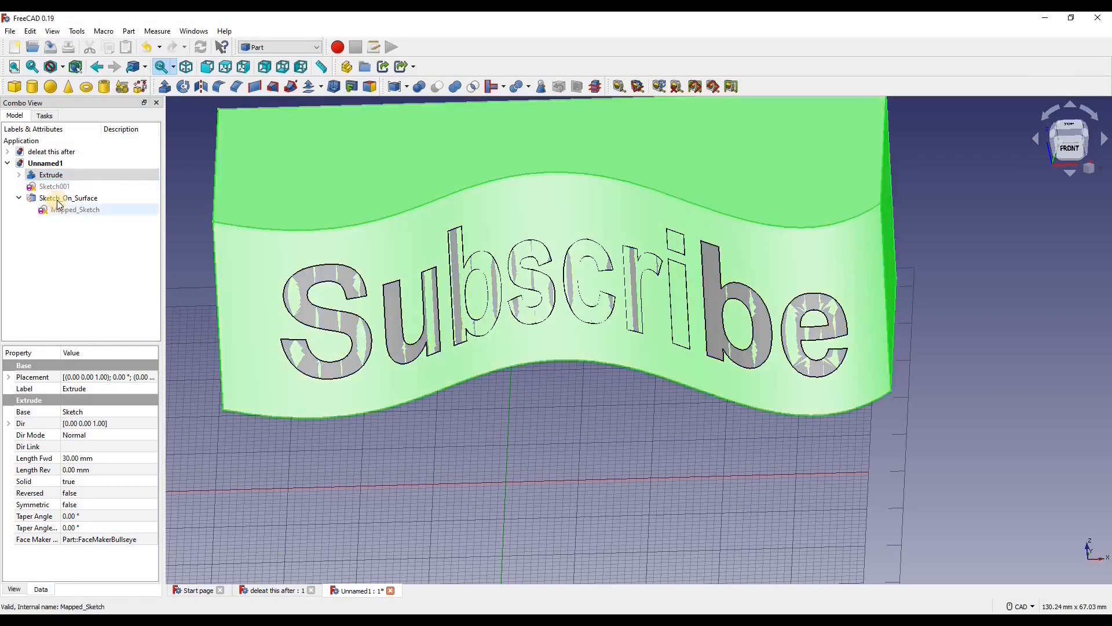
left_click(69, 197)
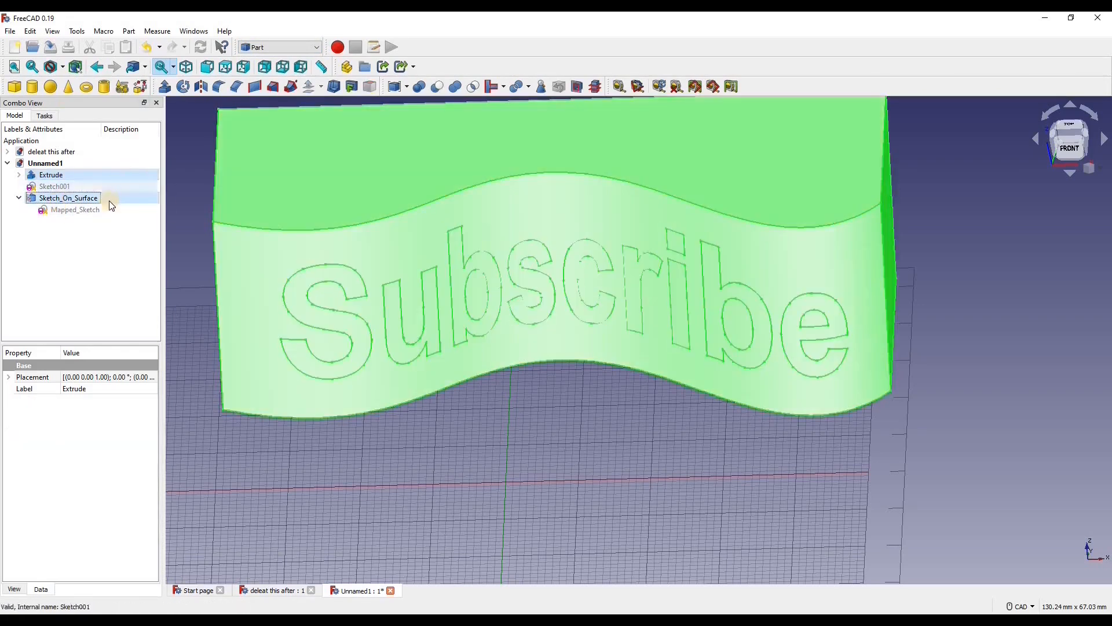
mouse_move(429, 97)
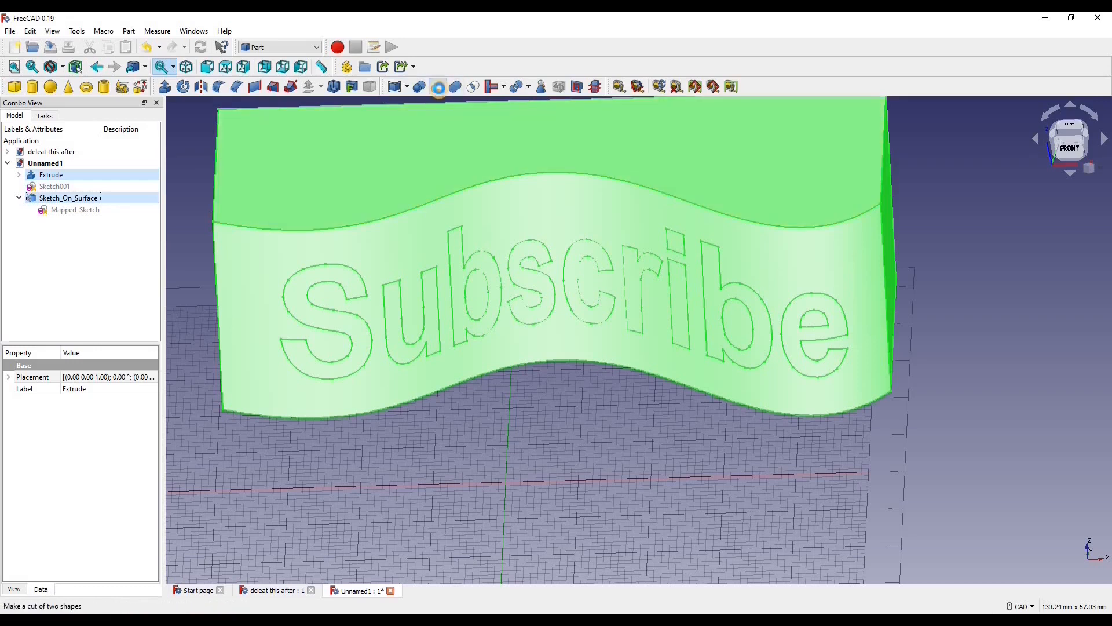
left_click(438, 85)
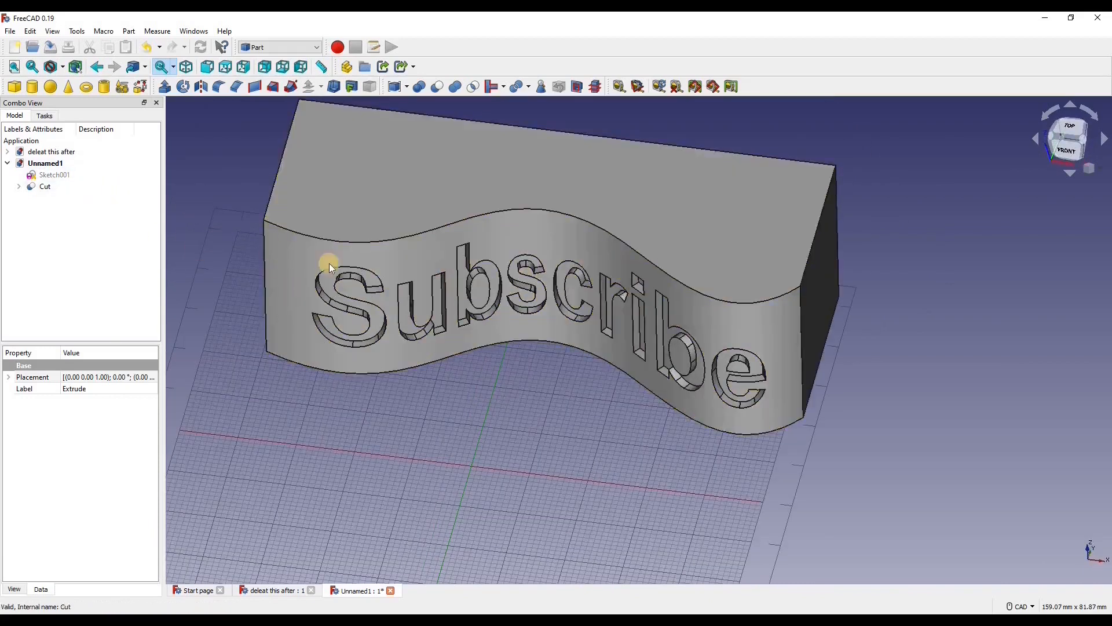
mouse_move(6, 209)
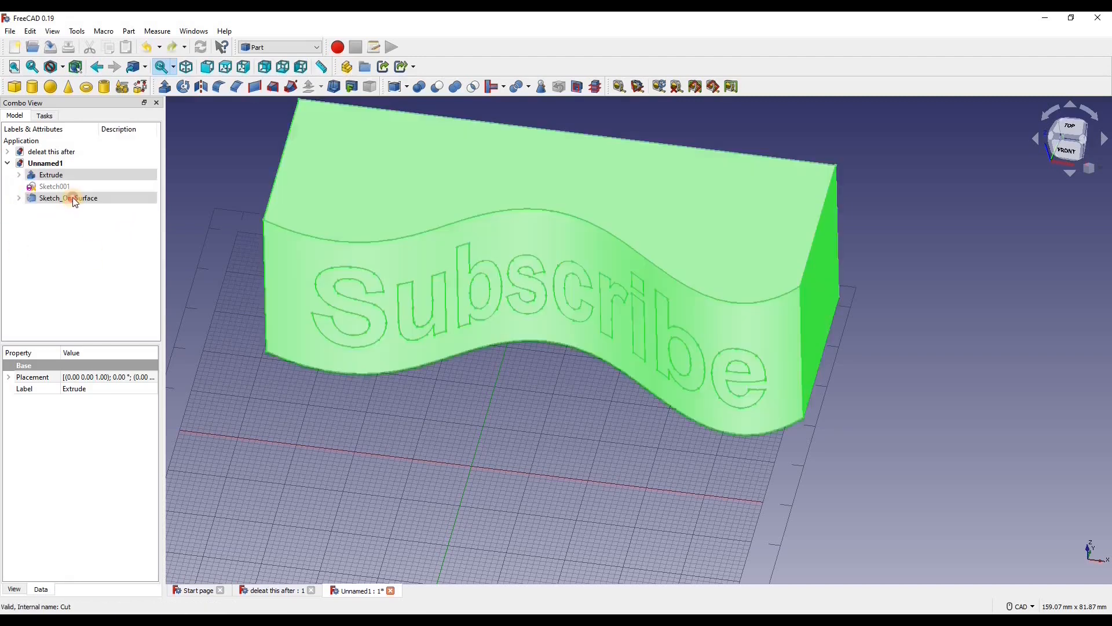
left_click(68, 198)
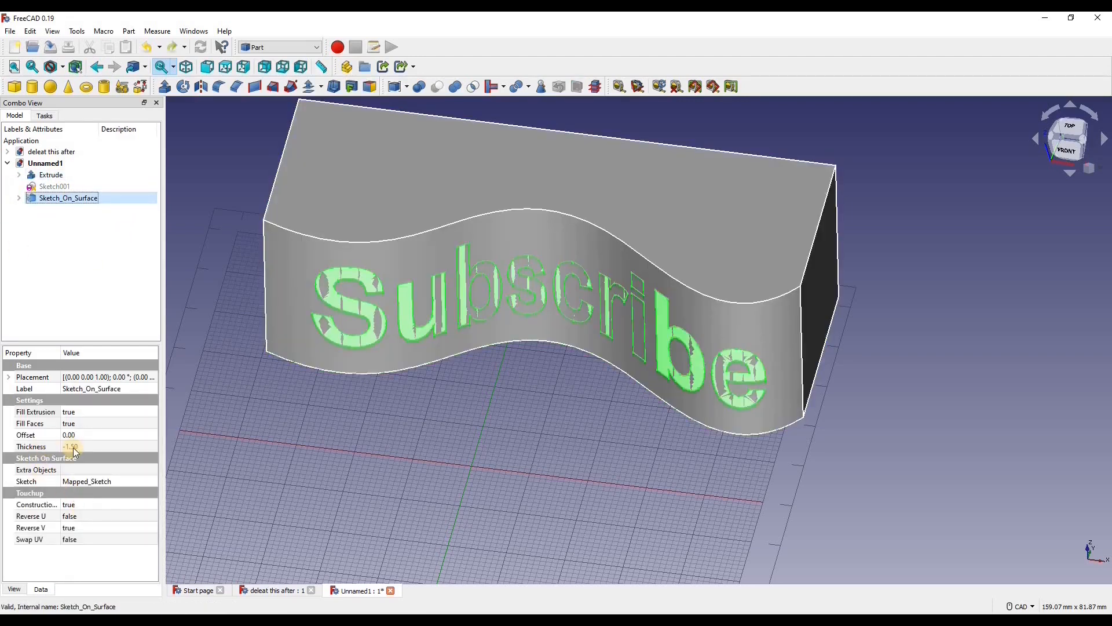
mouse_move(71, 446)
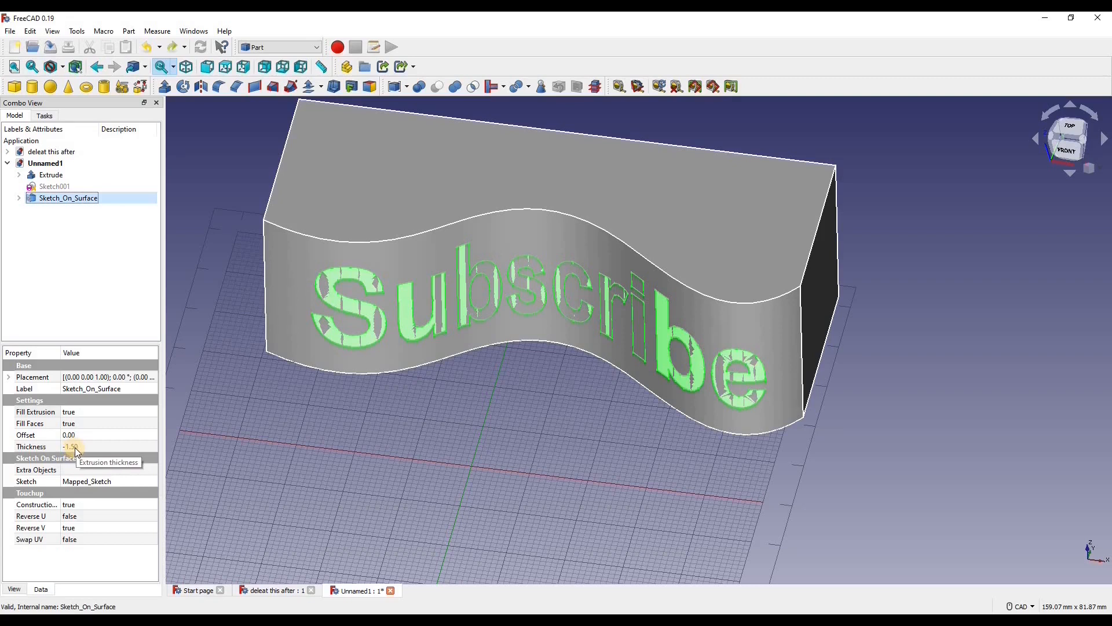
mouse_move(457, 86)
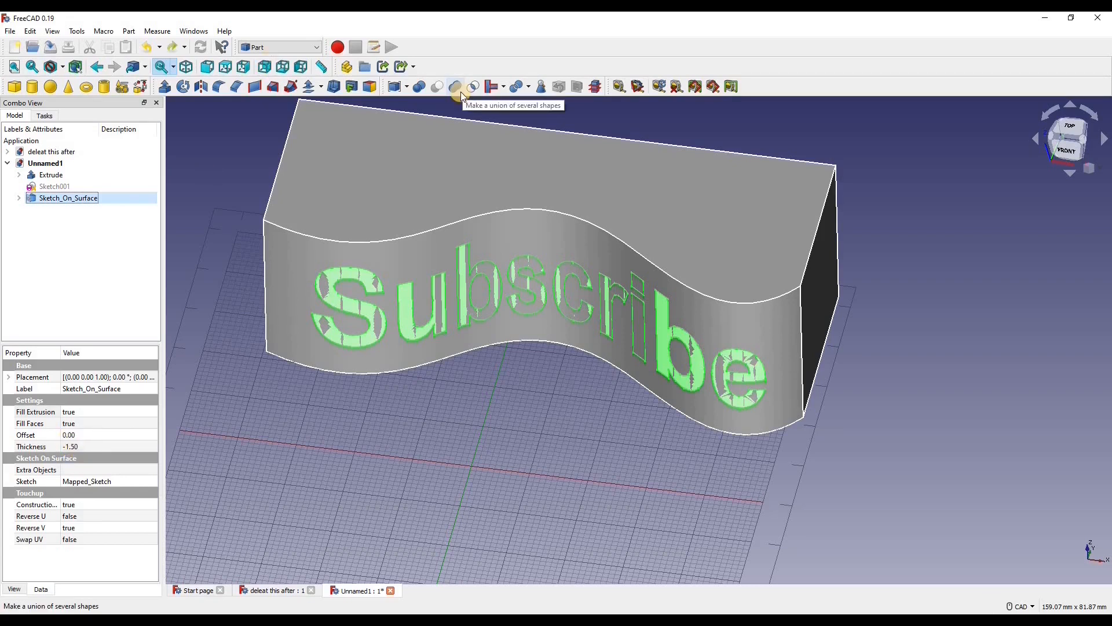
mouse_move(461, 96)
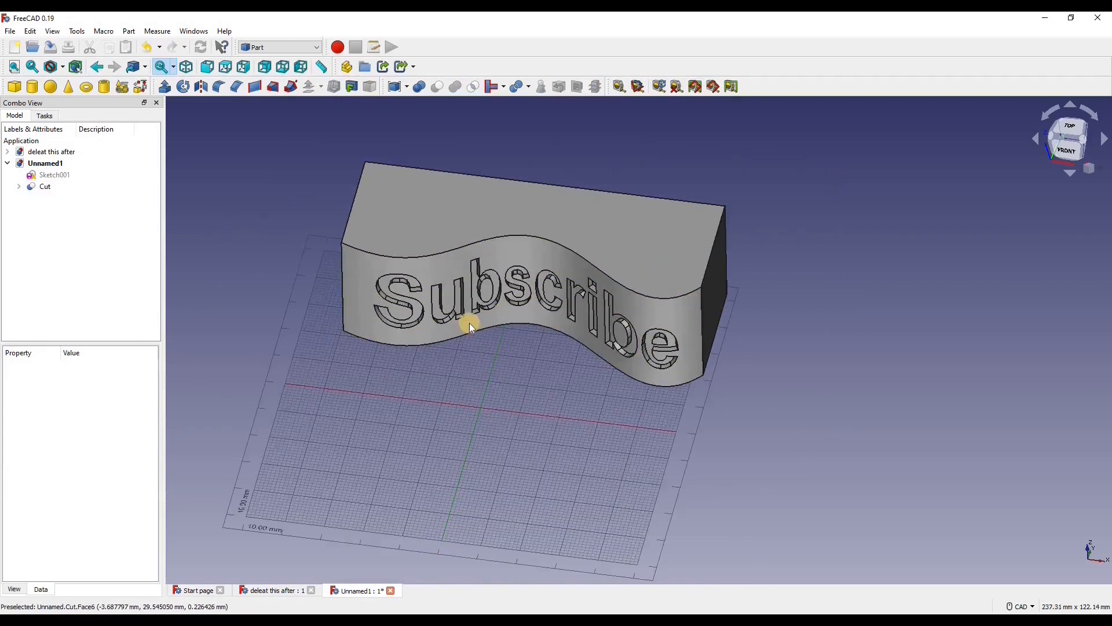
left_click(468, 326)
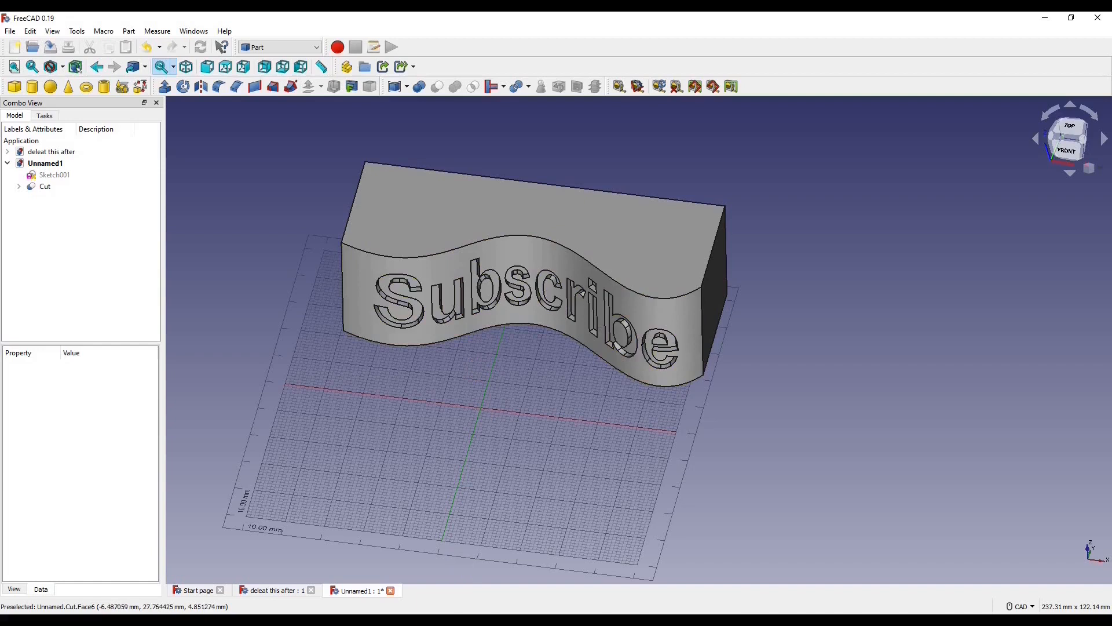
mouse_move(272, 589)
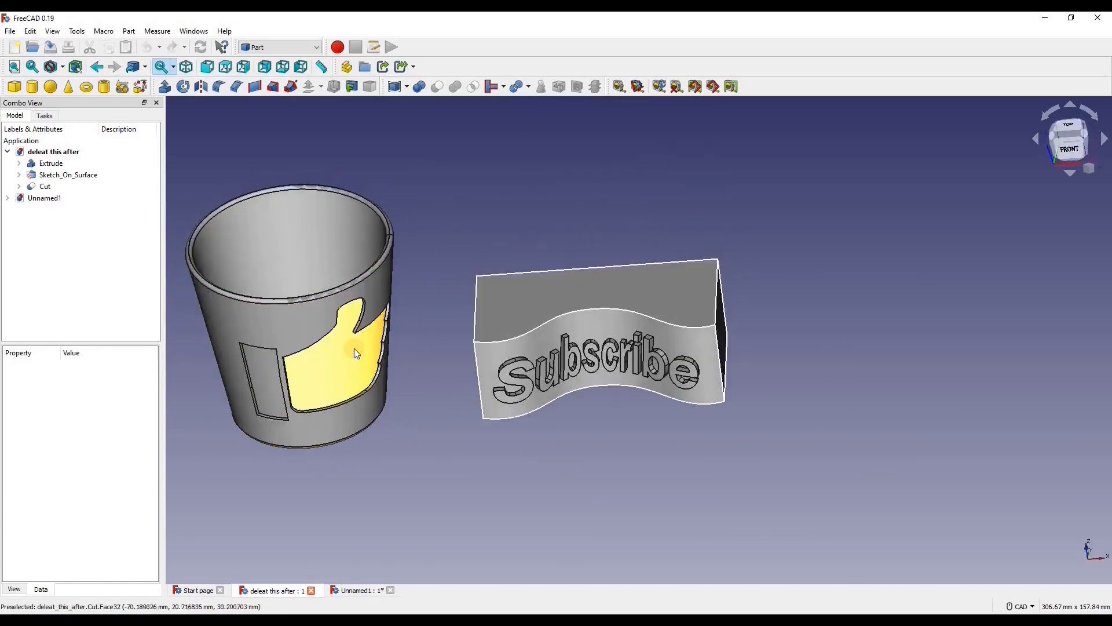
mouse_move(499, 468)
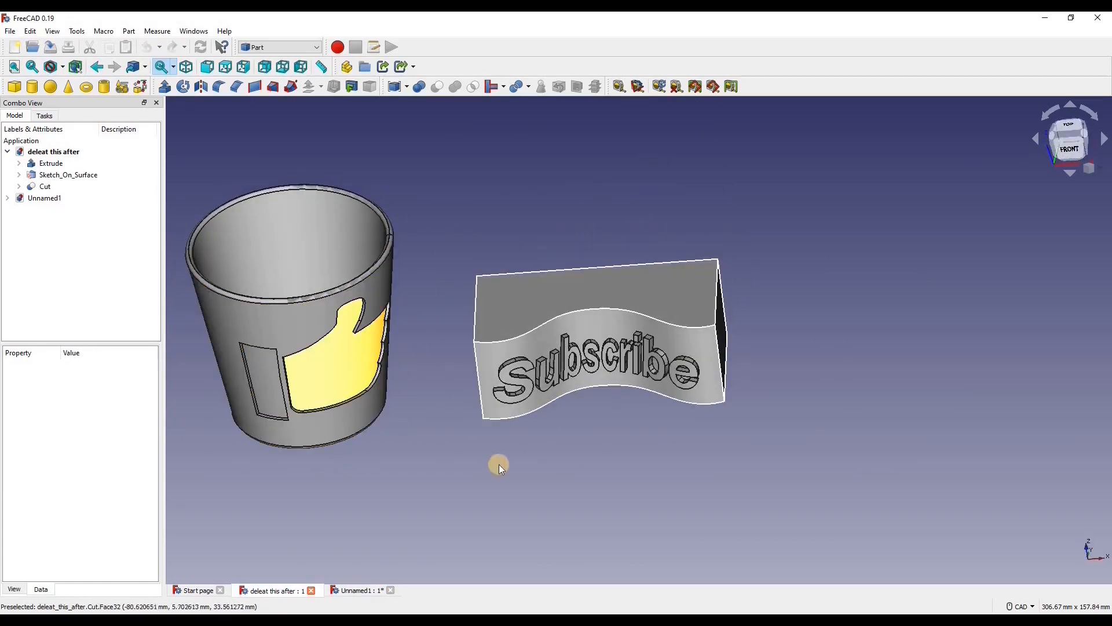